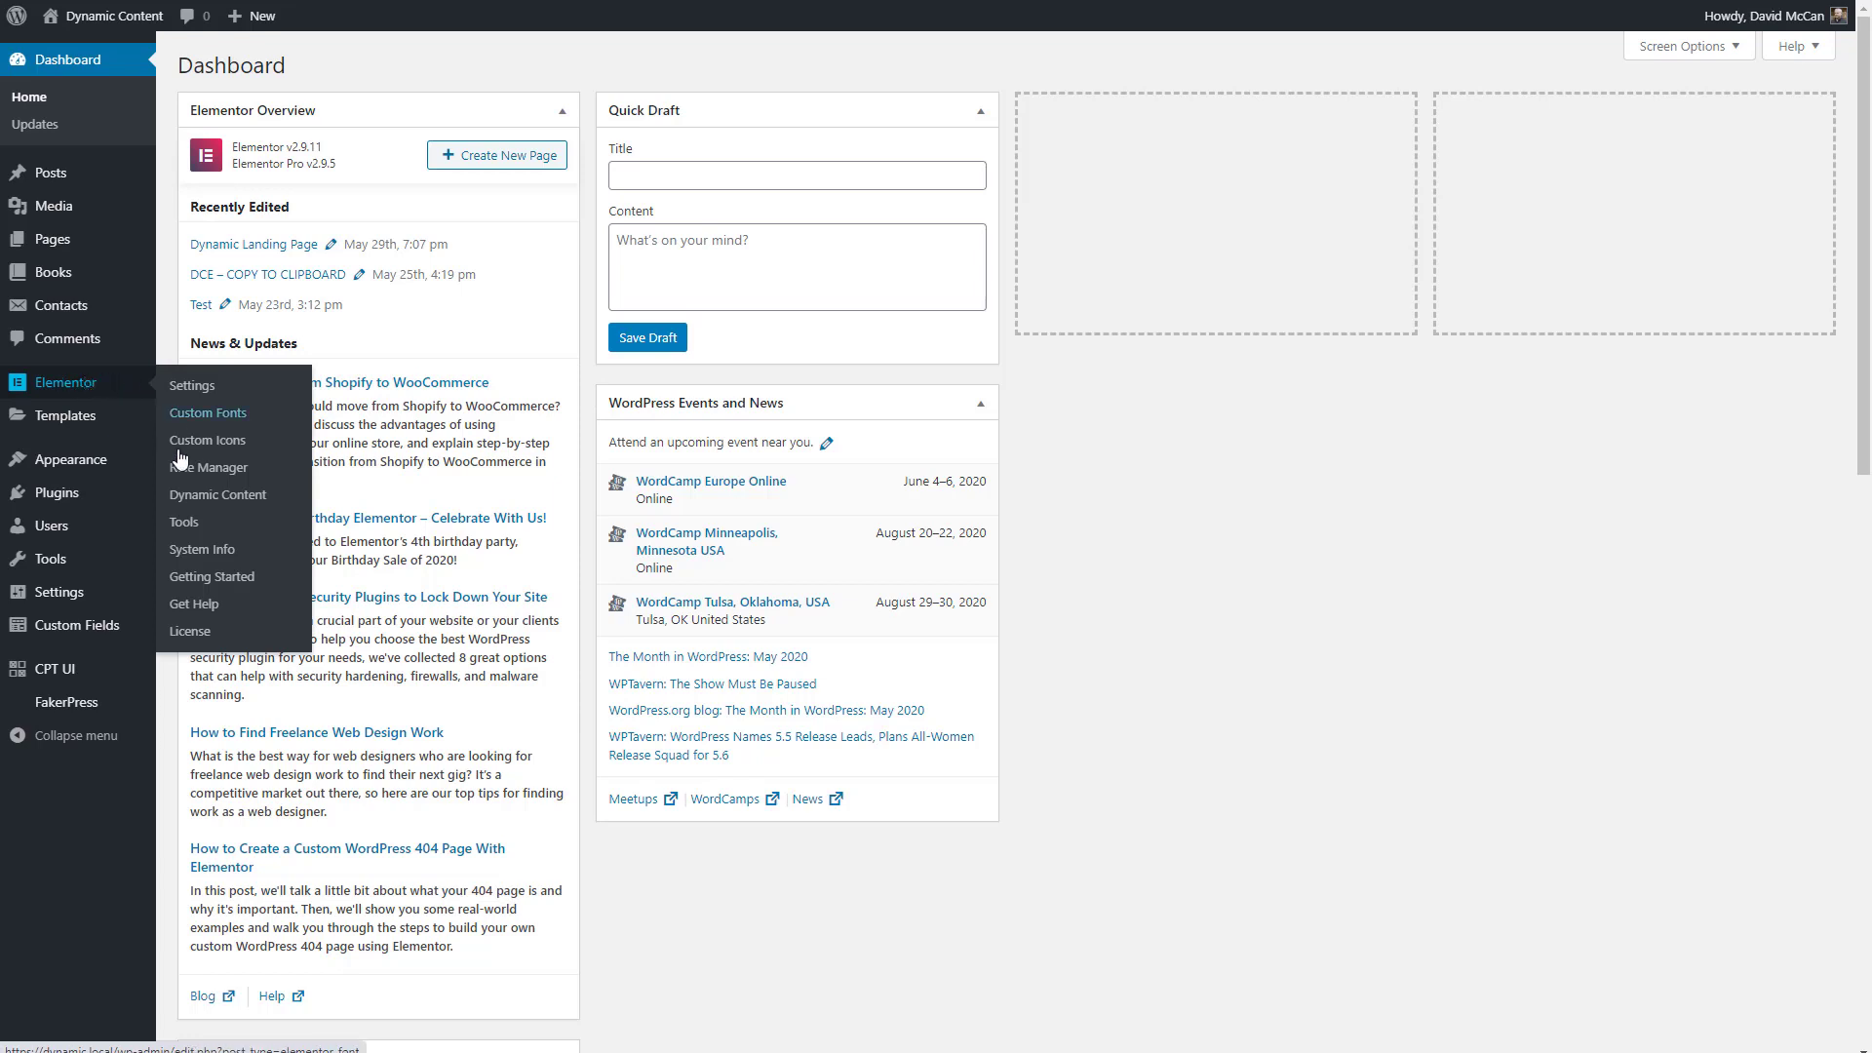
Show the Dynamic Content Globals settings with Frontend Navigator enabled
{"action": "left_click", "coordinate": [216, 493]}
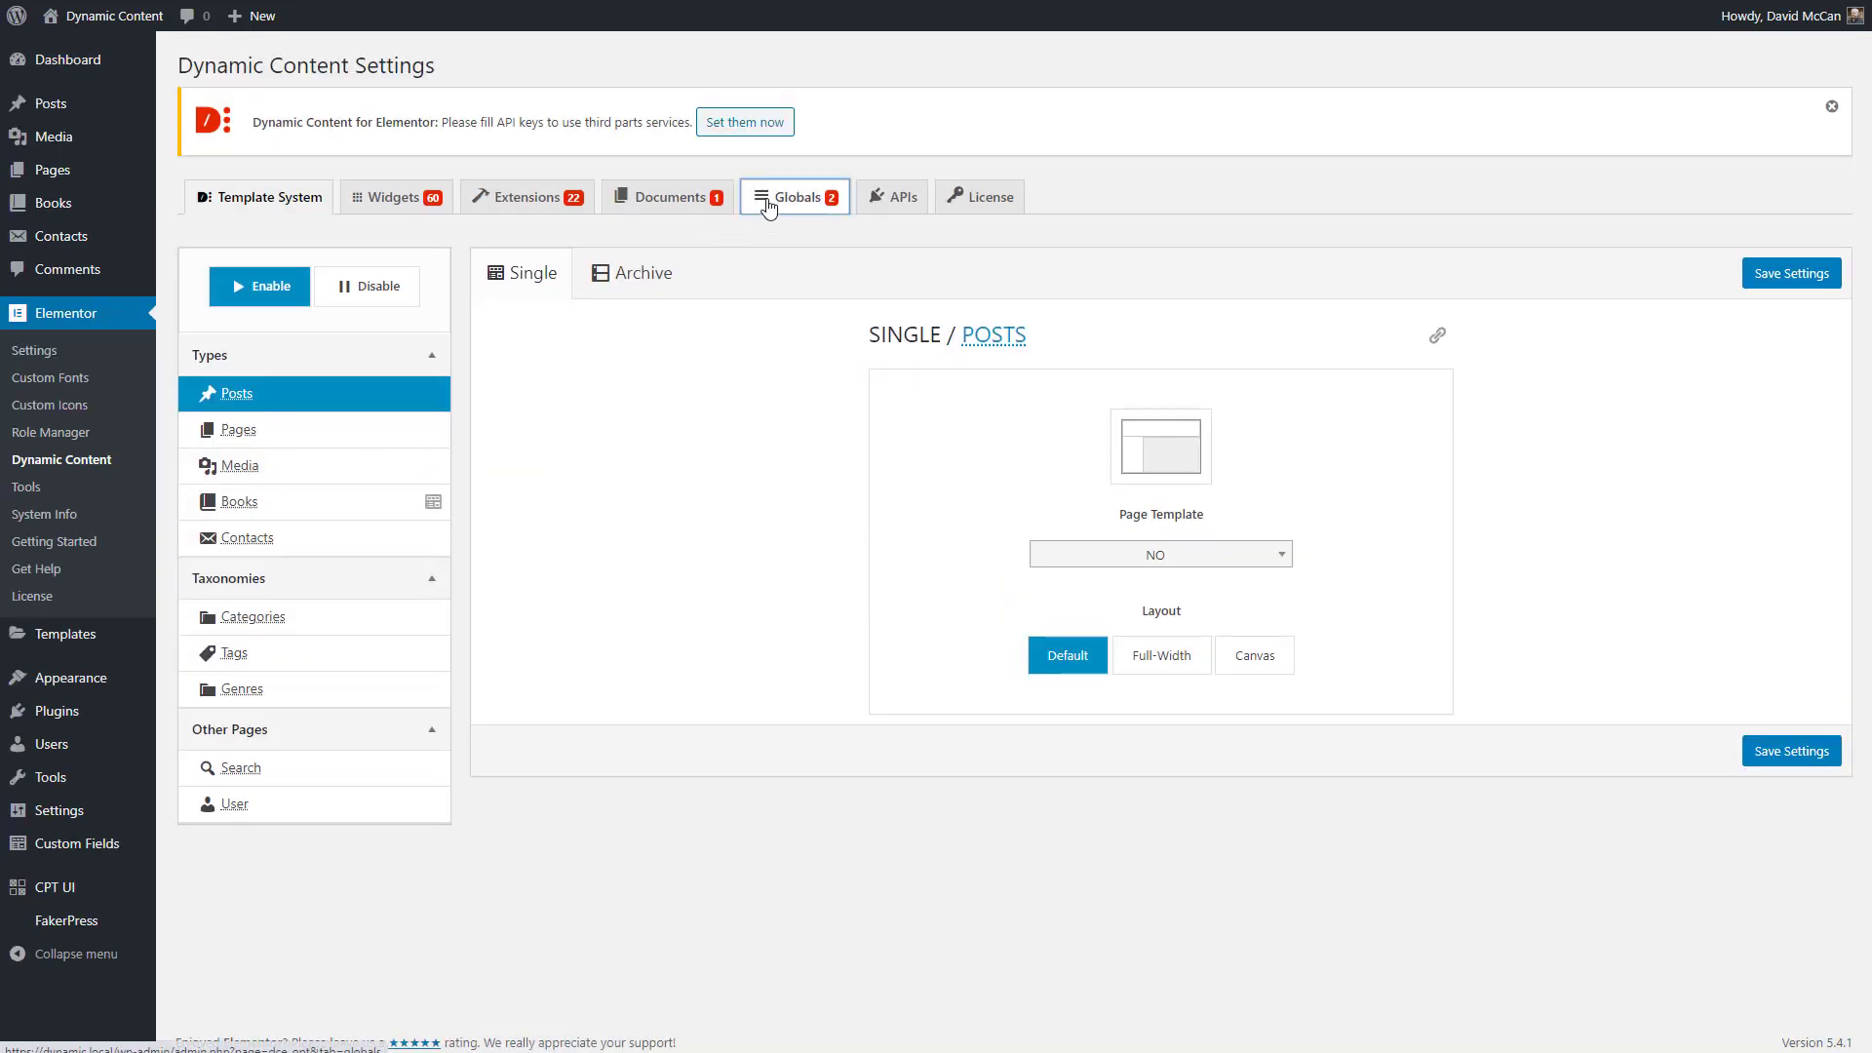
{"action": "left_click", "coordinate": [794, 197]}
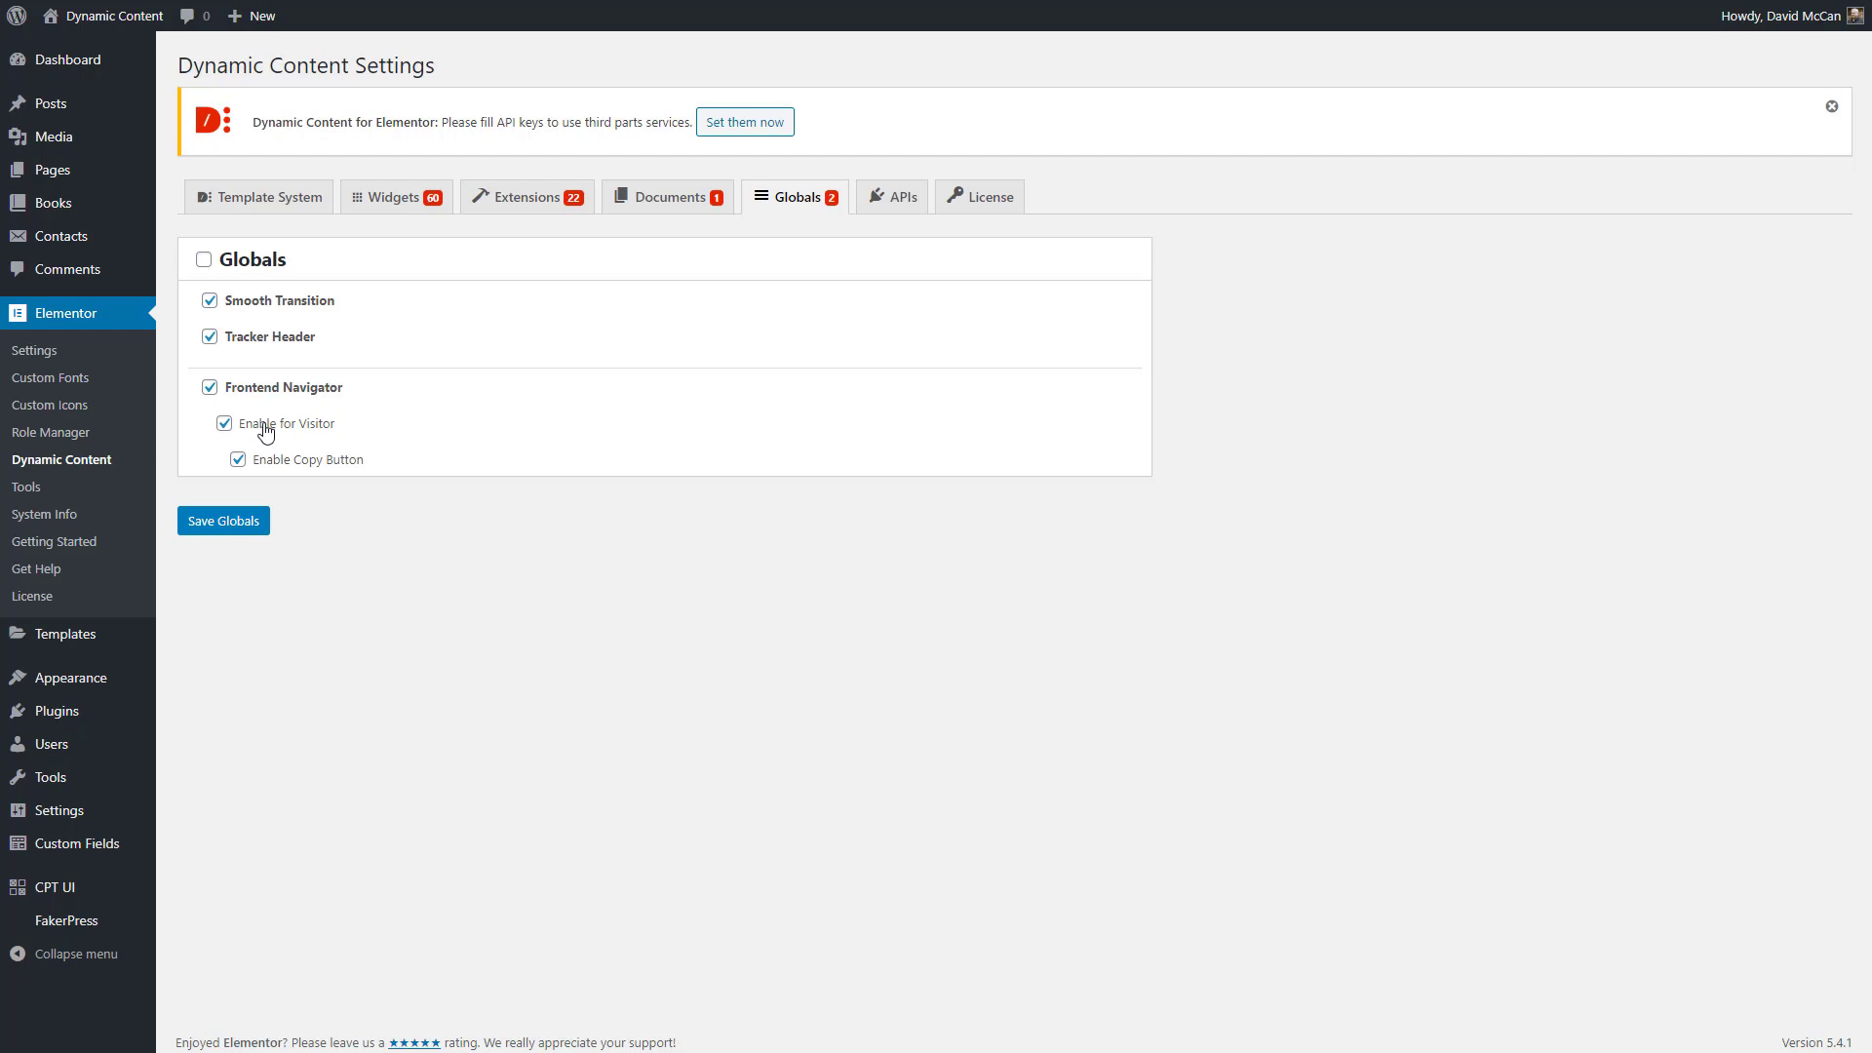
{"action": "mouse_move", "coordinate": [267, 432]}
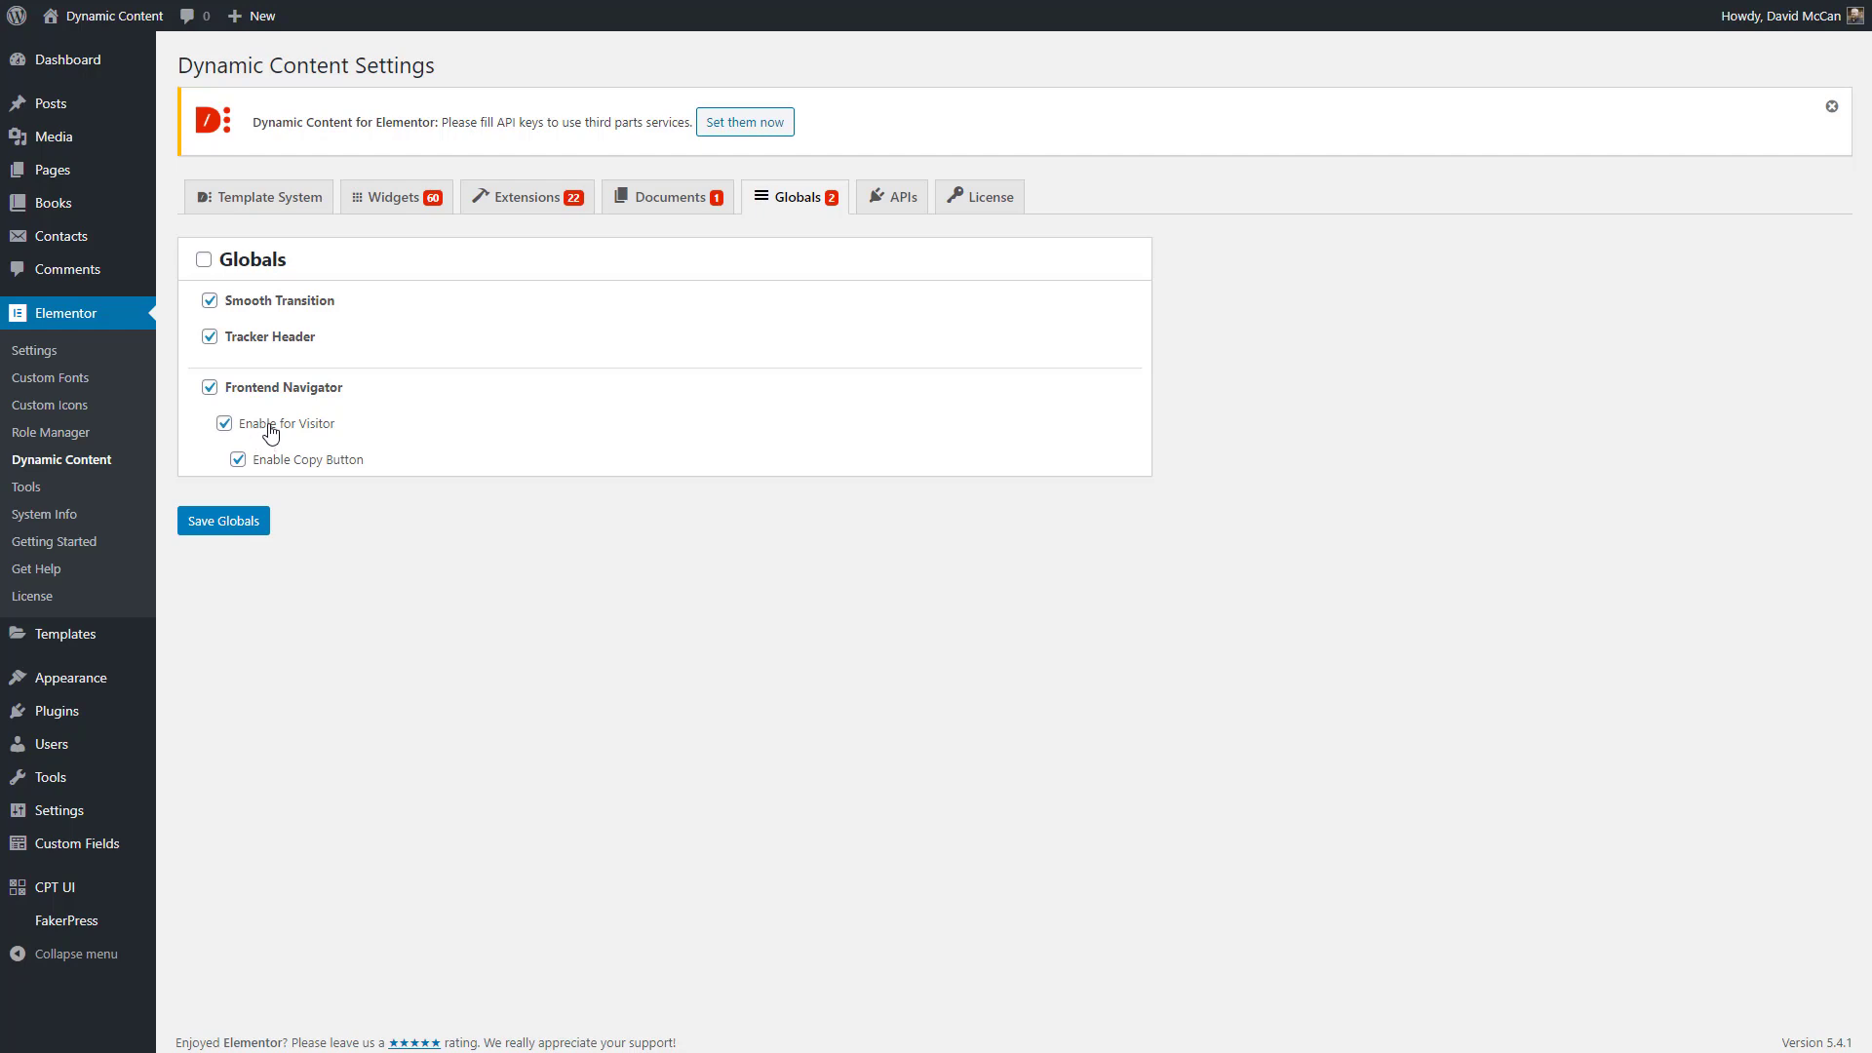
{"action": "mouse_move", "coordinate": [291, 476]}
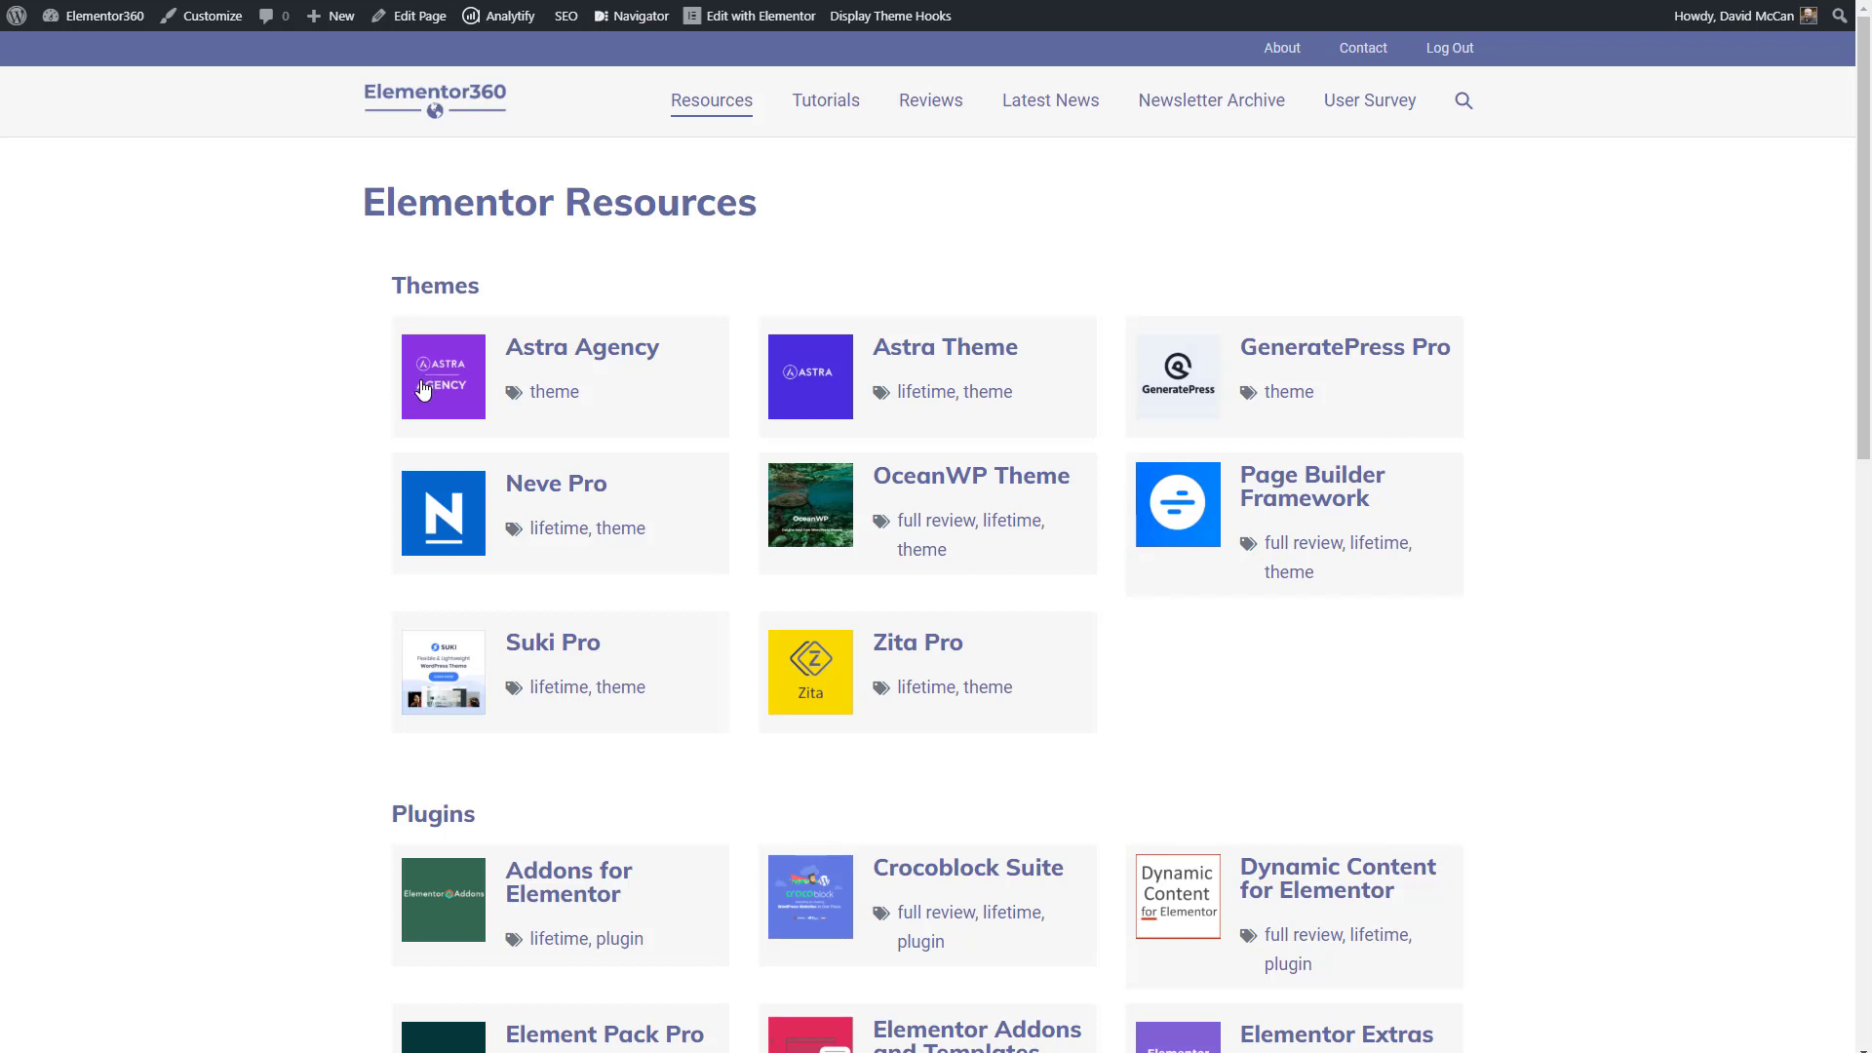
{"action": "mouse_move", "coordinate": [842, 667]}
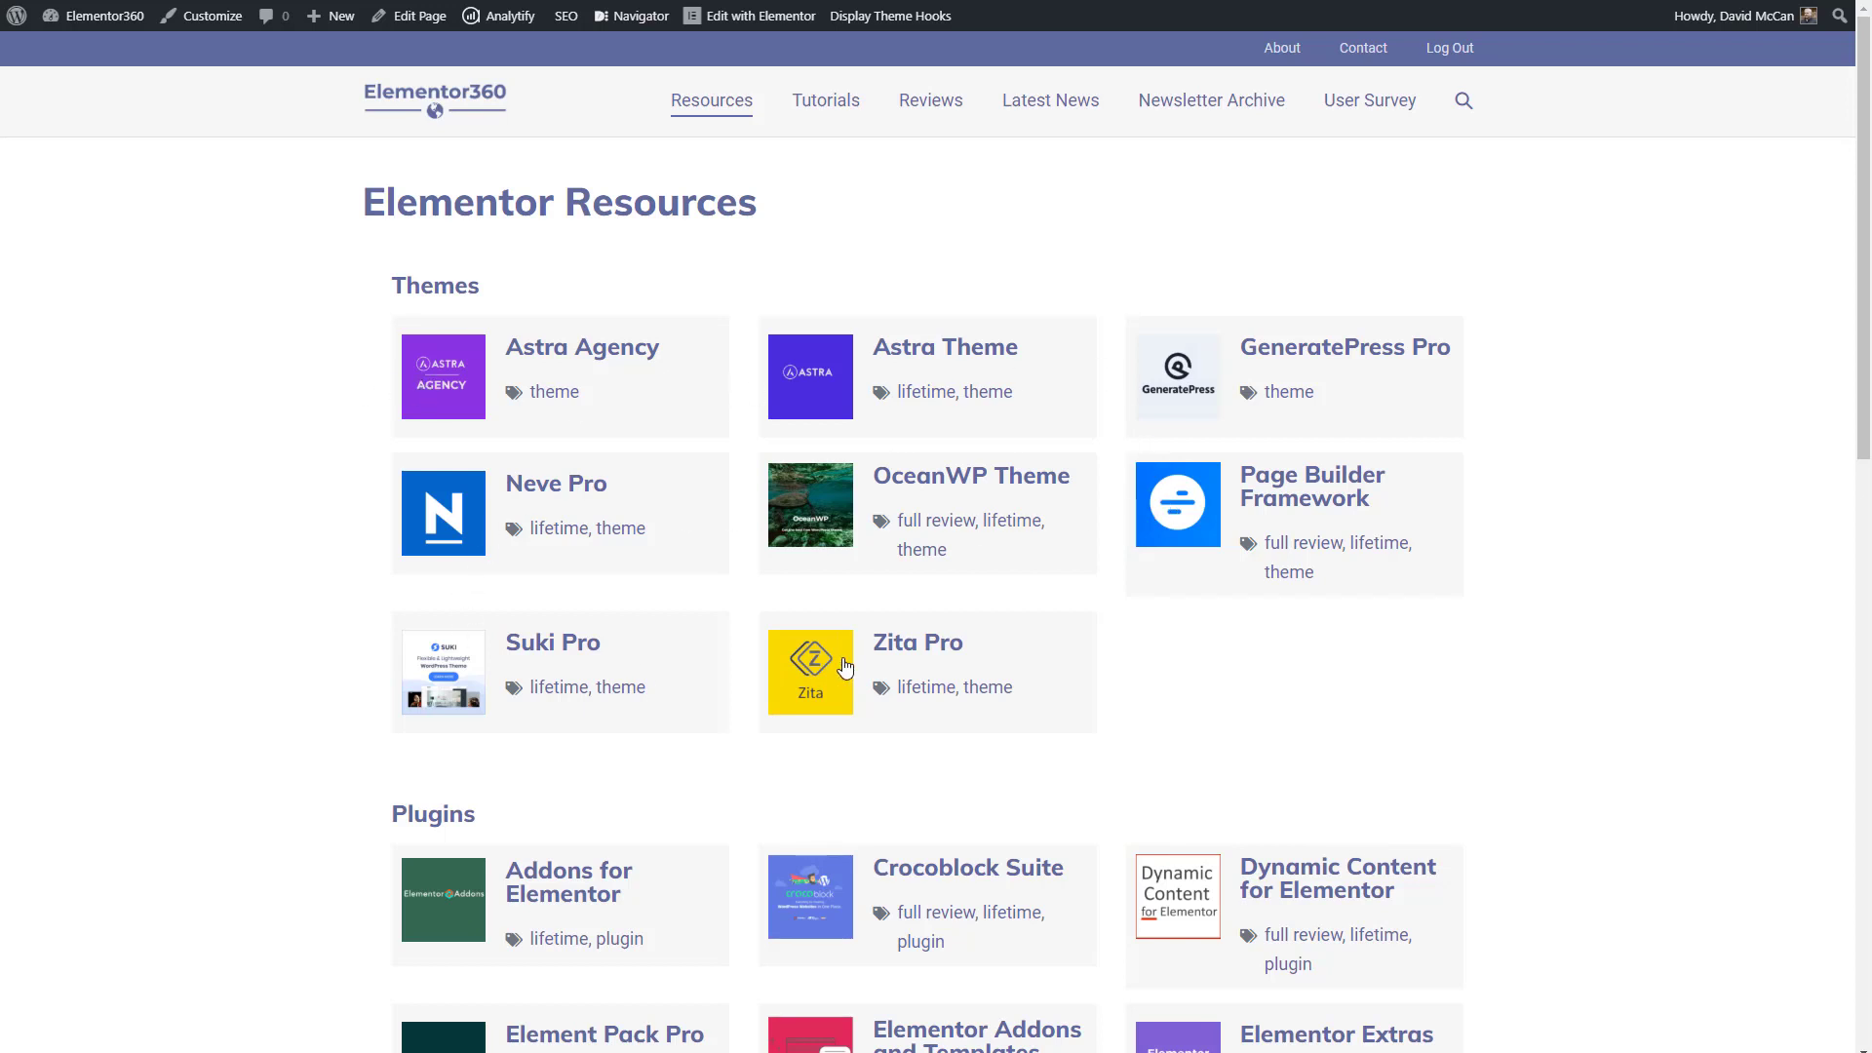
{"action": "mouse_move", "coordinate": [263, 371]}
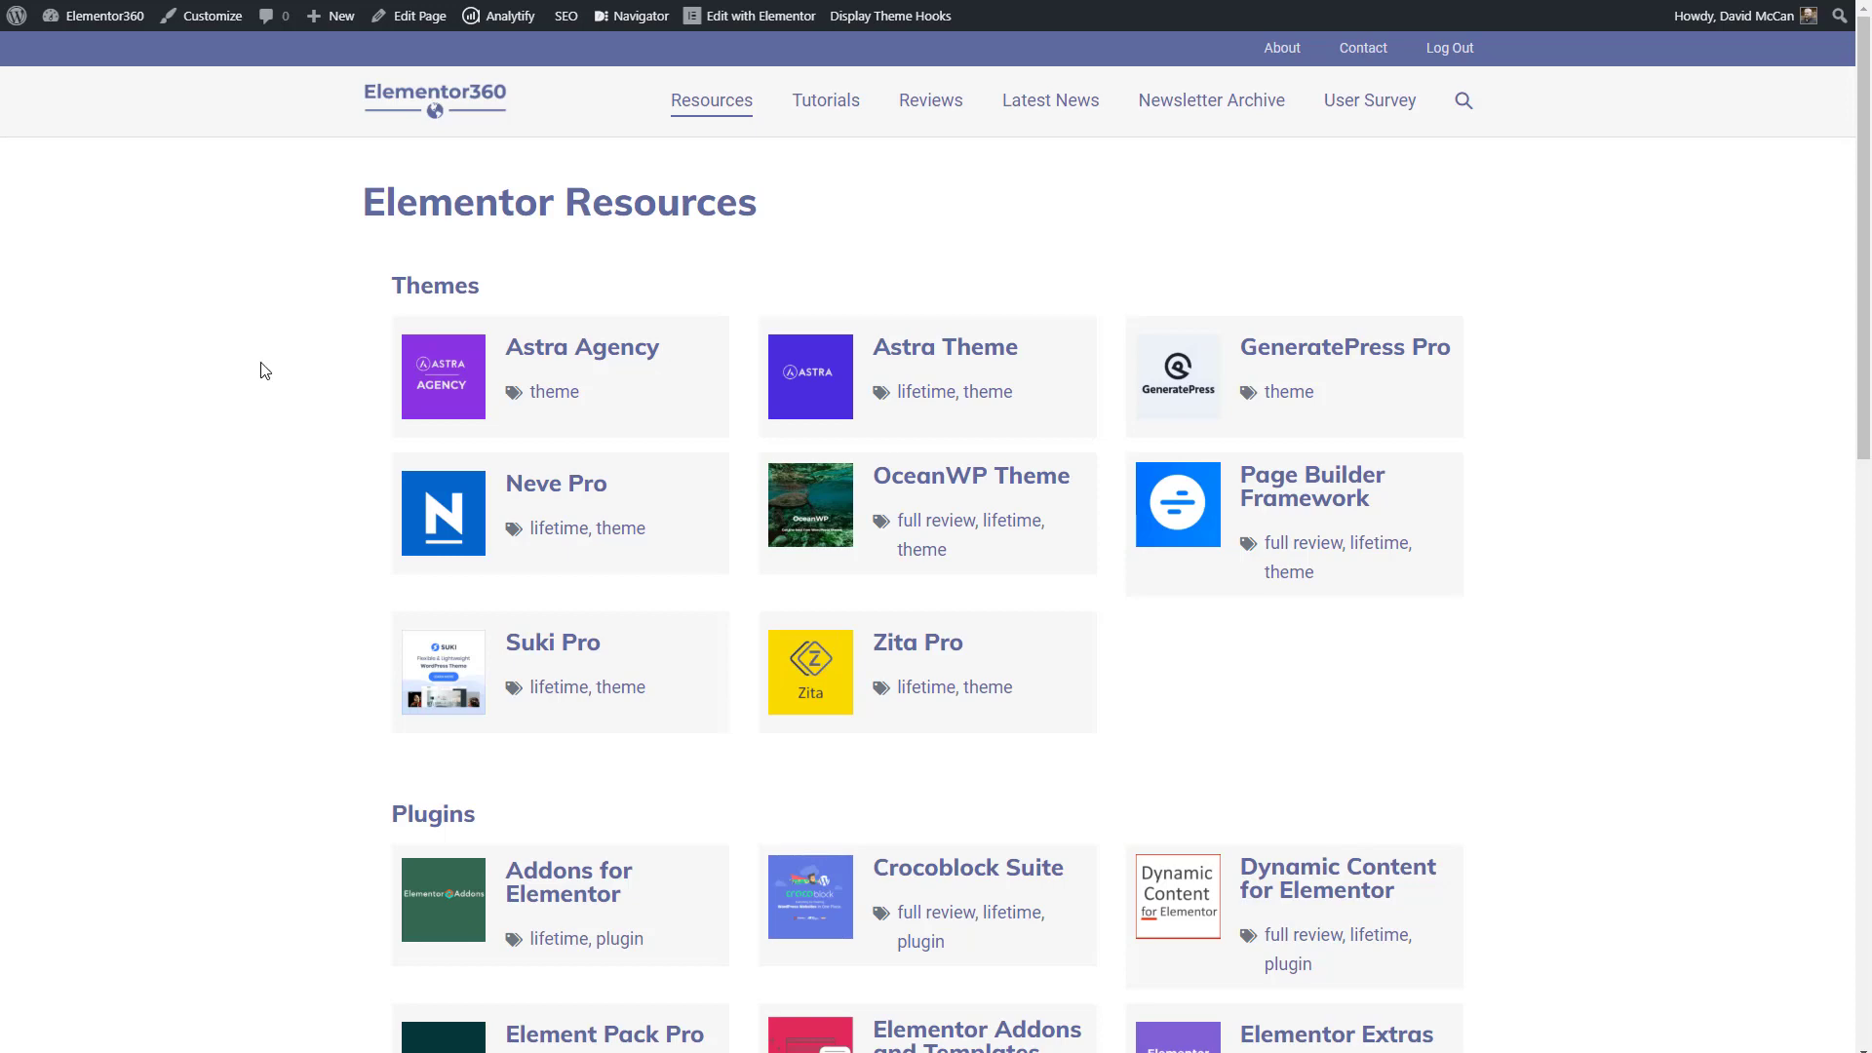
{"action": "mouse_move", "coordinate": [275, 368]}
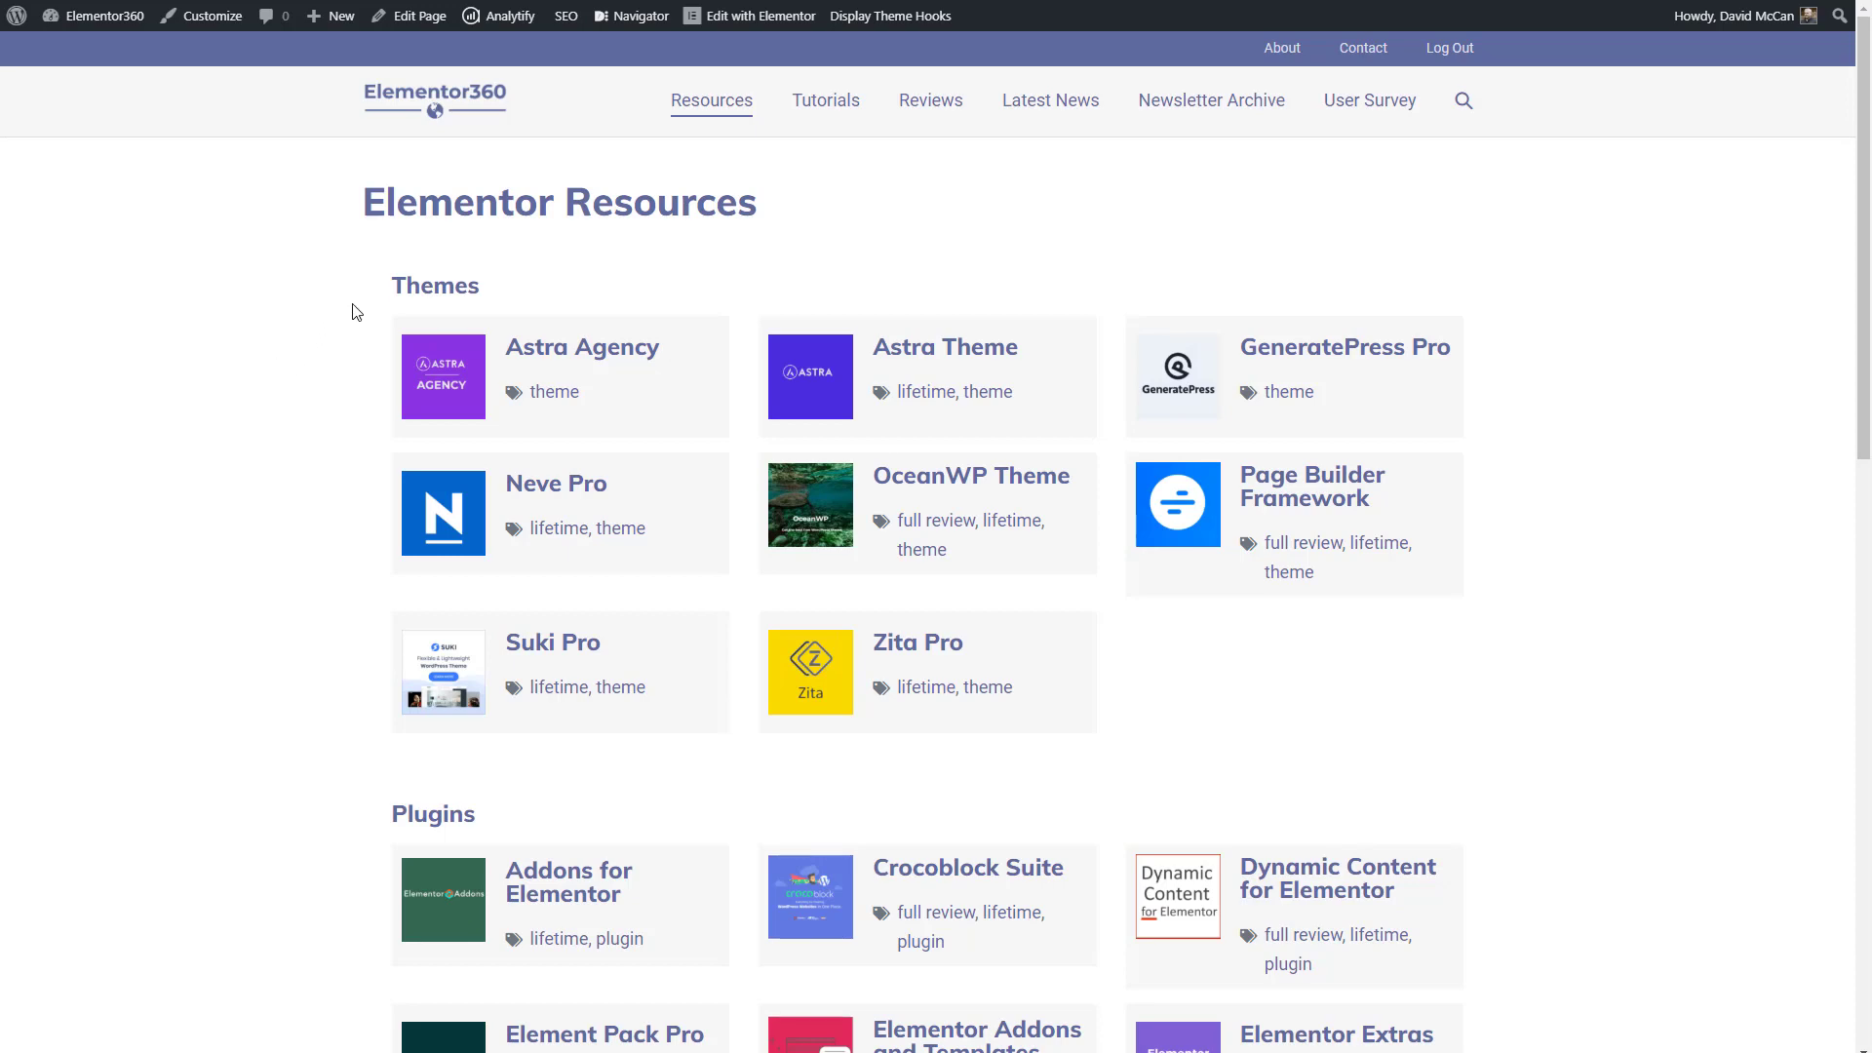
{"action": "scroll", "scroll_direction": "down", "scroll_amount": 3}
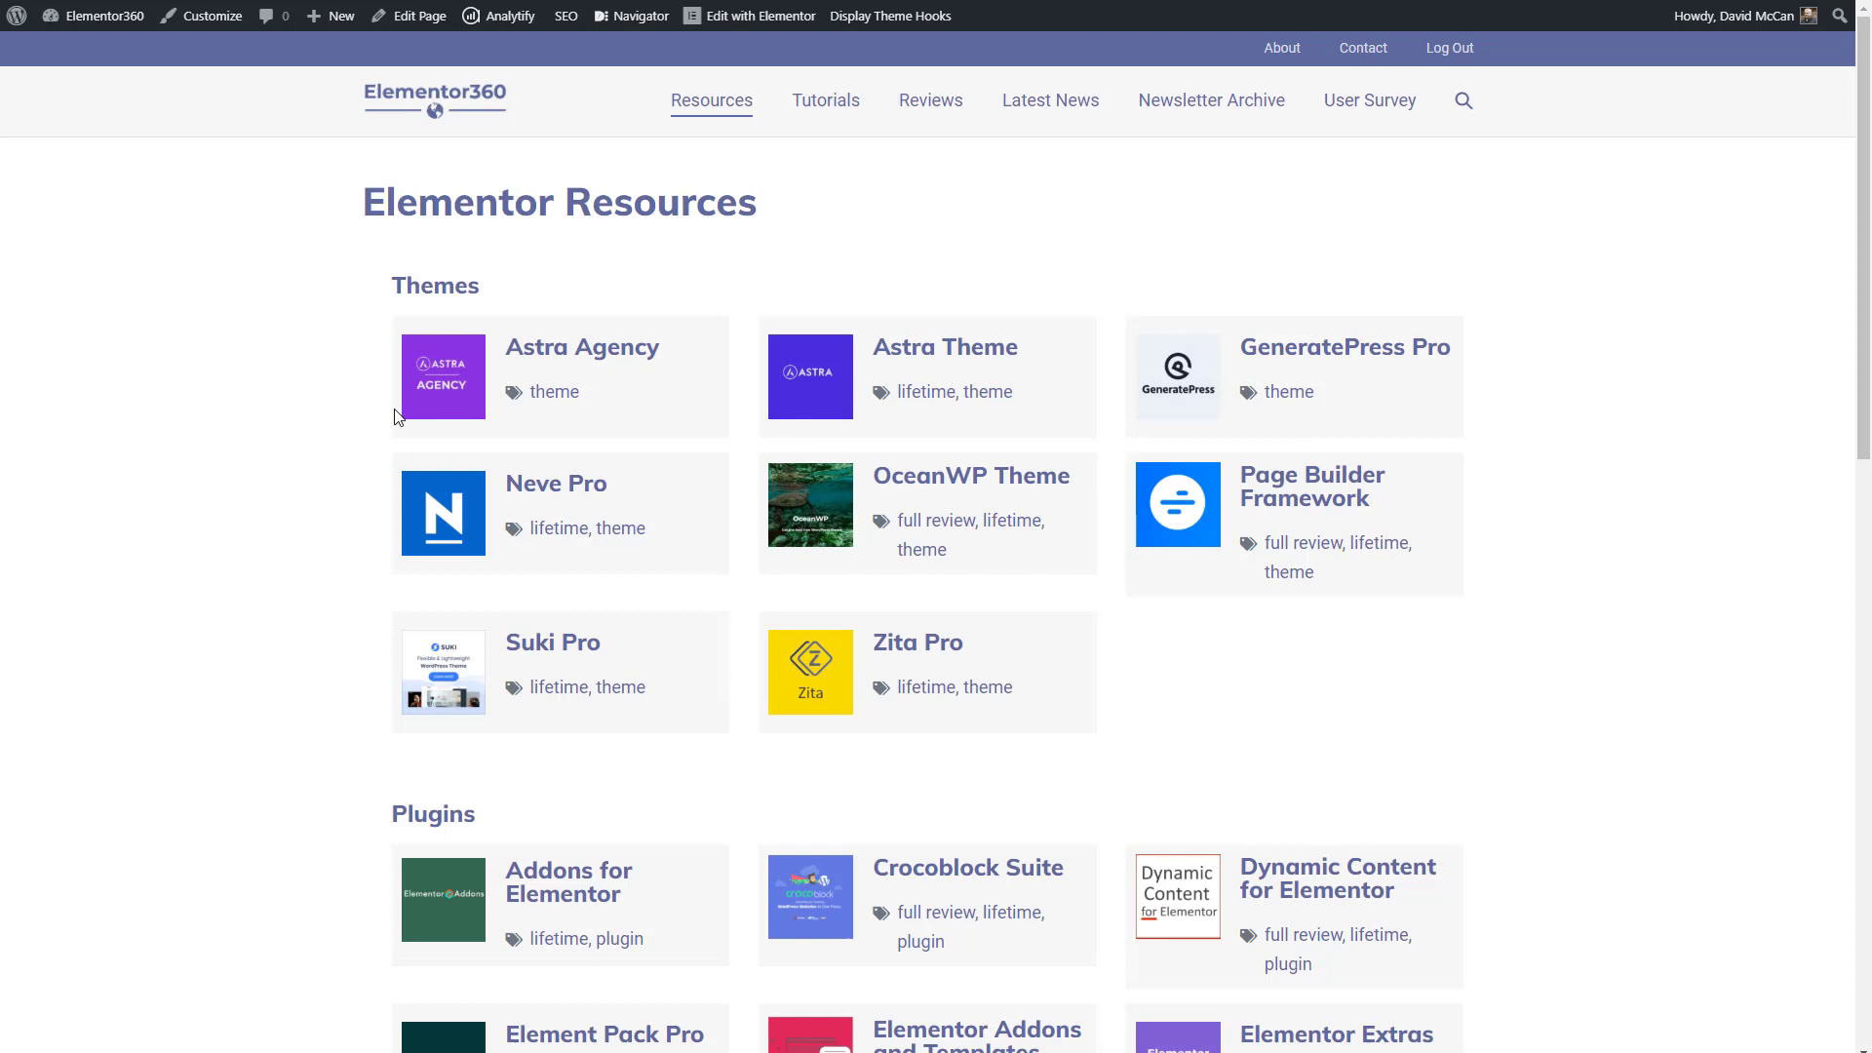
{"action": "mouse_move", "coordinate": [330, 423]}
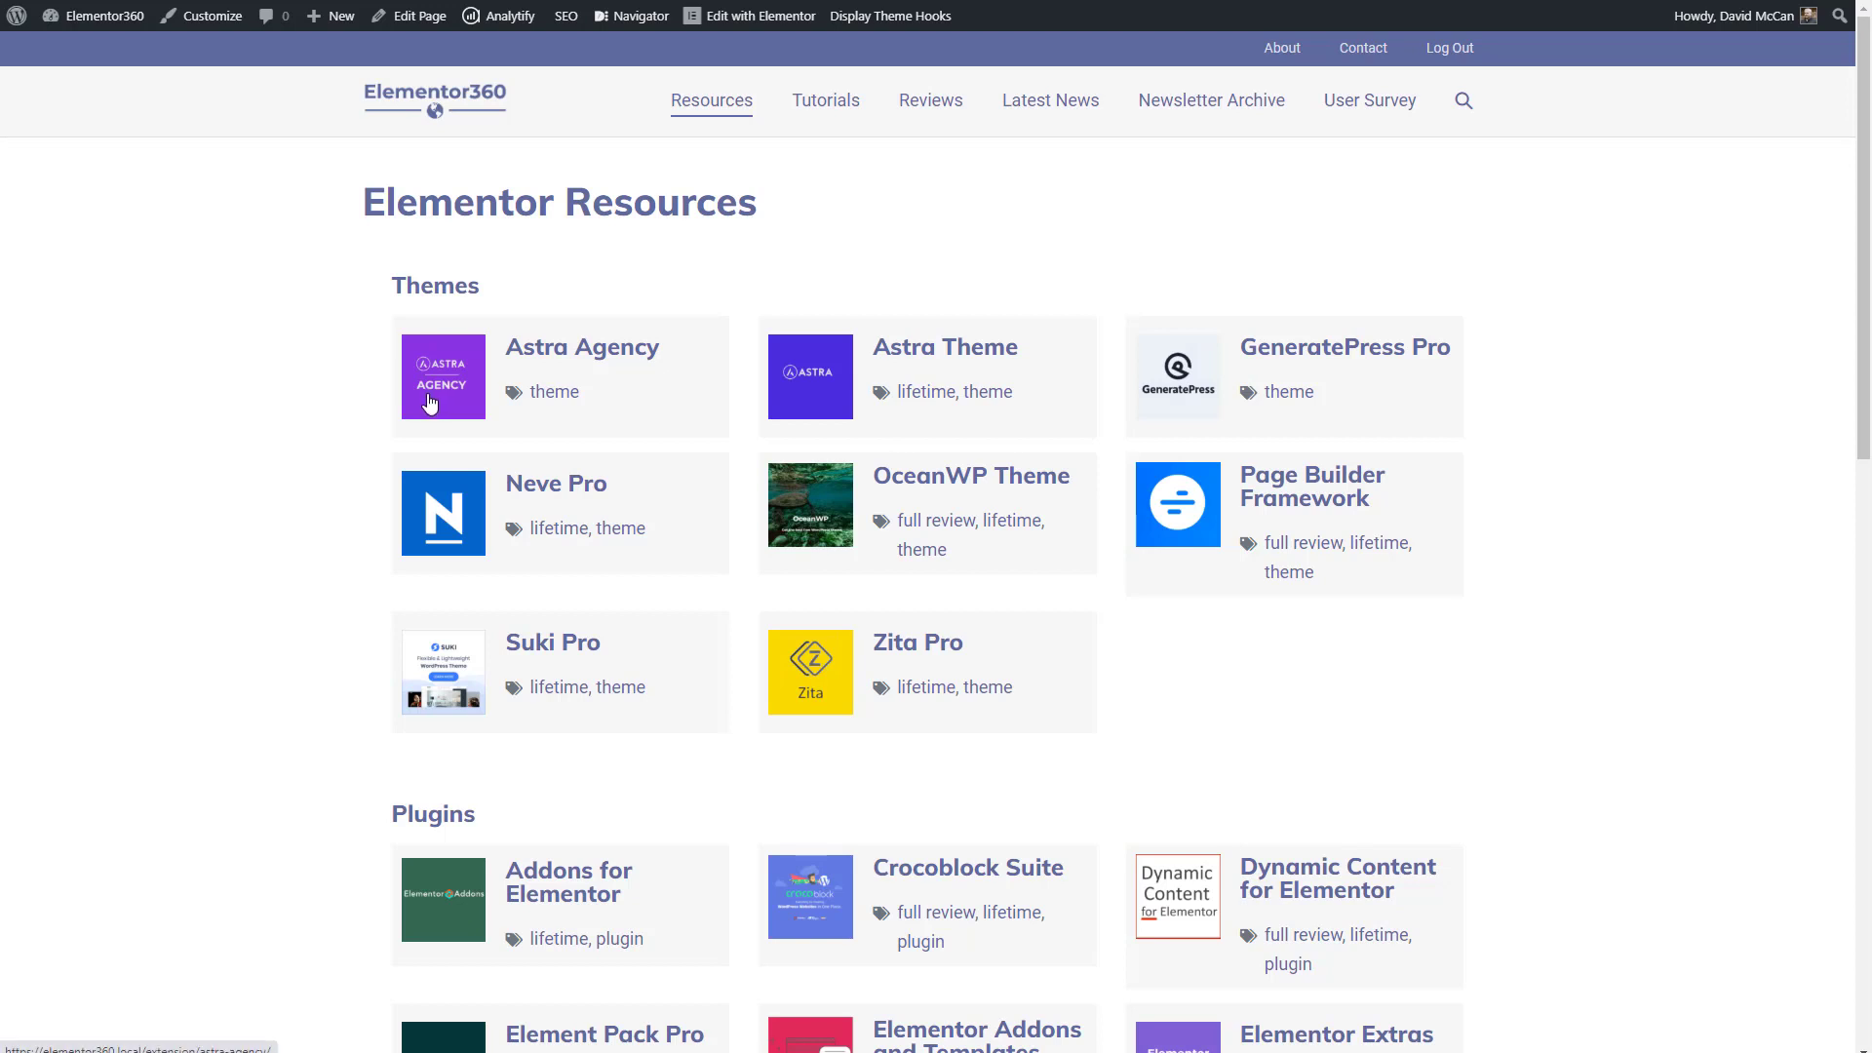
{"action": "mouse_move", "coordinate": [886, 550]}
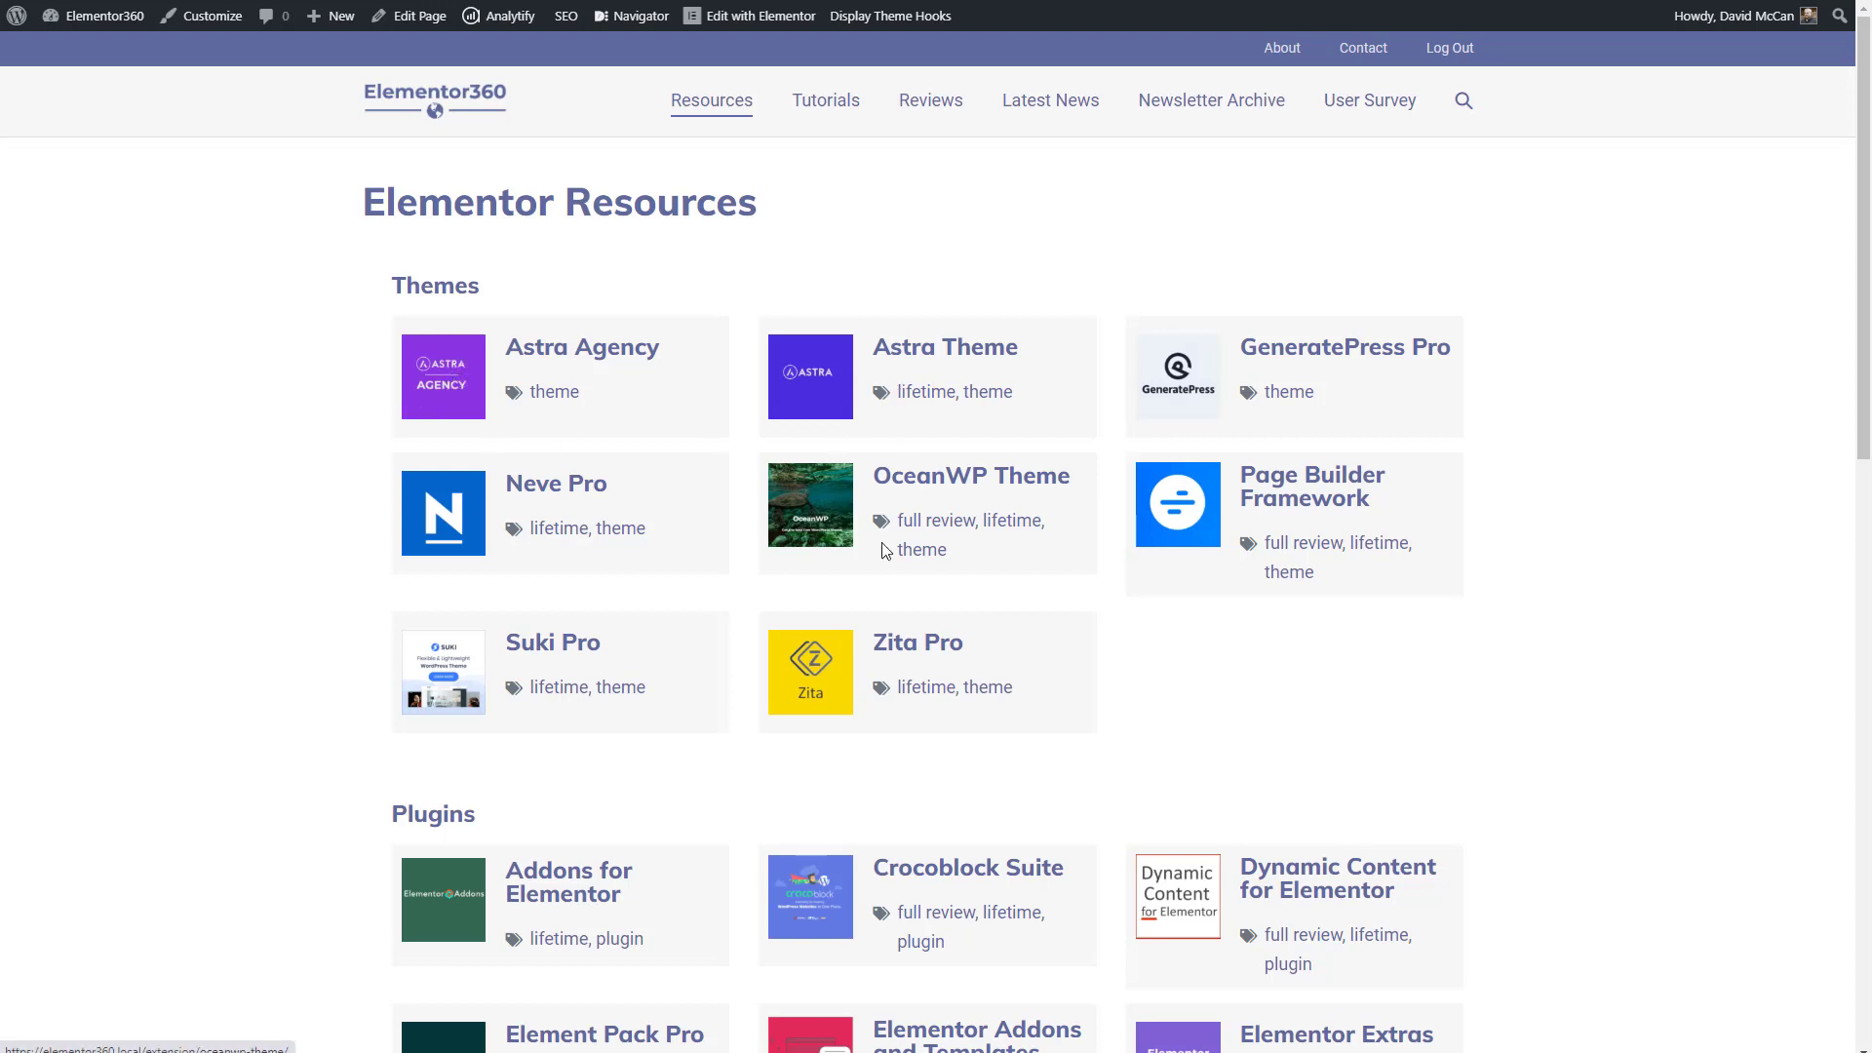
{"action": "mouse_move", "coordinate": [535, 312]}
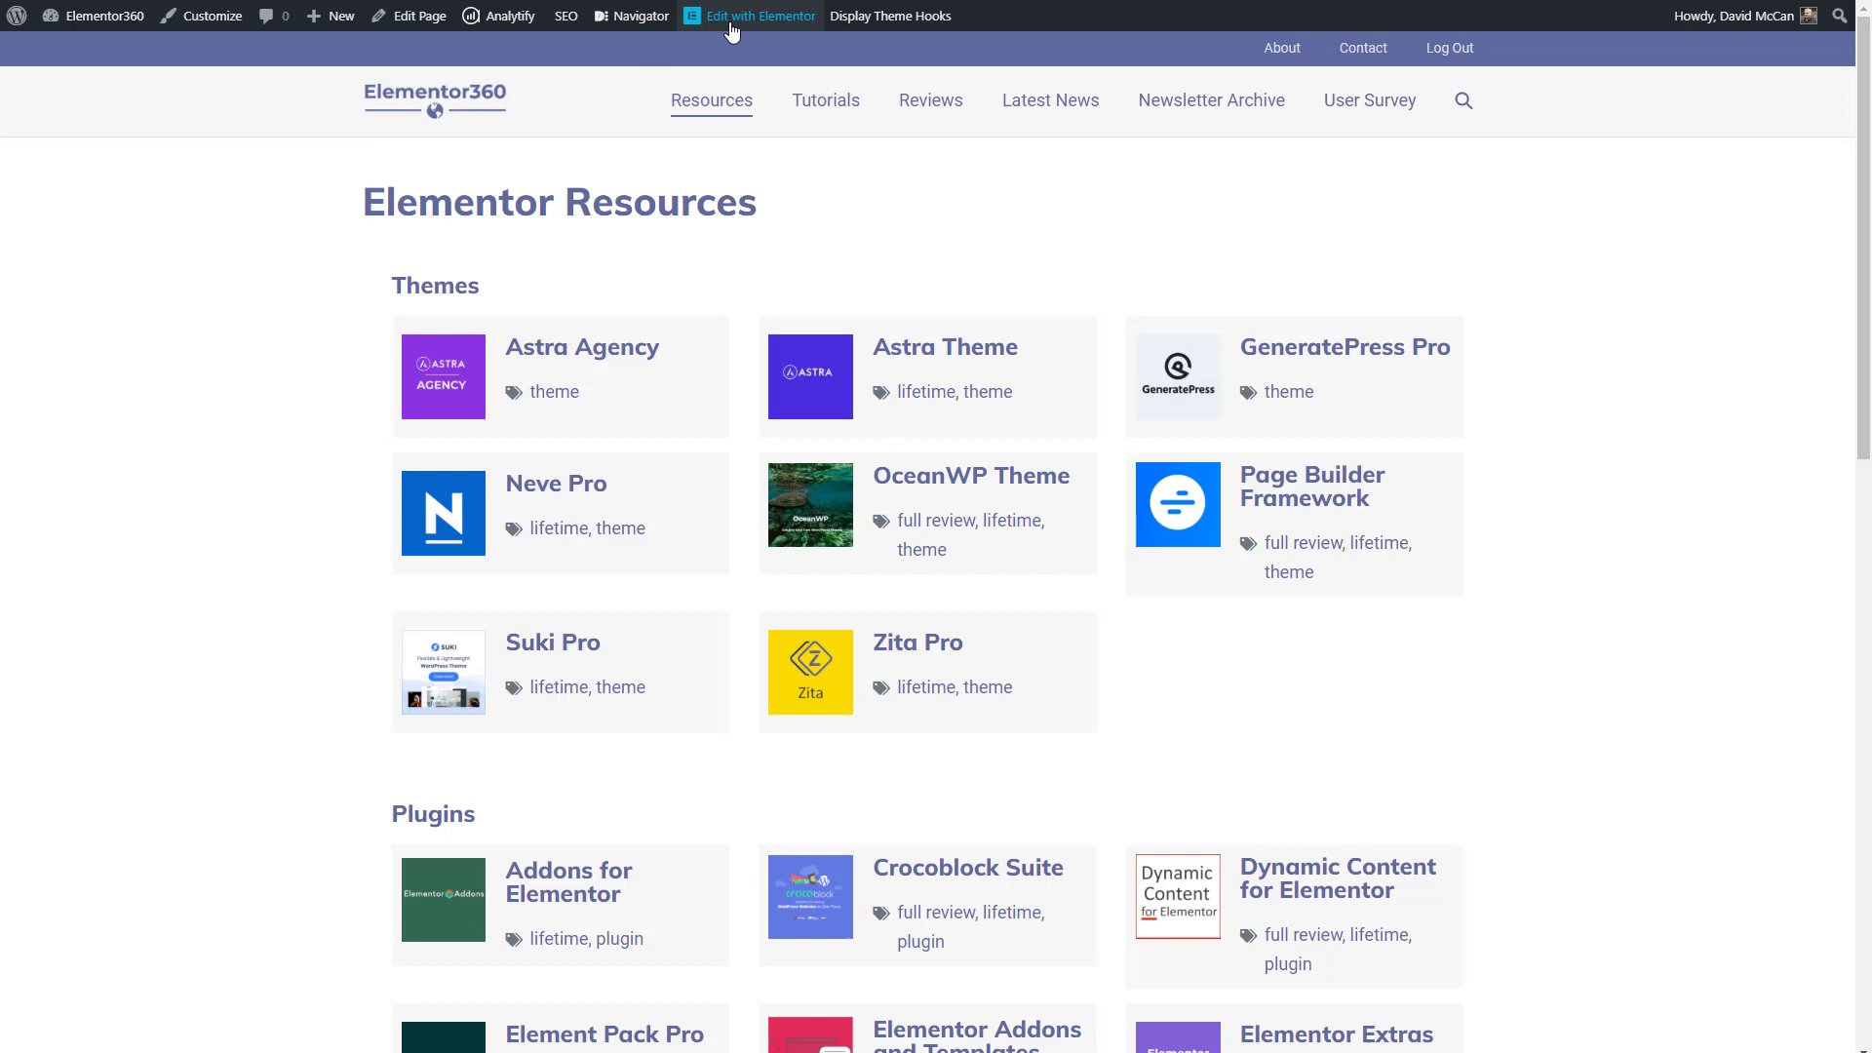
{"action": "mouse_move", "coordinate": [642, 15]}
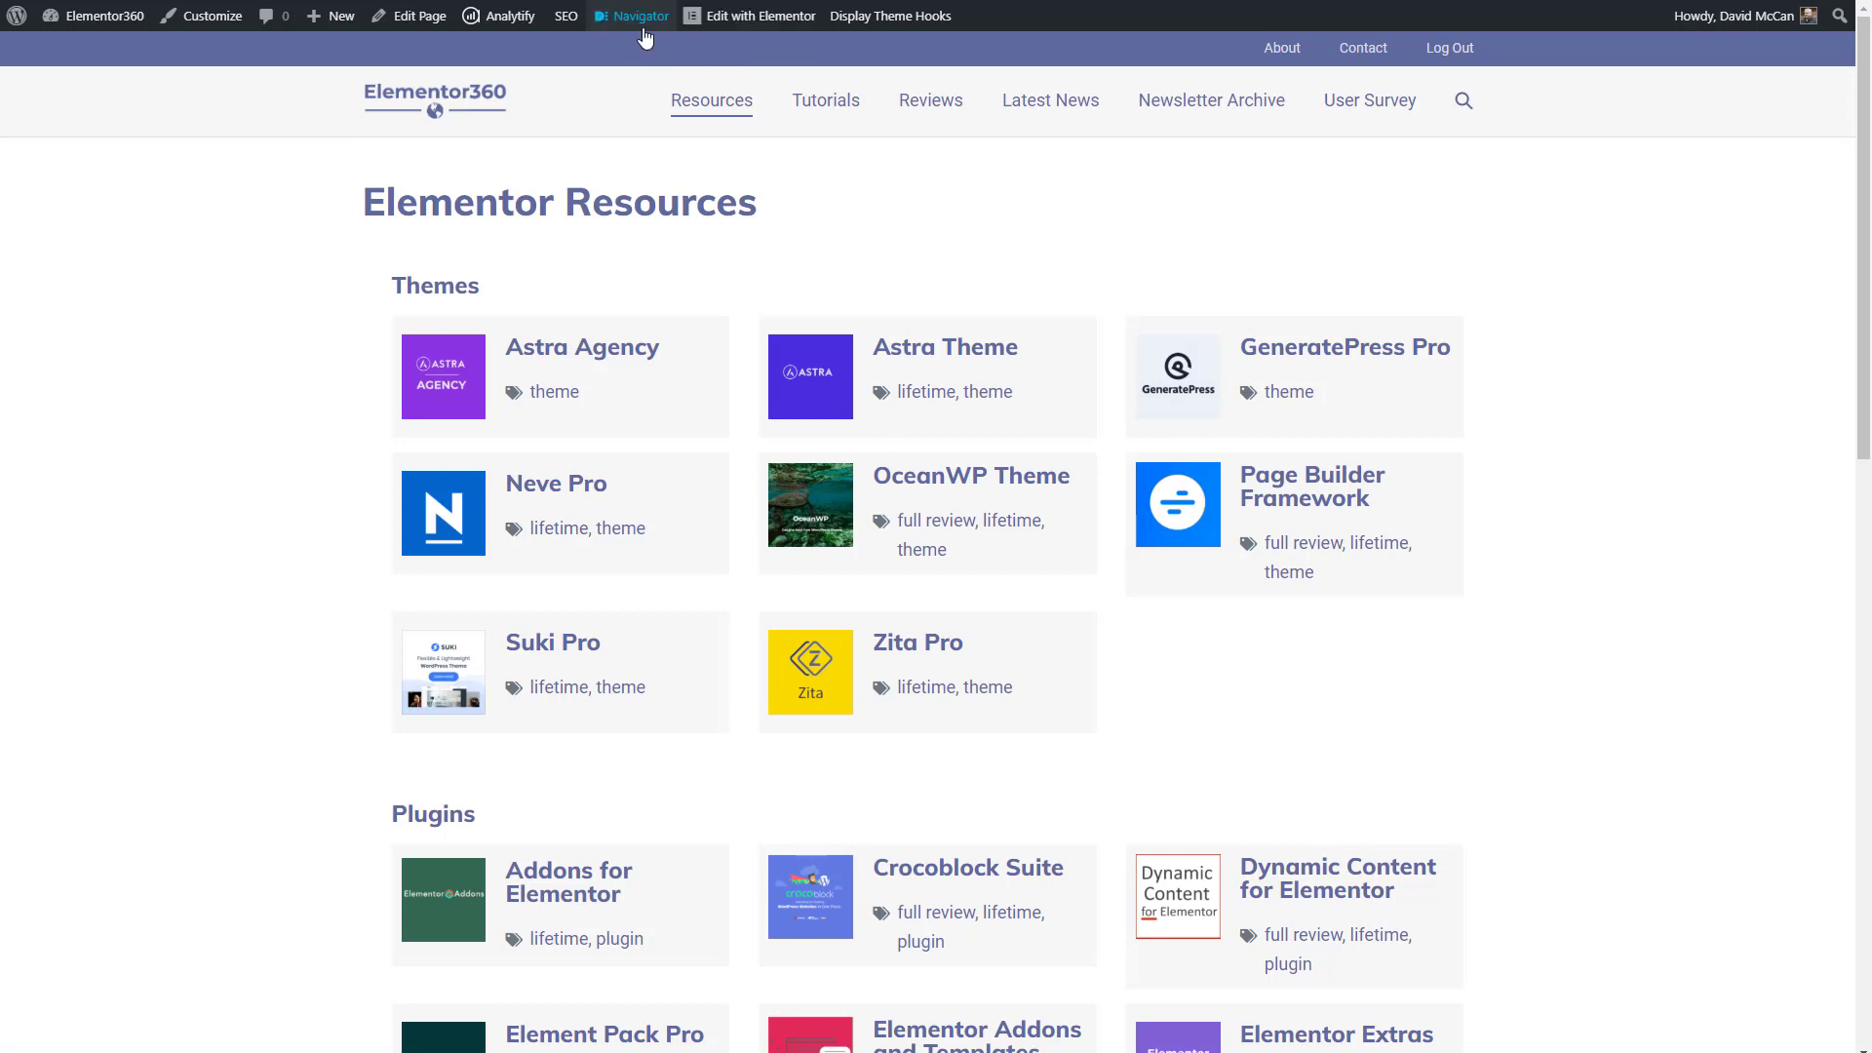
List the page's templates in the Navigator: Elementor Resources, Extensions Archive, Extensions Loop
{"action": "left_click", "coordinate": [639, 15]}
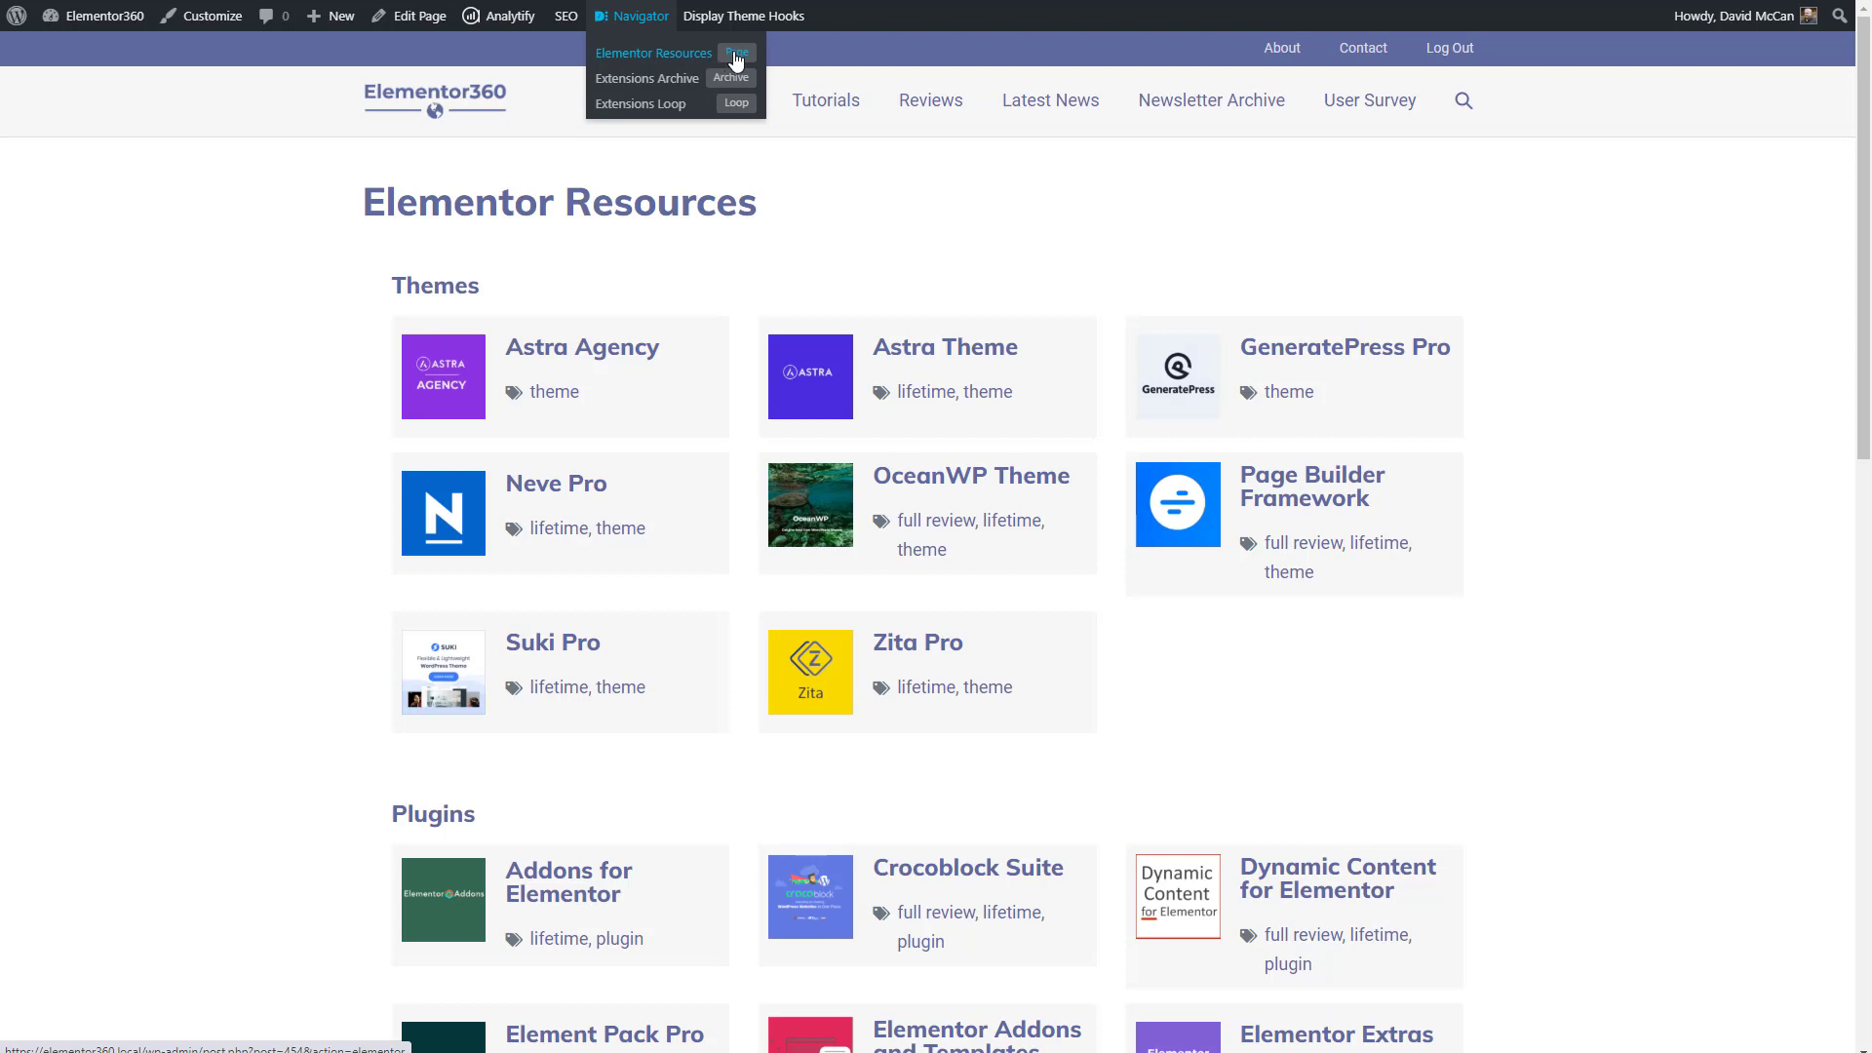
{"action": "mouse_move", "coordinate": [645, 78]}
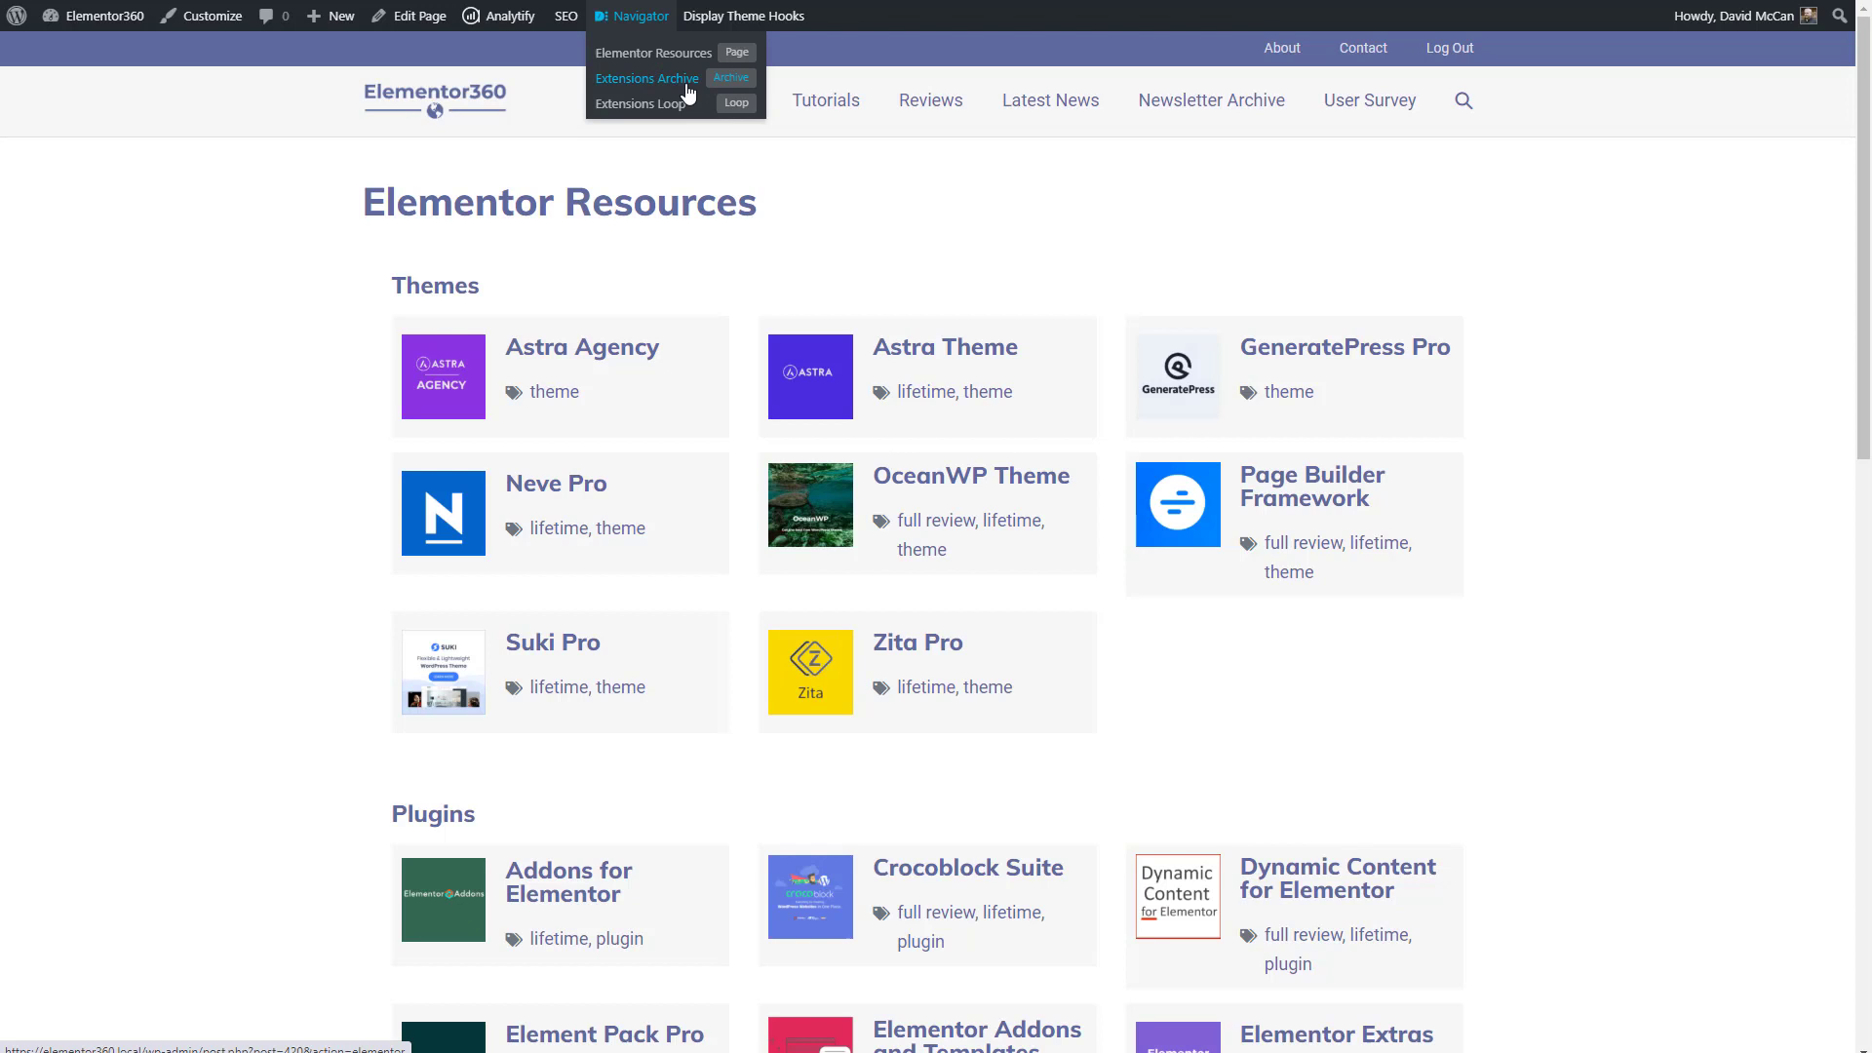
{"action": "mouse_move", "coordinate": [727, 85]}
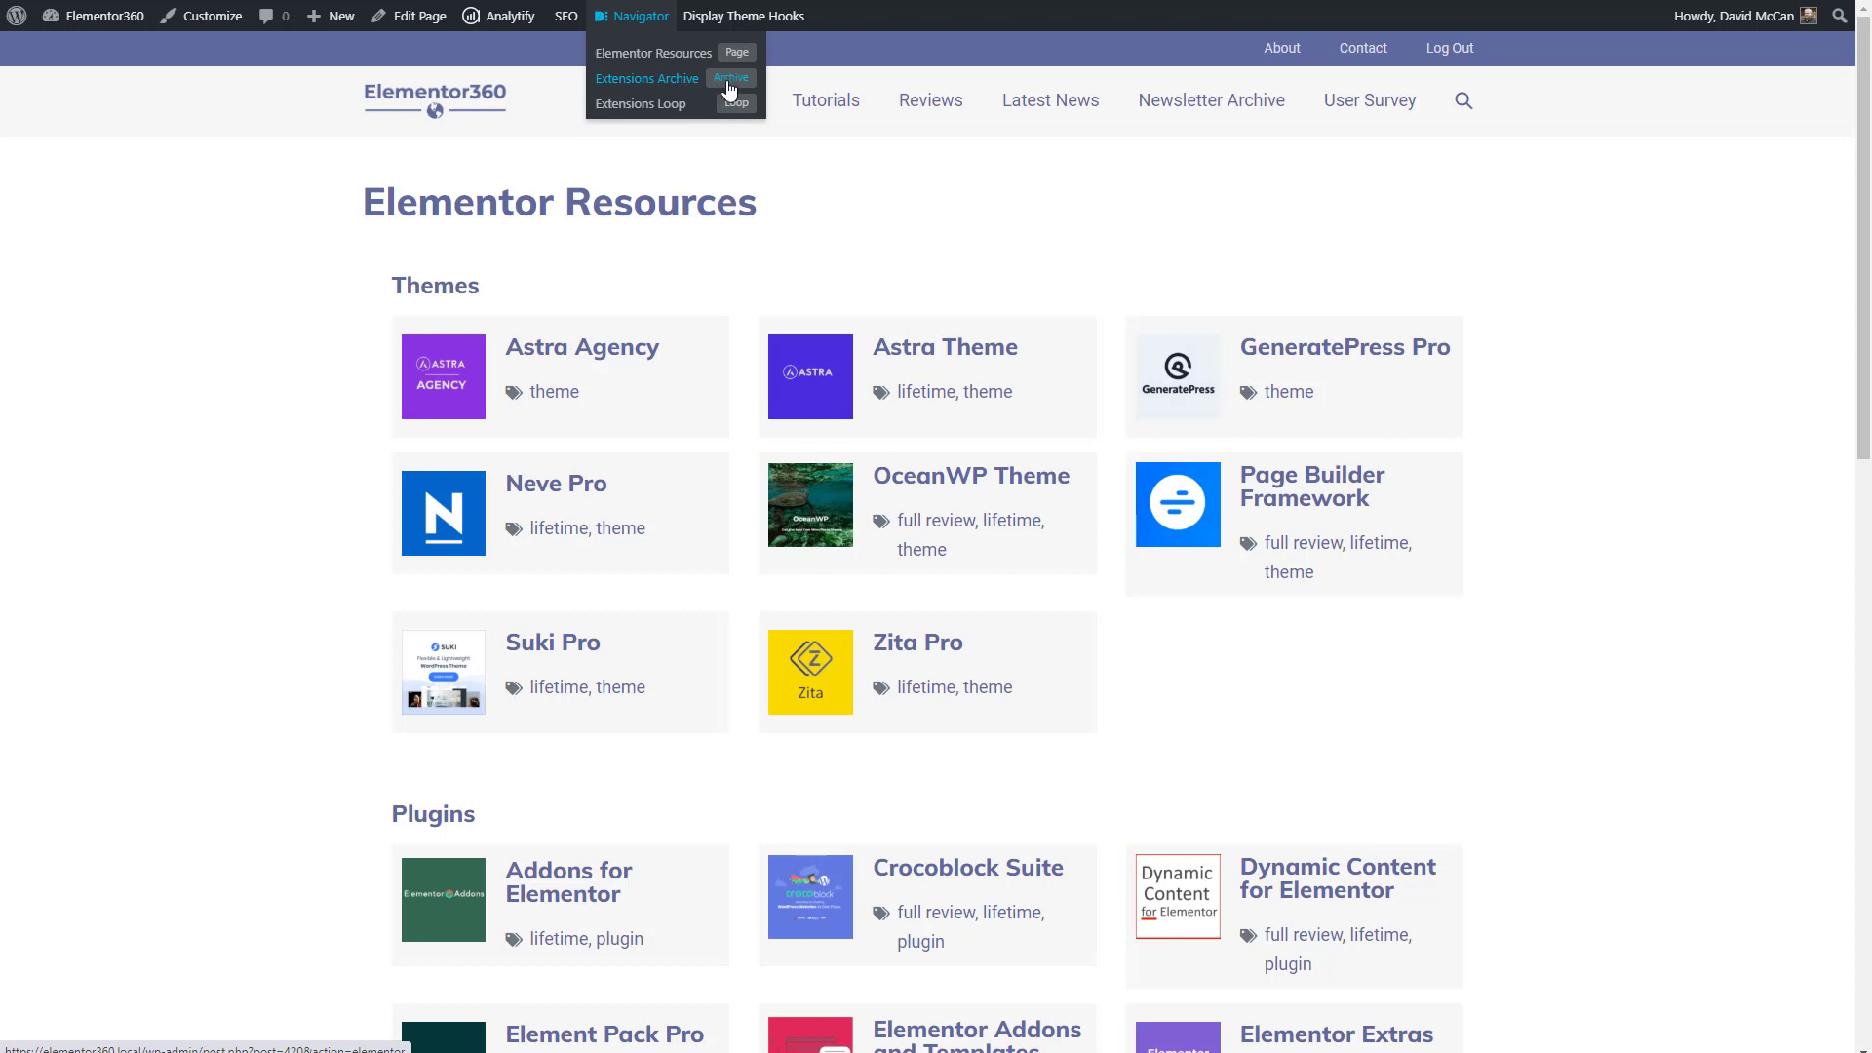
{"action": "mouse_move", "coordinate": [642, 103]}
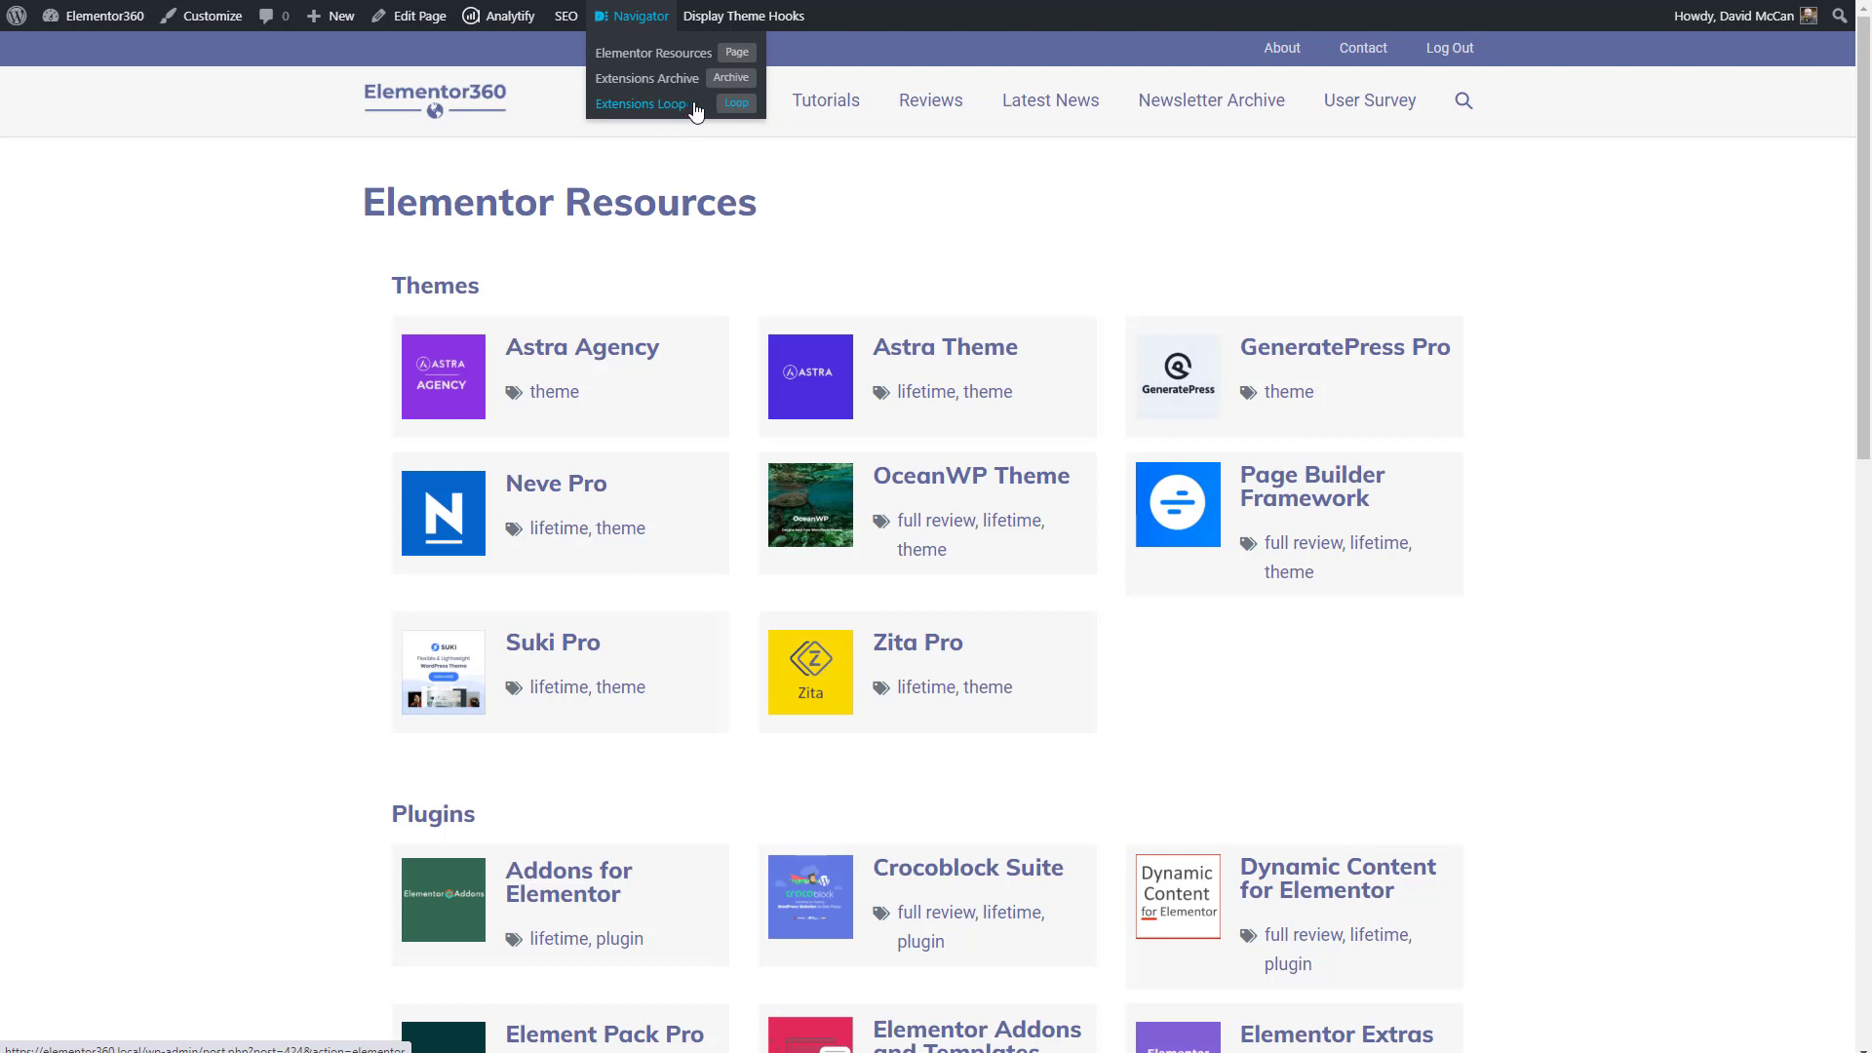
{"action": "mouse_move", "coordinate": [696, 109]}
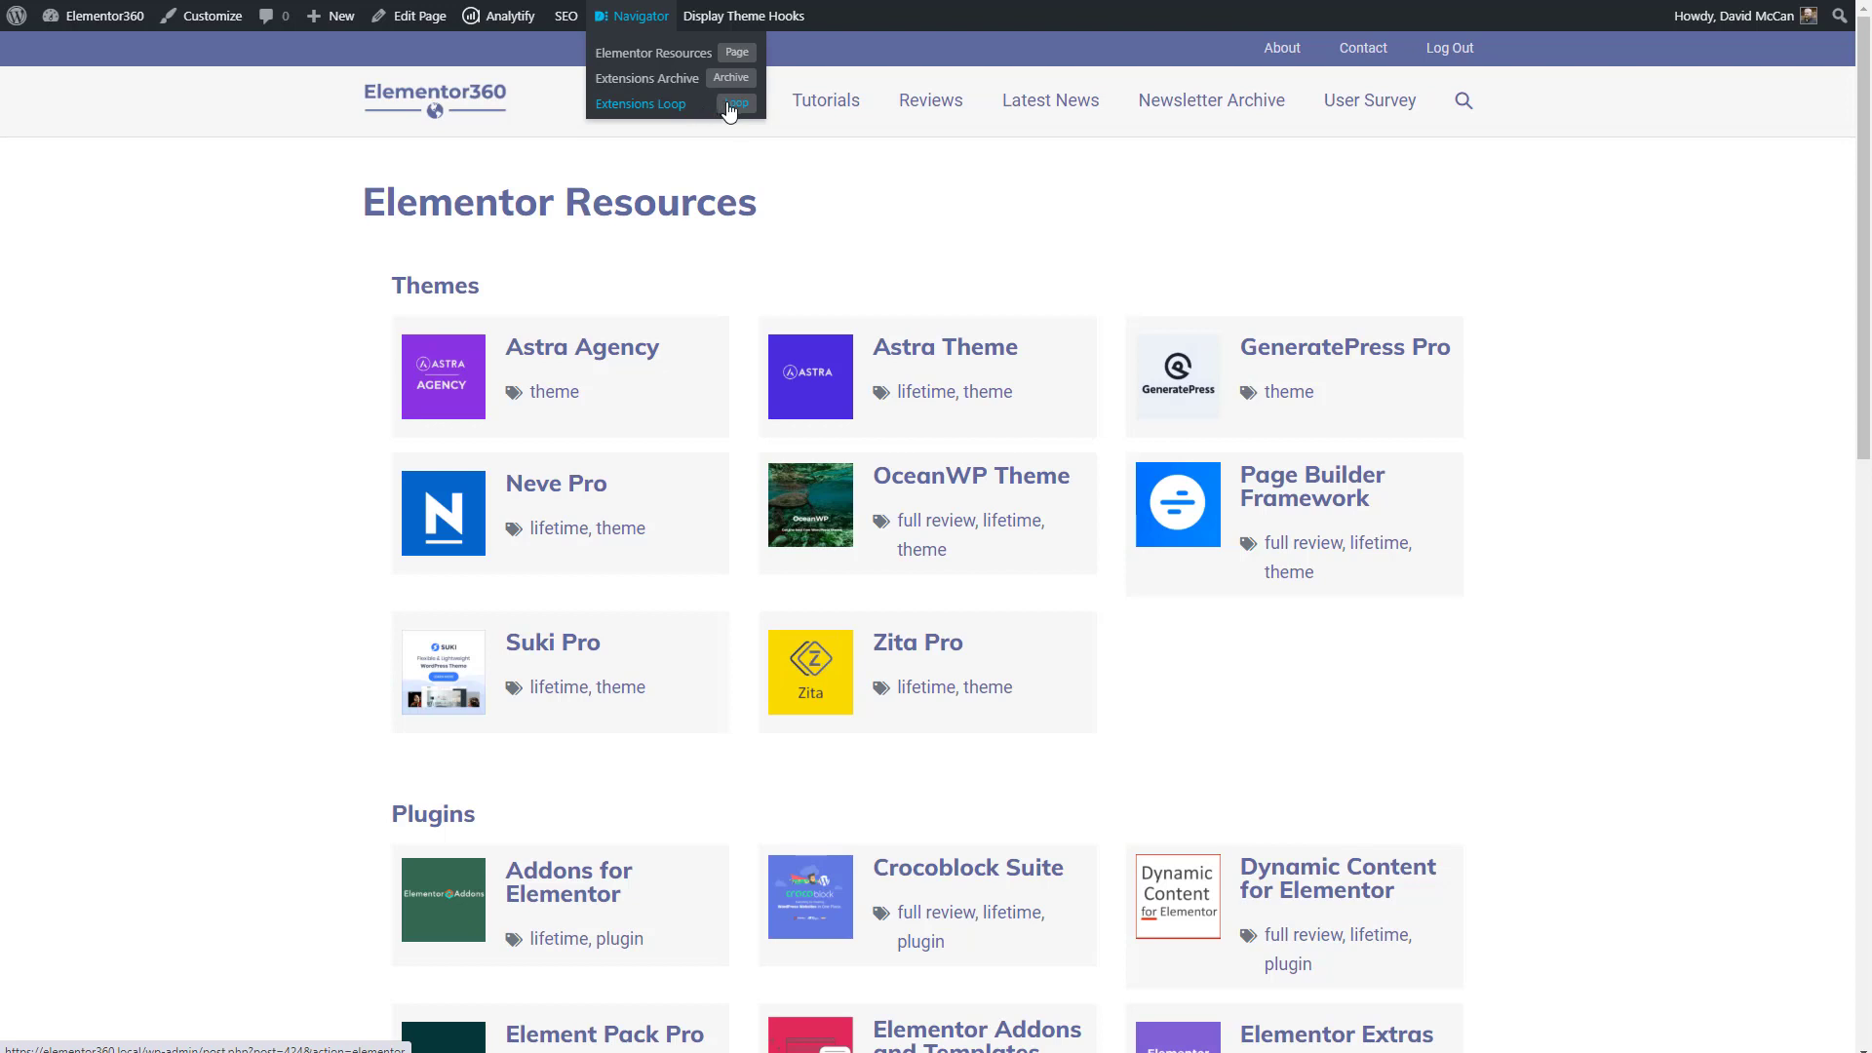
{"action": "mouse_move", "coordinate": [638, 16]}
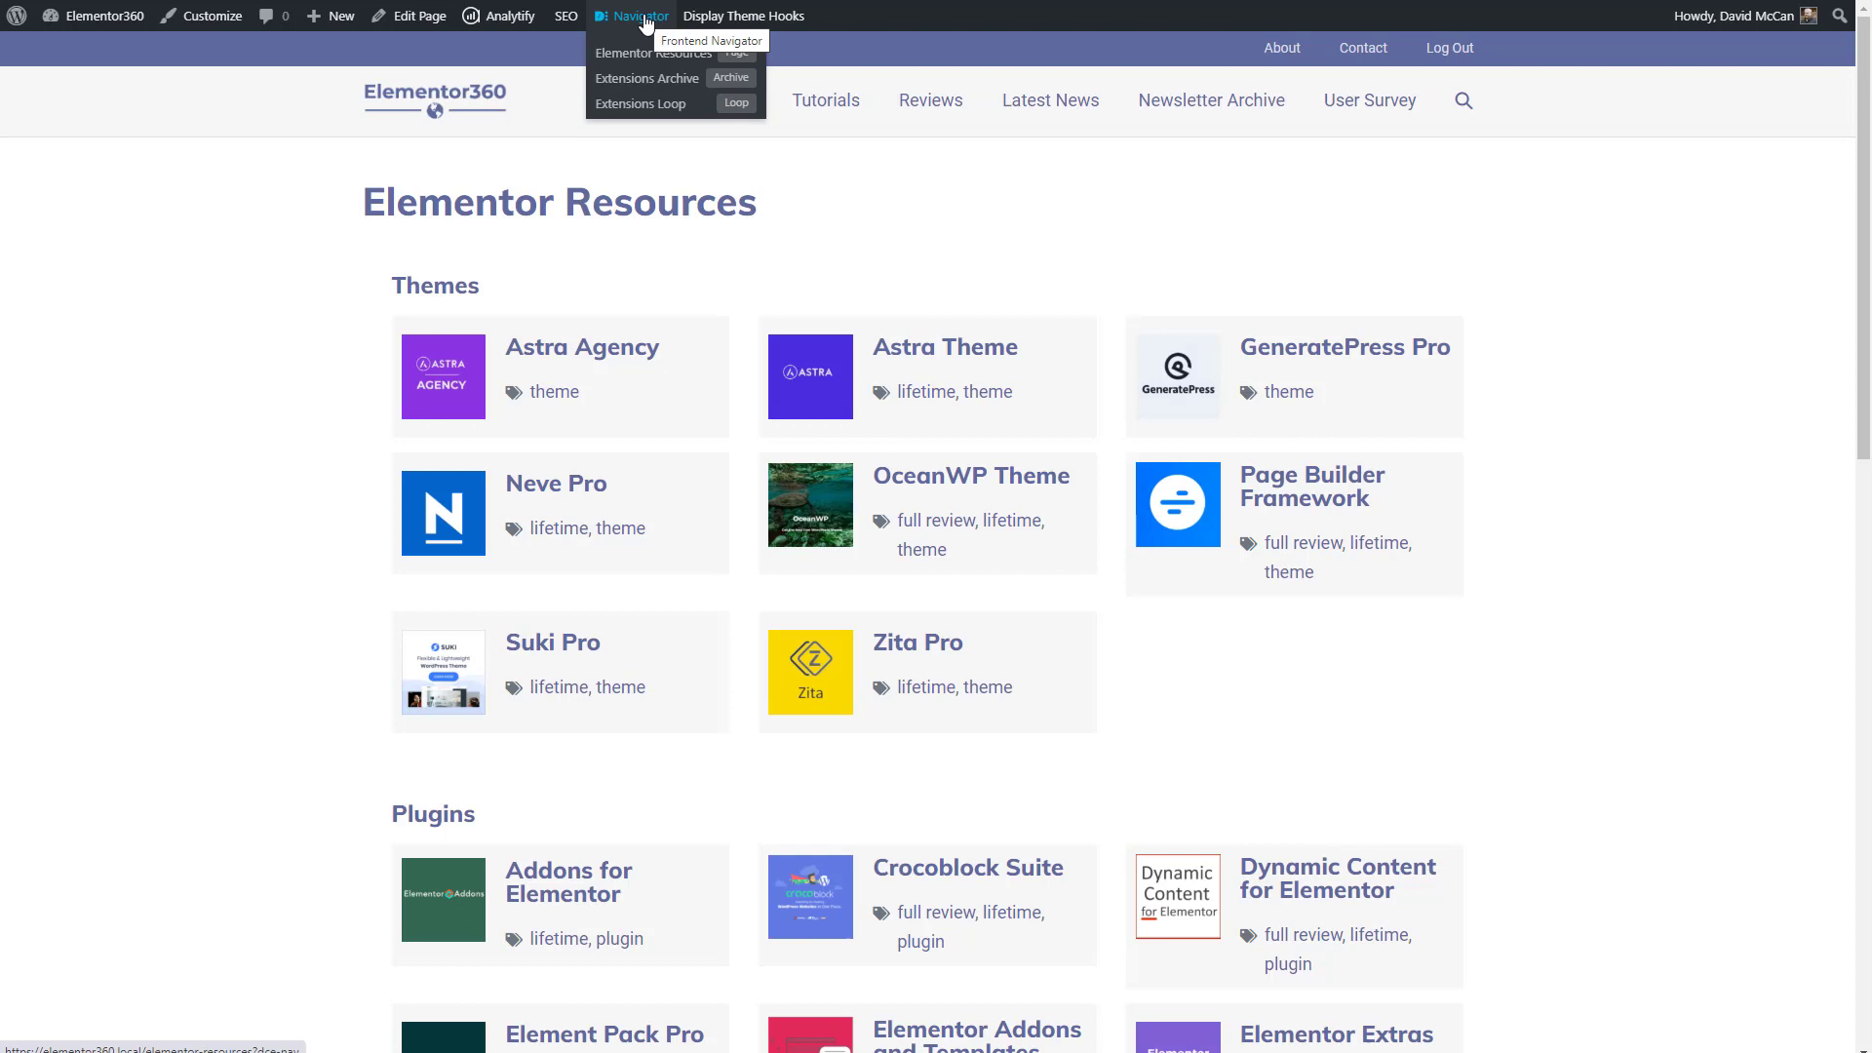
Show the page's element tree and start editing the Themes heading in Elementor
{"action": "left_click", "coordinate": [640, 15]}
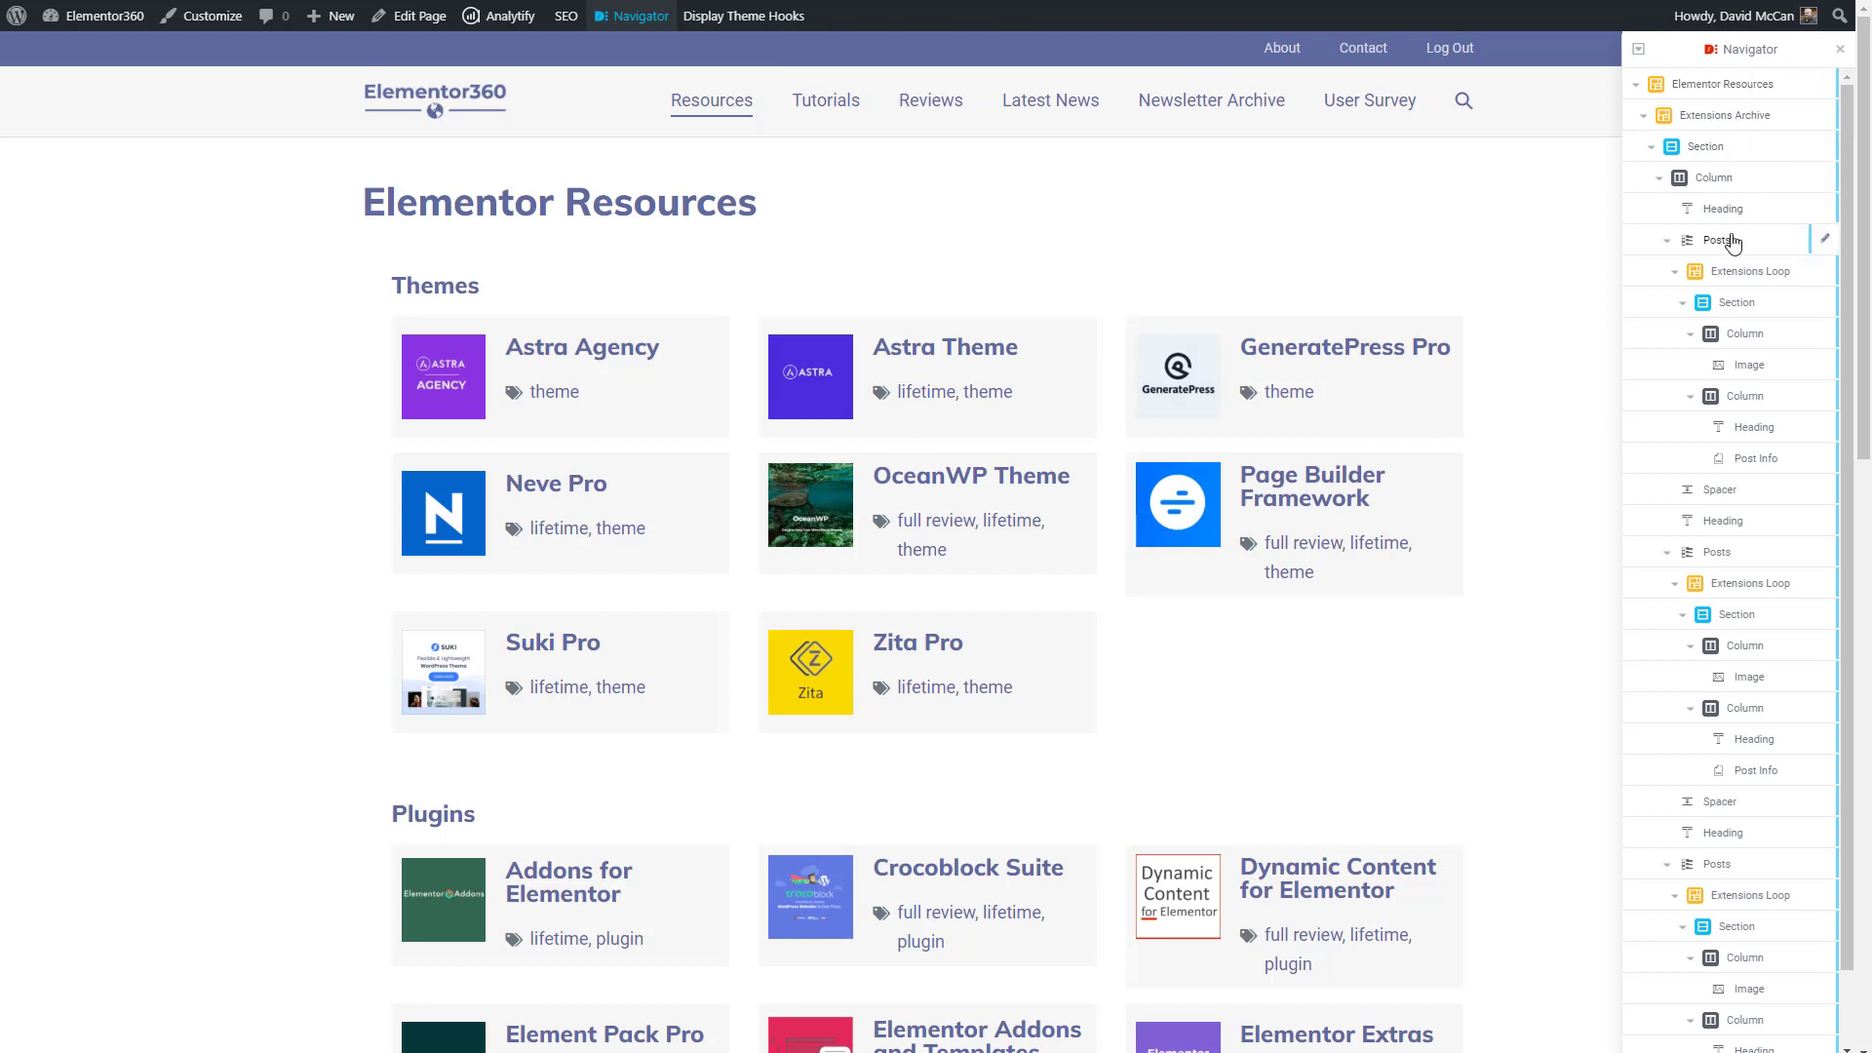
{"action": "mouse_move", "coordinate": [1734, 246]}
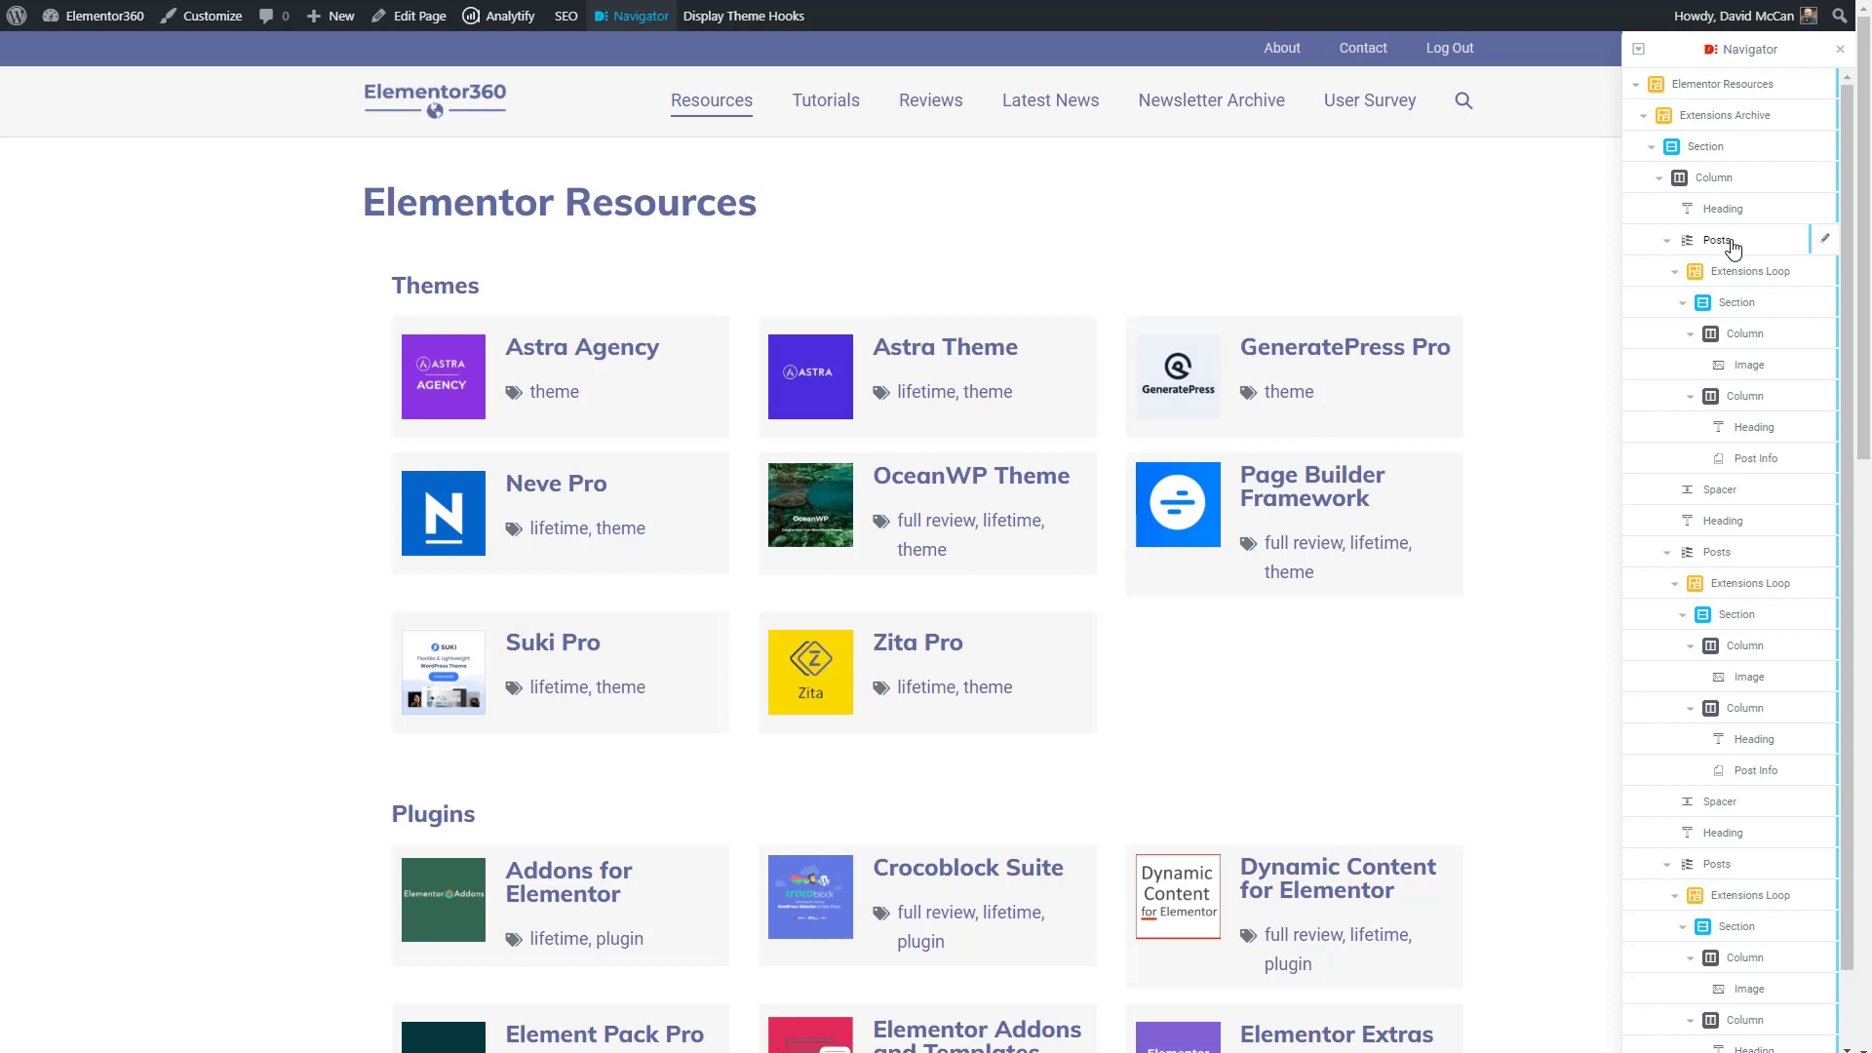
{"action": "mouse_move", "coordinate": [1738, 230]}
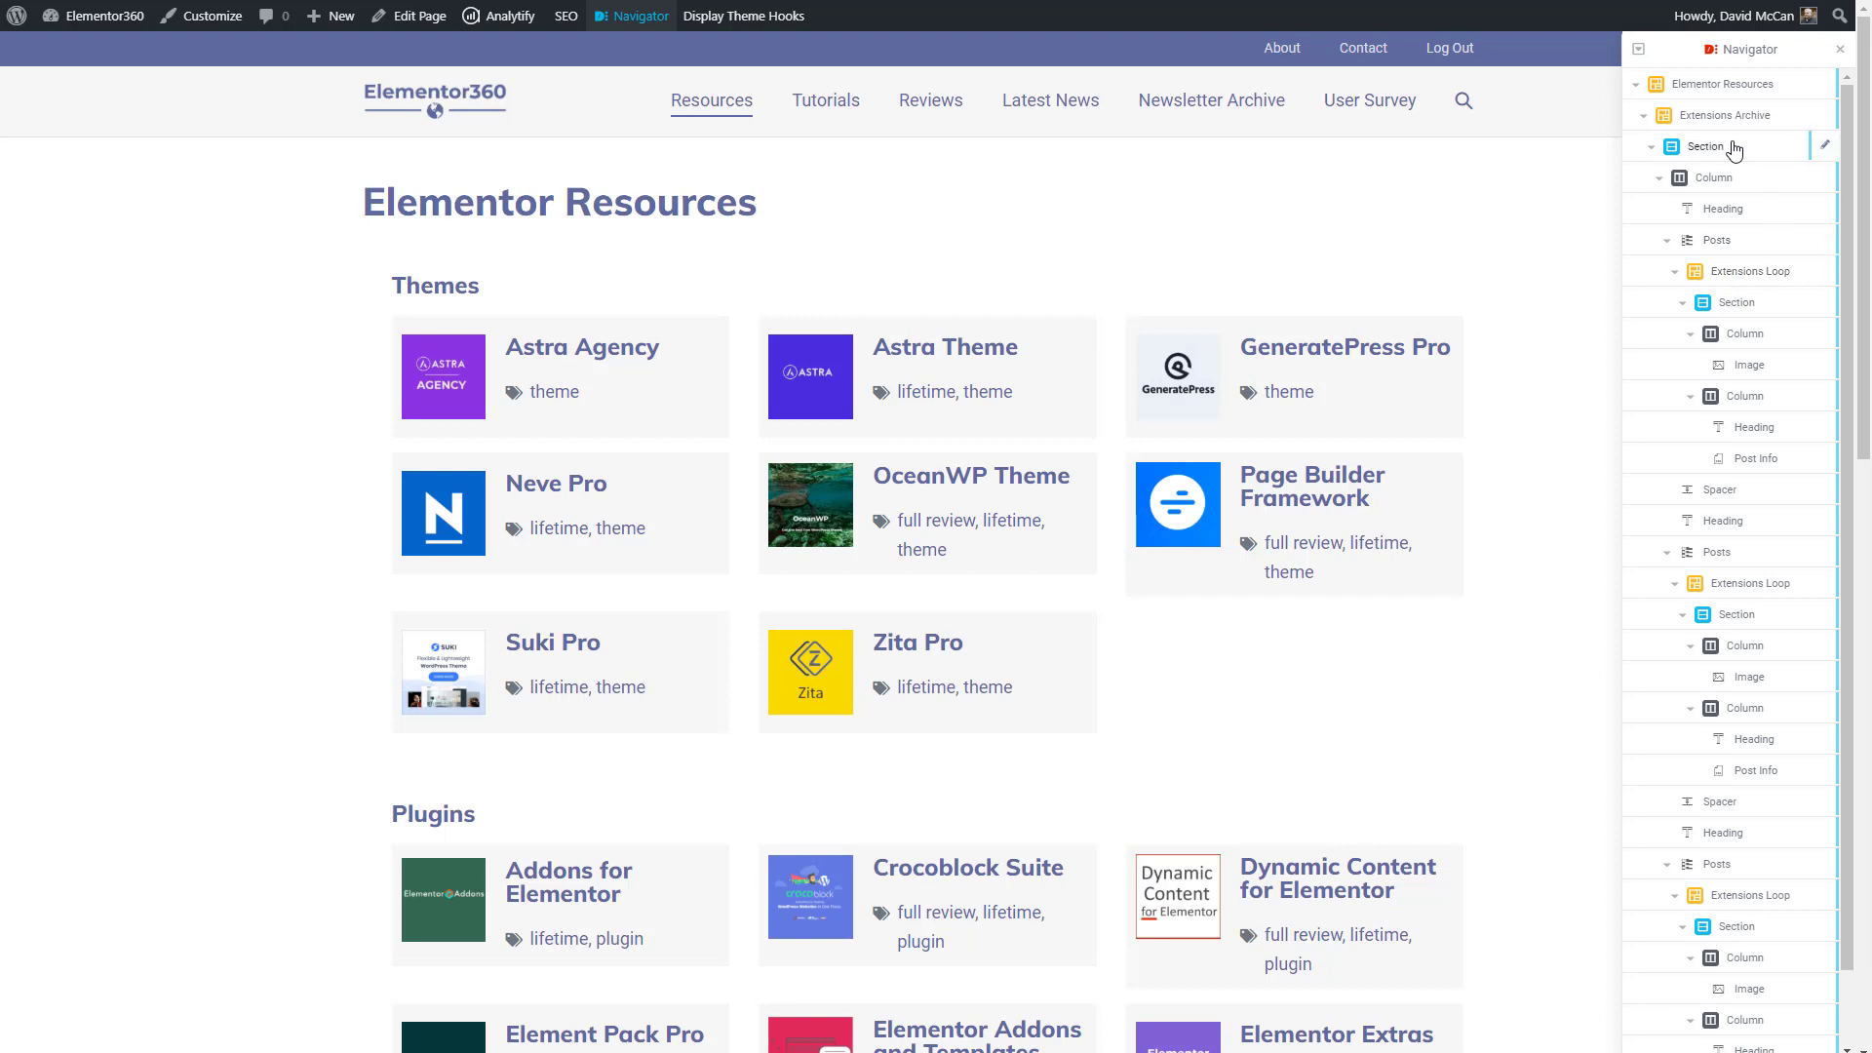
{"action": "mouse_move", "coordinate": [1694, 279]}
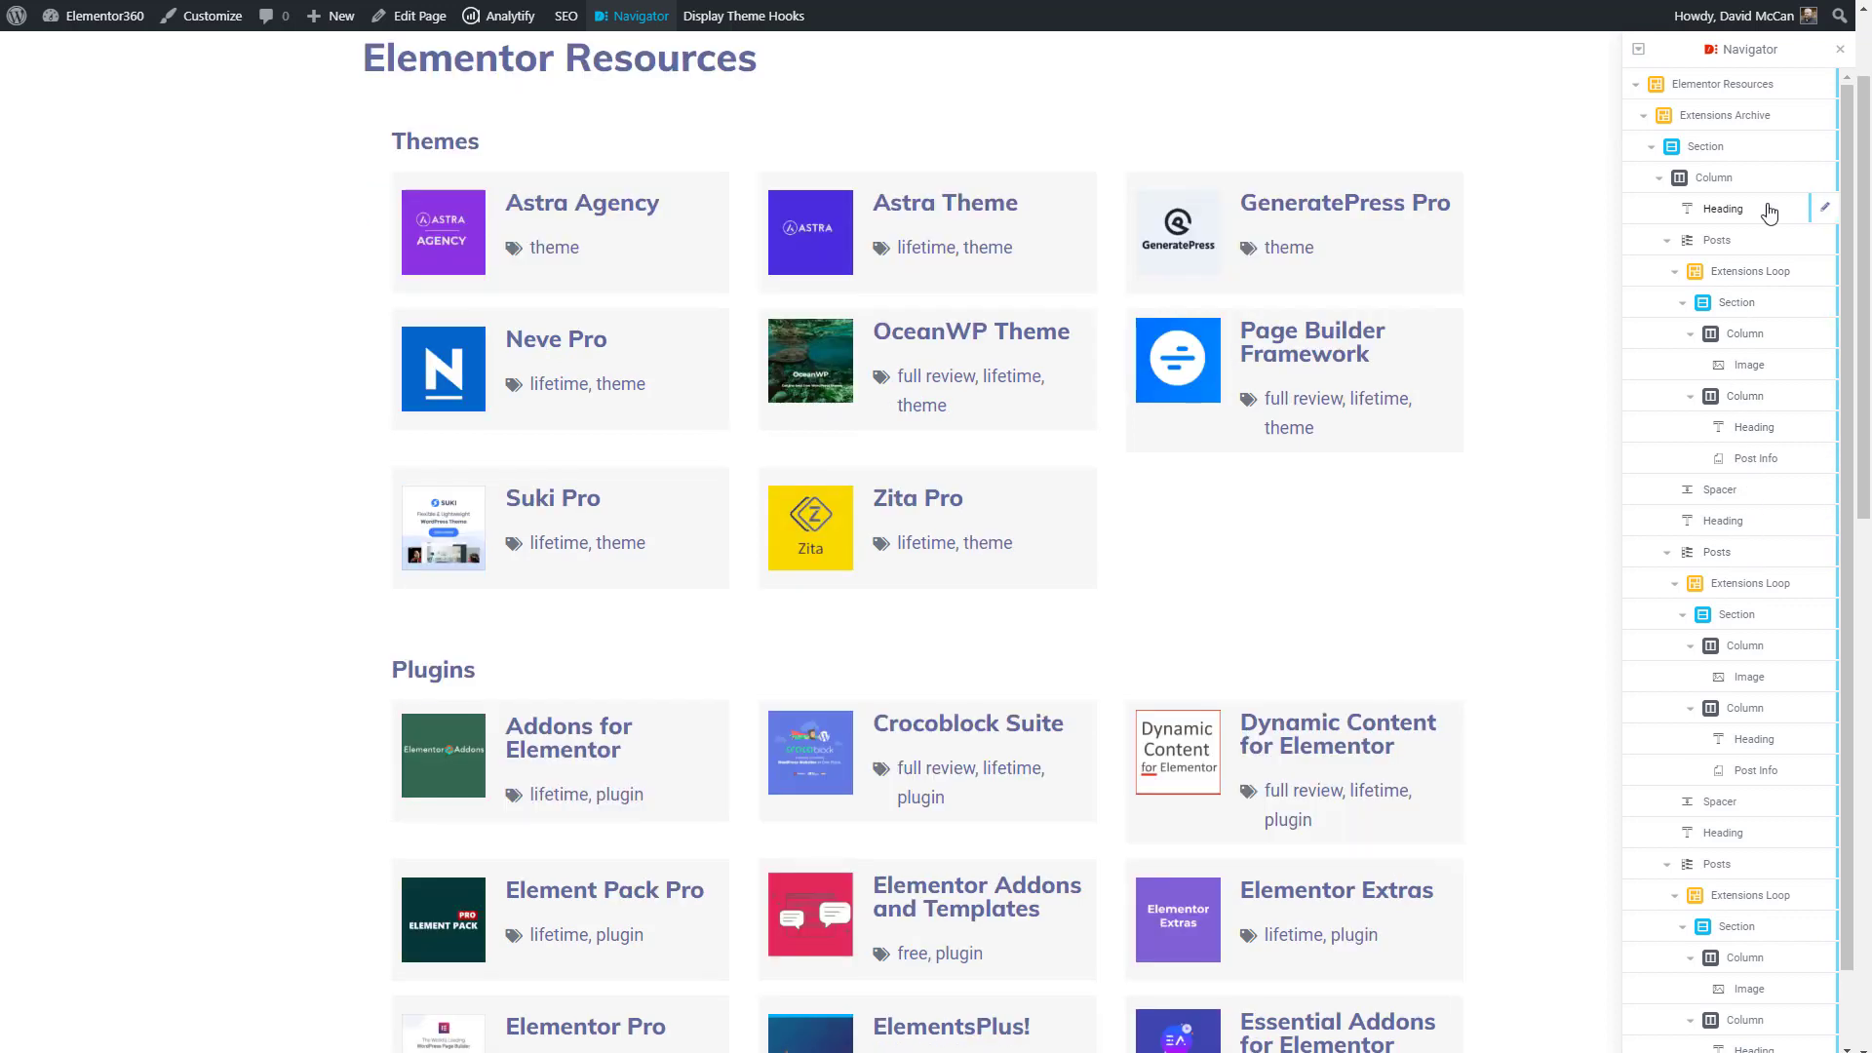
{"action": "left_click", "coordinate": [1722, 209]}
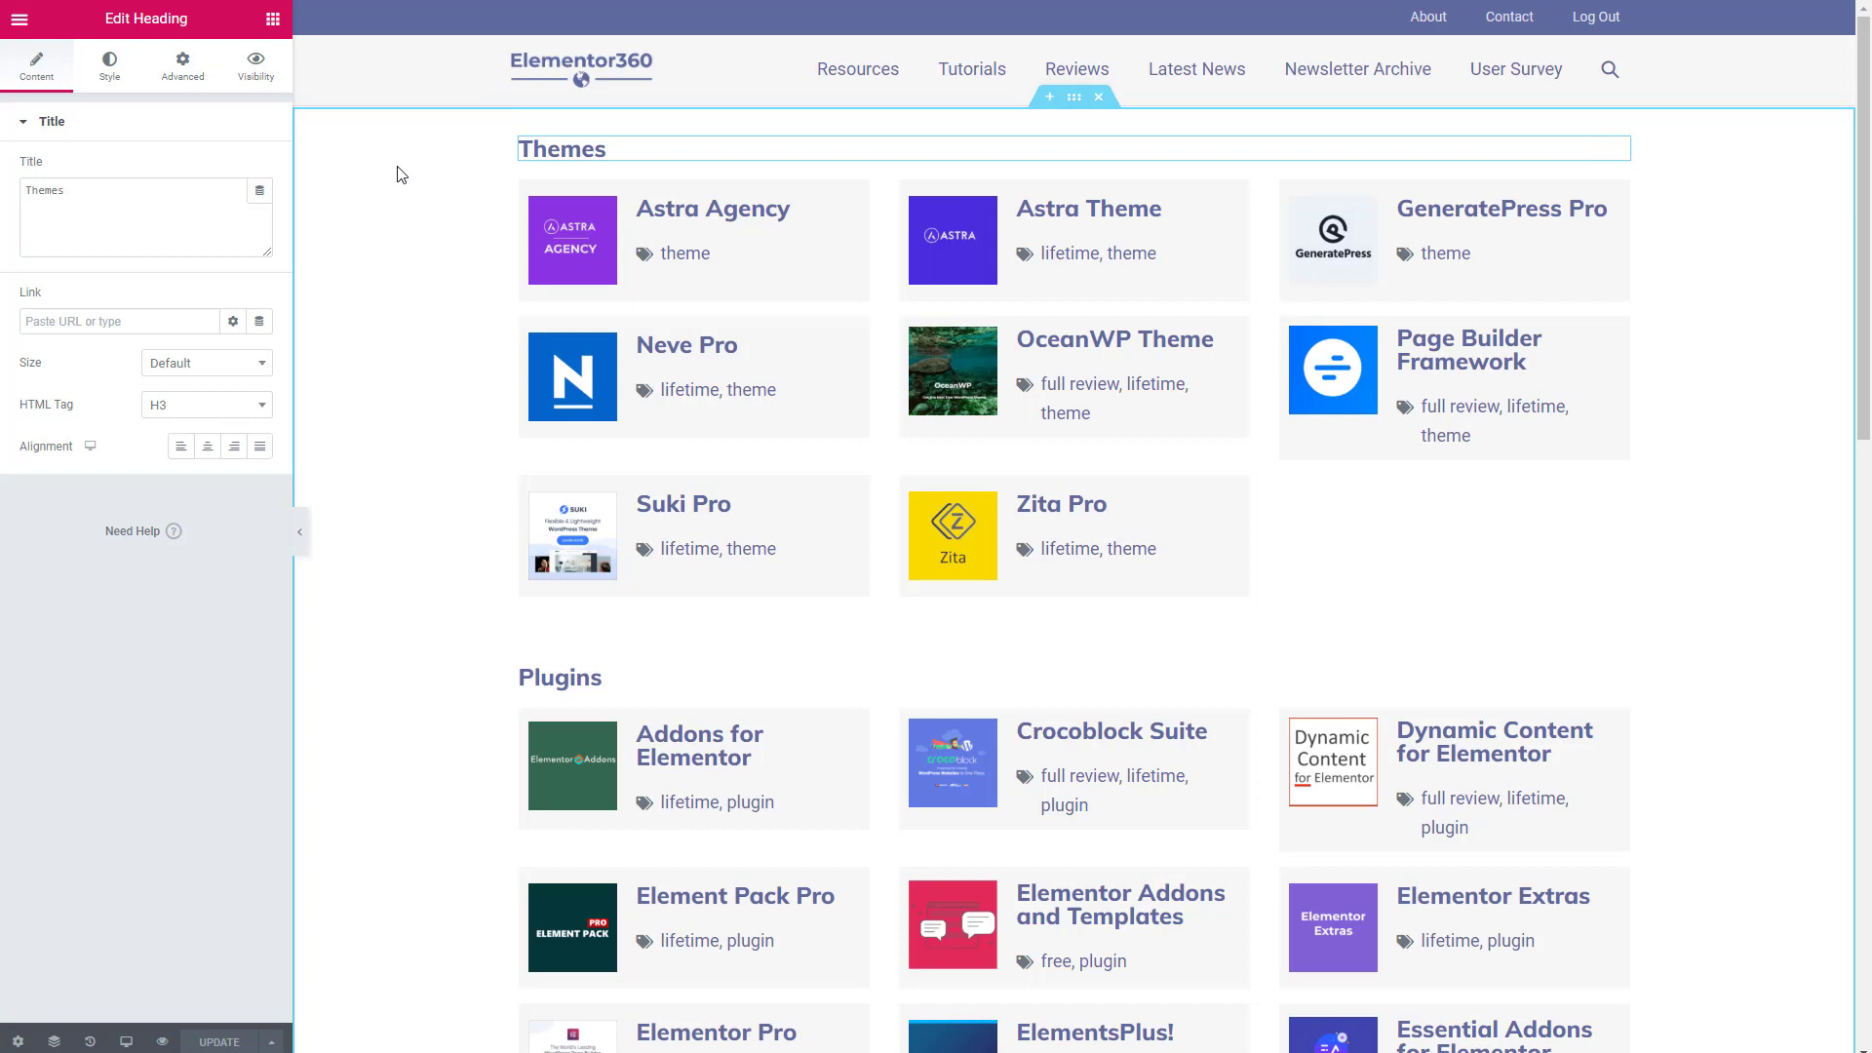
View the Themes heading's widget details: name heading, count 1, category Basic
{"action": "left_click", "coordinate": [542, 148]}
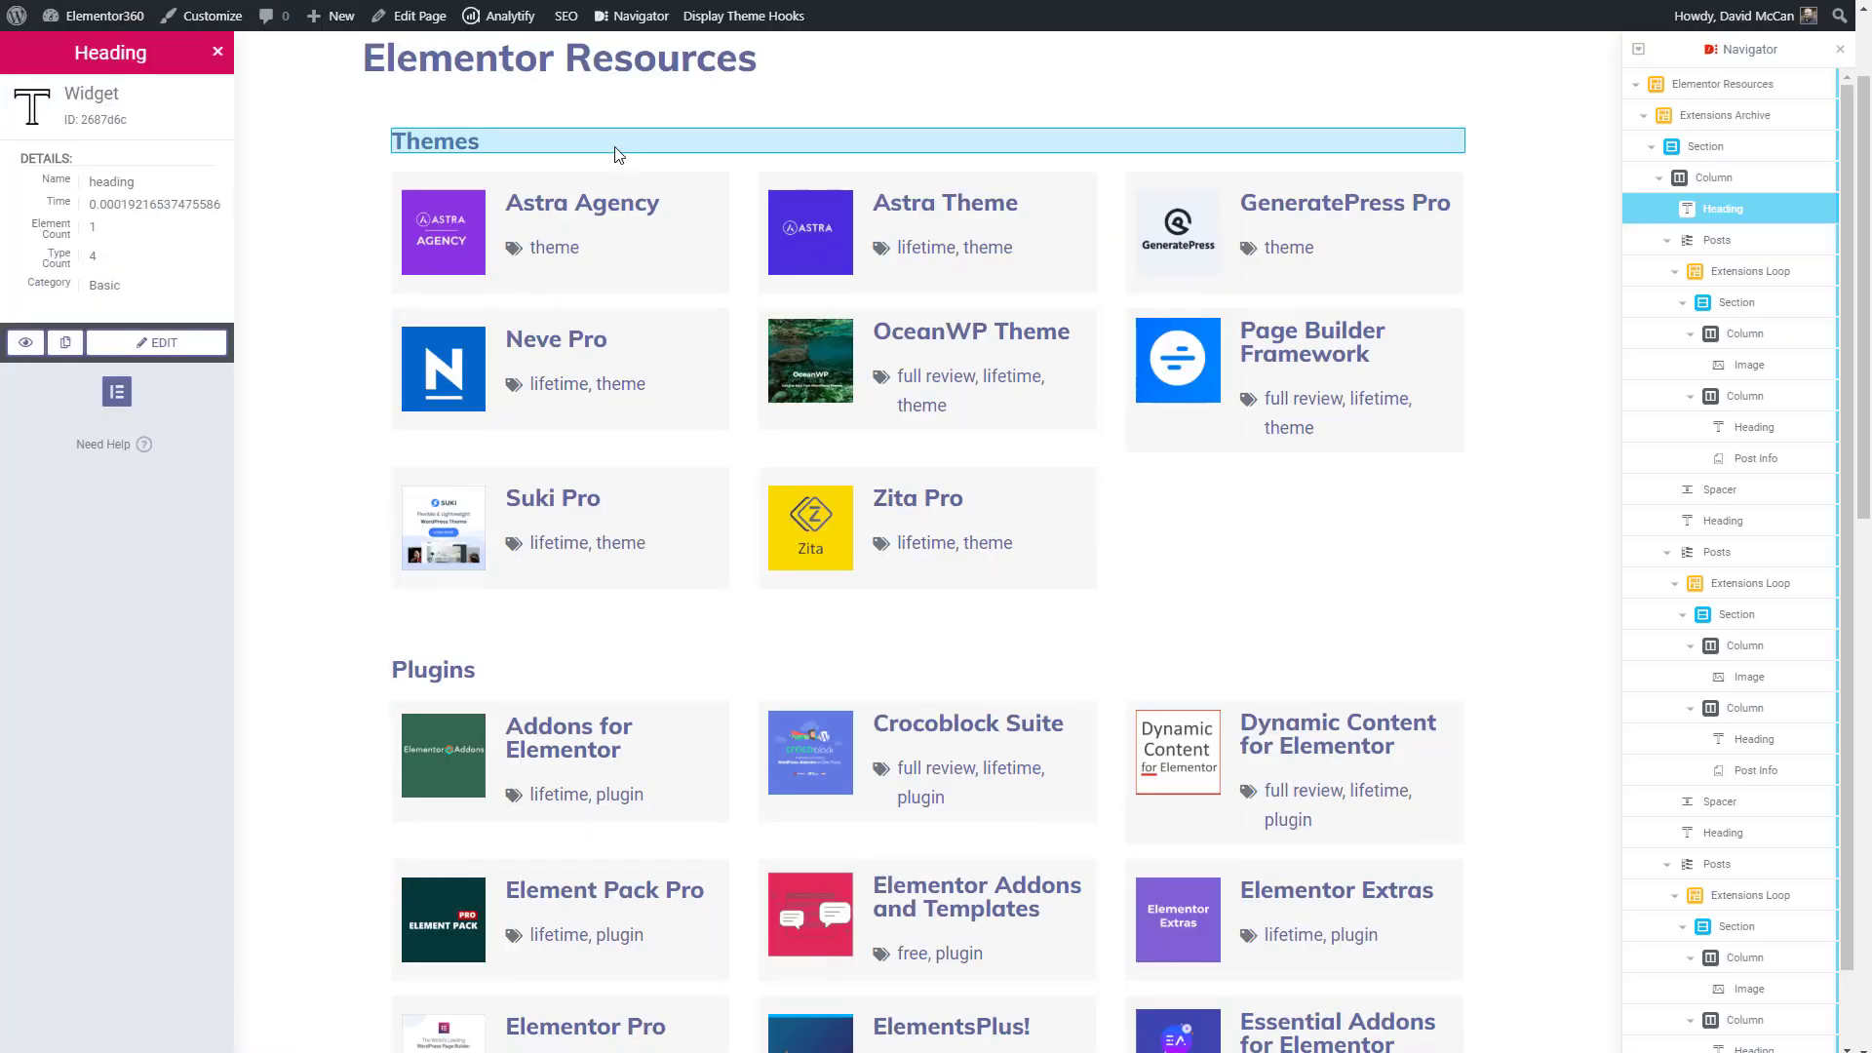
{"action": "mouse_move", "coordinate": [1616, 215]}
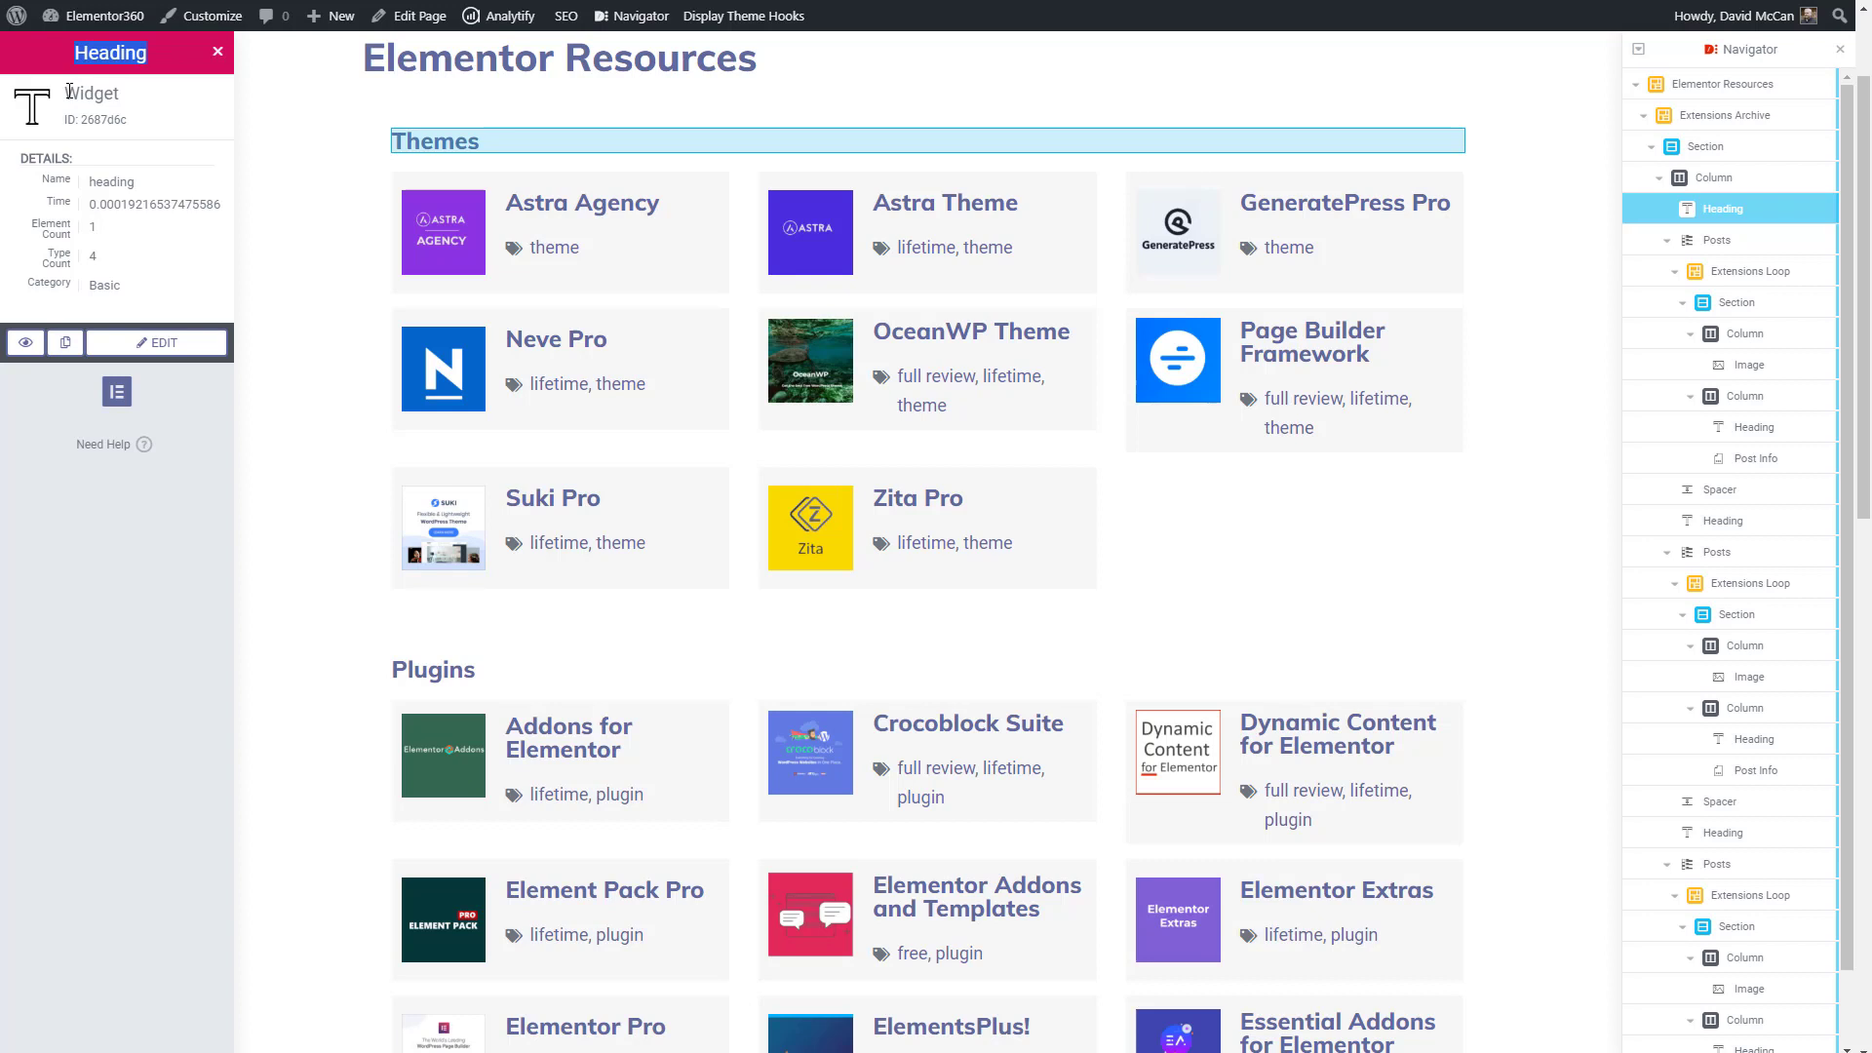
{"action": "double_click", "coordinate": [115, 202]}
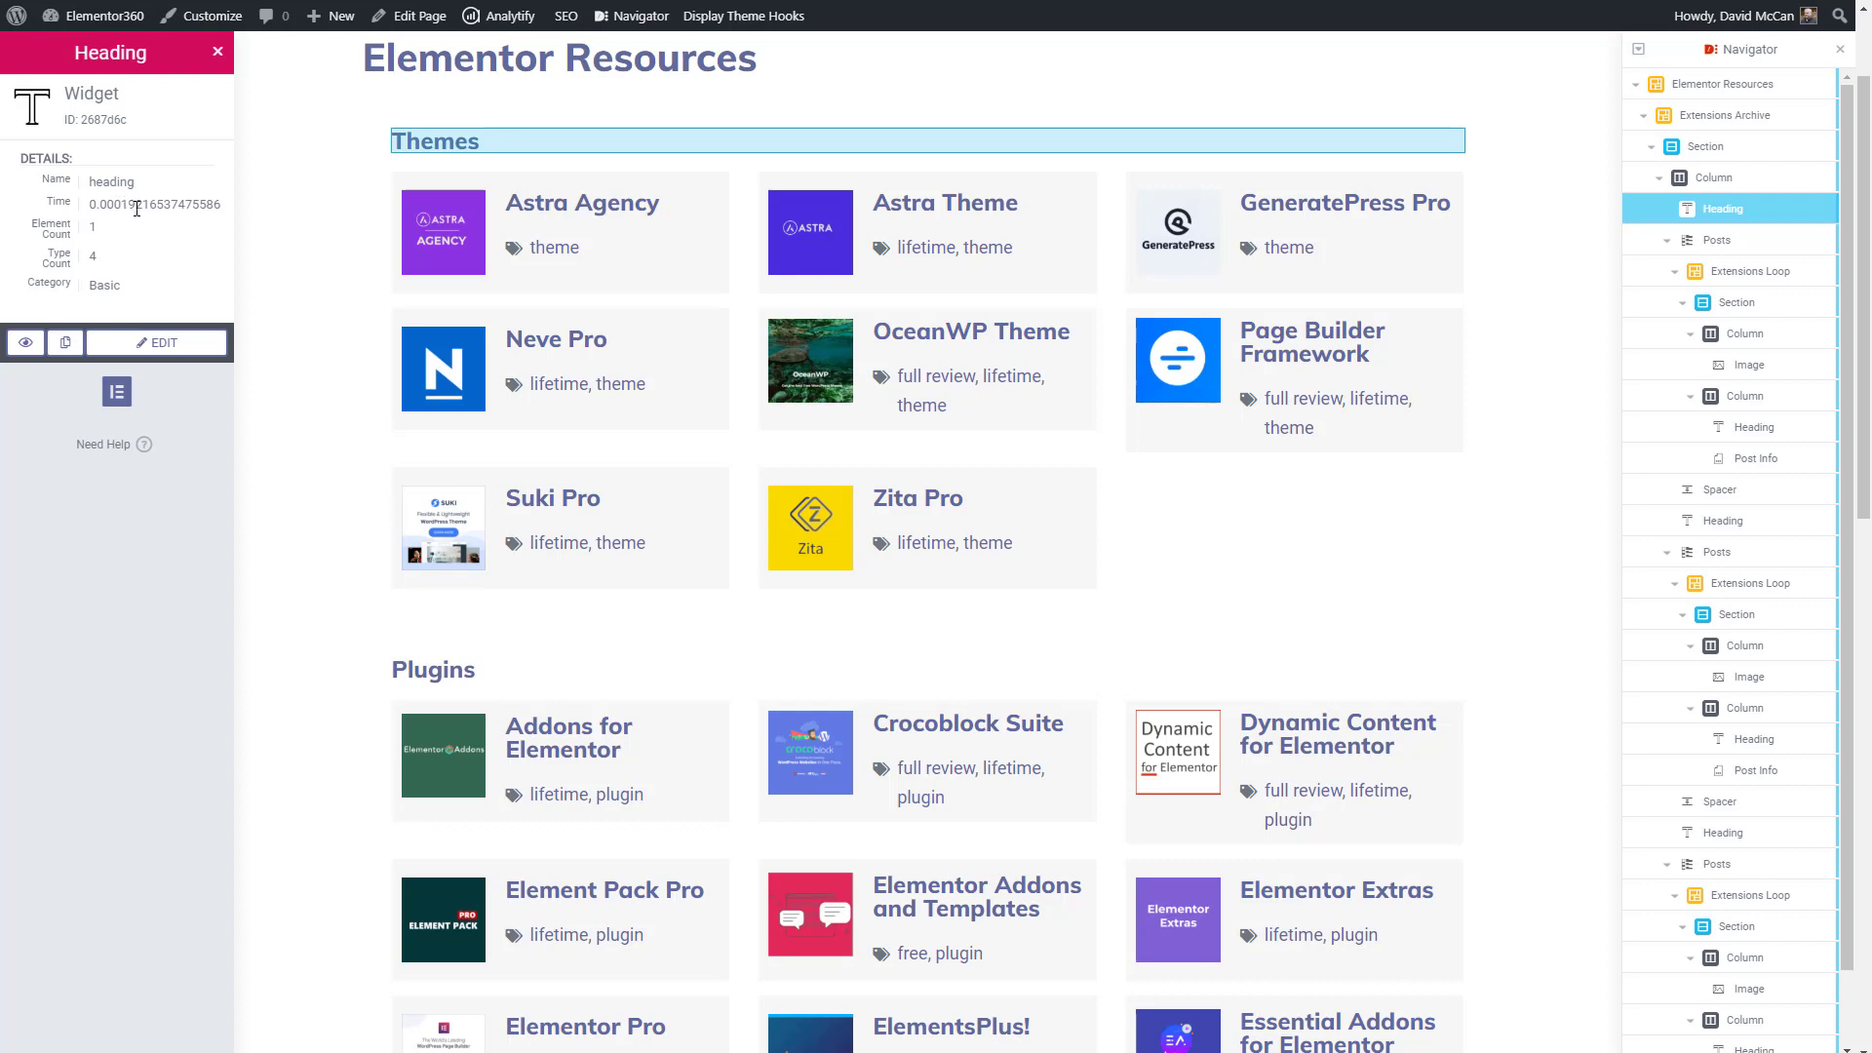
{"action": "mouse_move", "coordinate": [135, 291]}
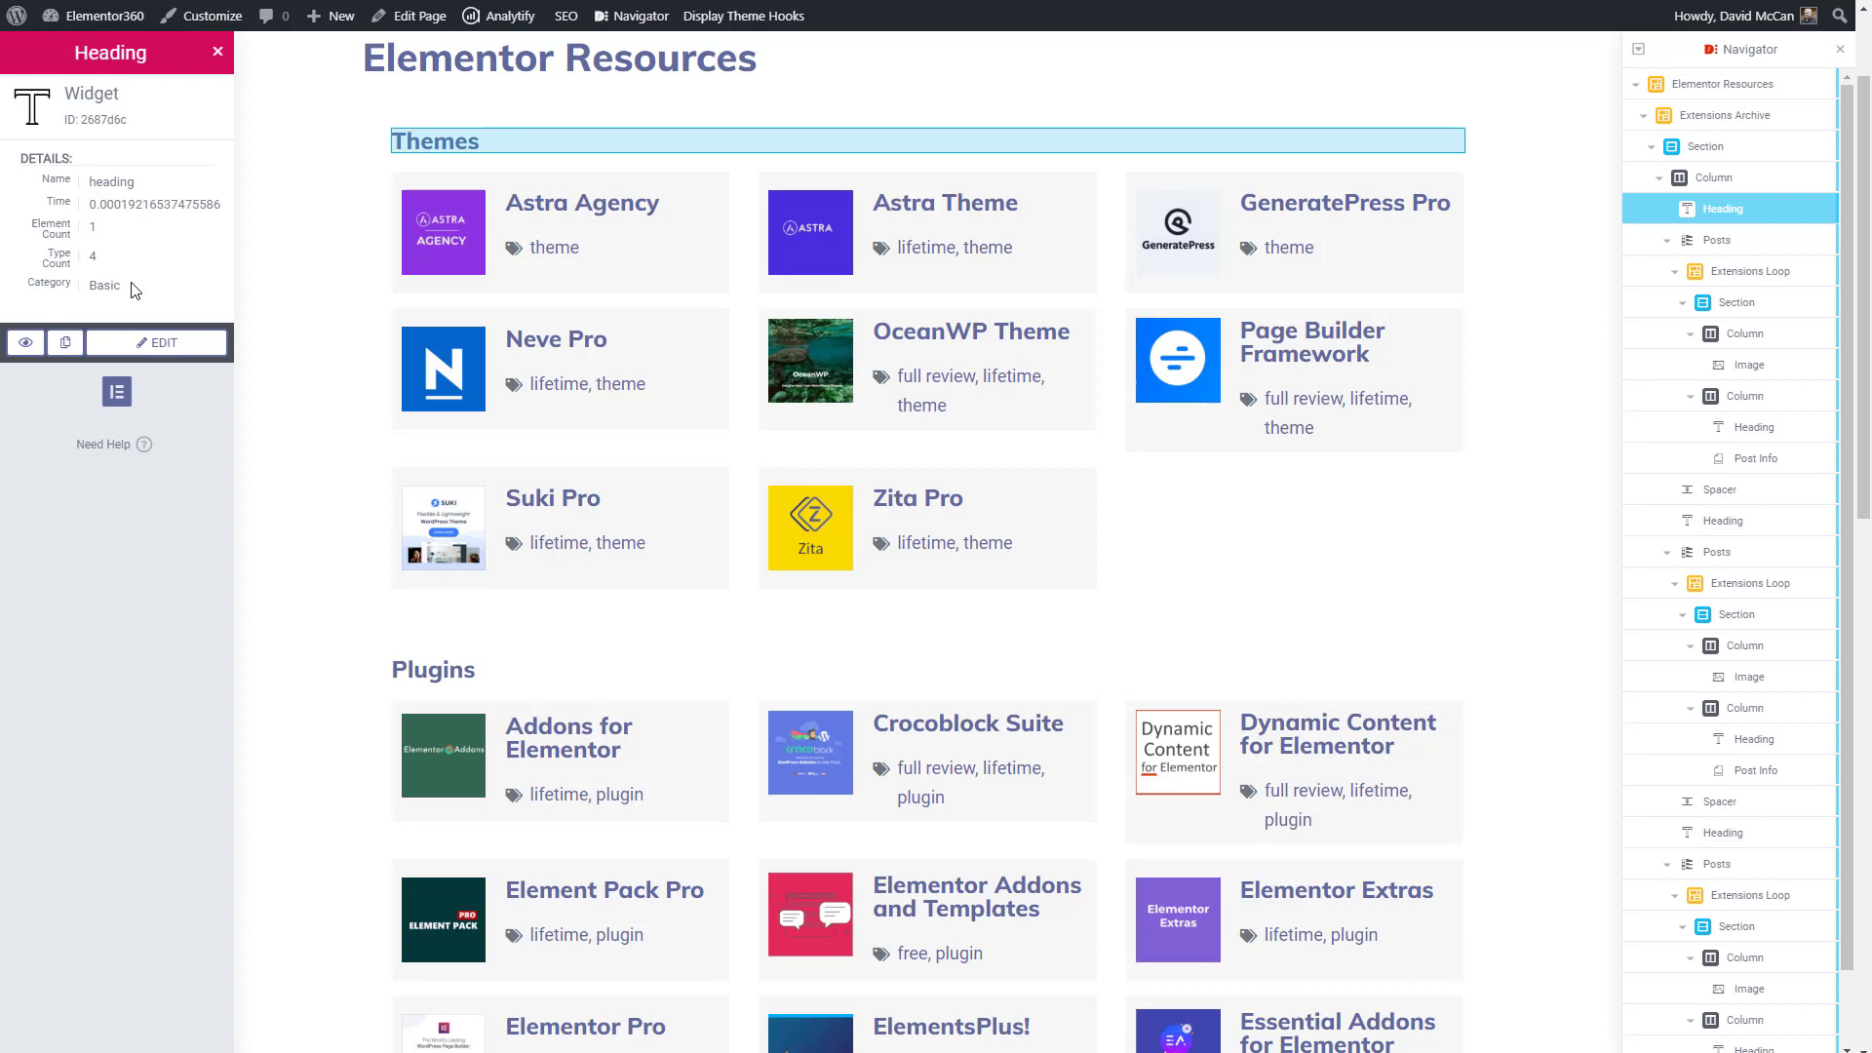
{"action": "mouse_move", "coordinate": [131, 291]}
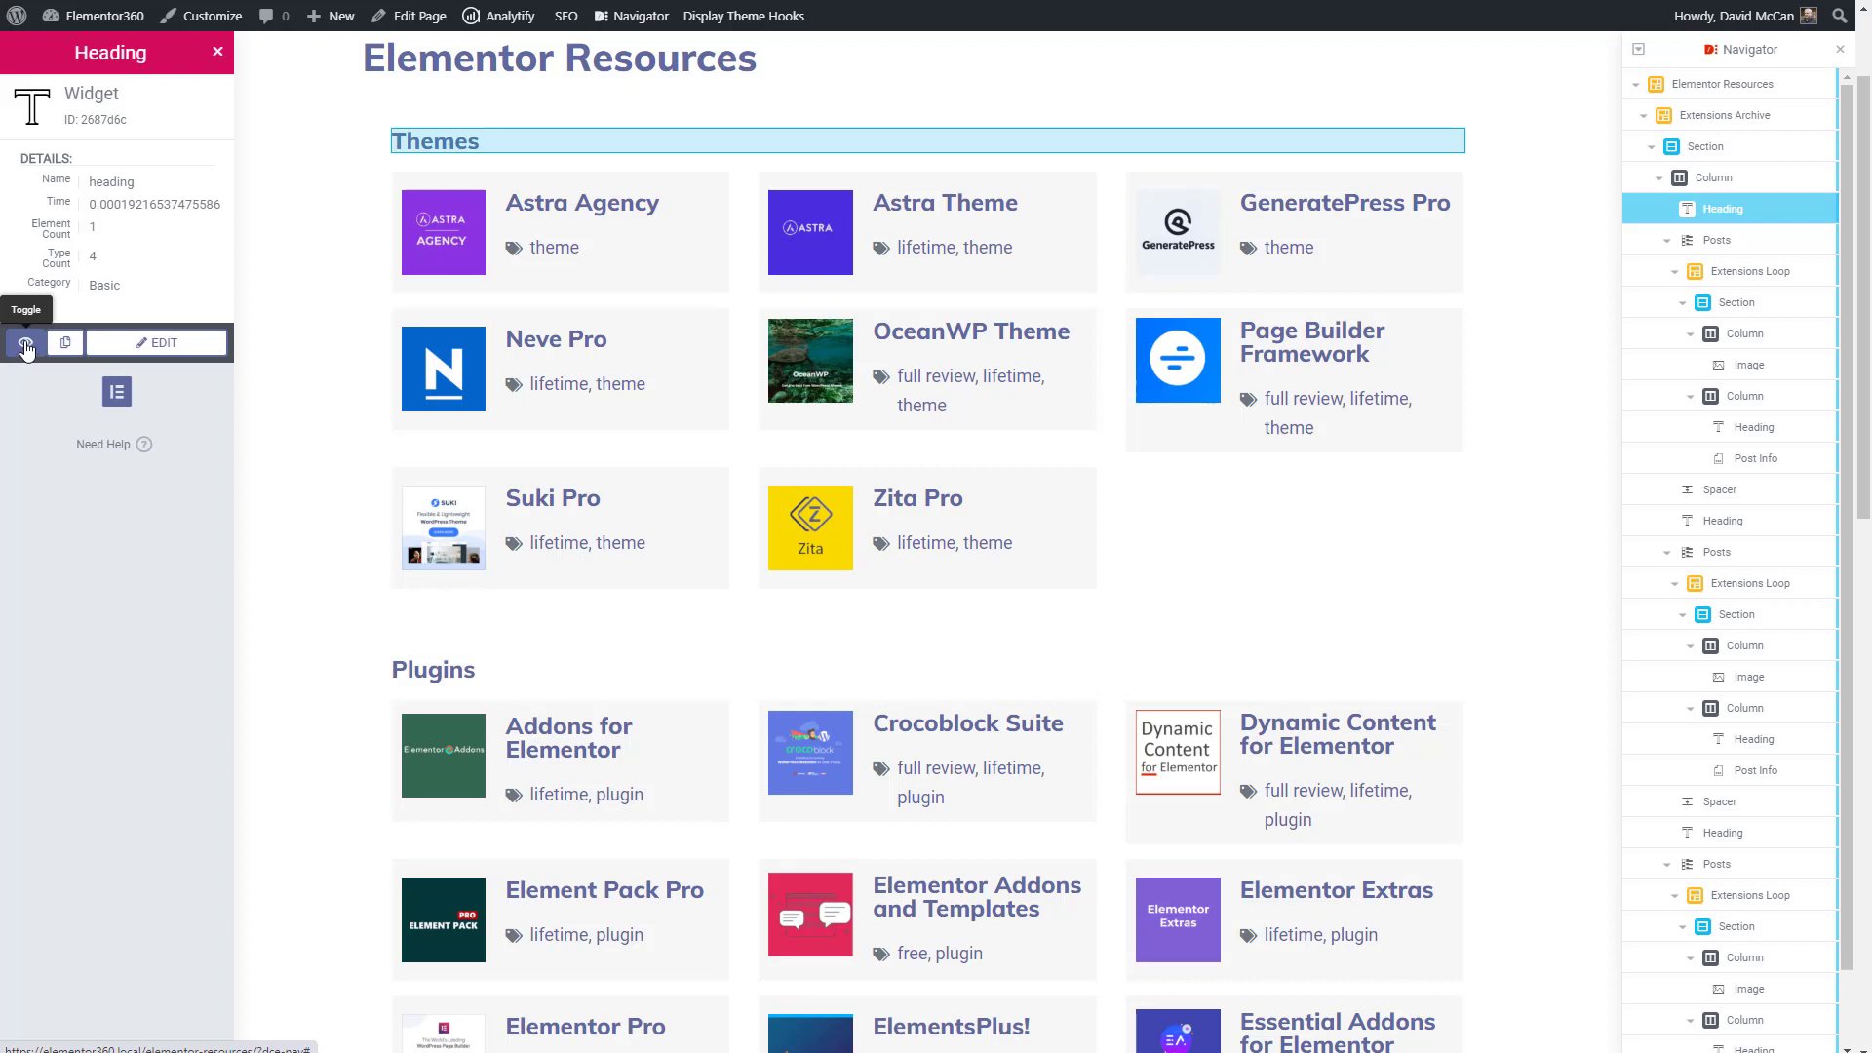
{"action": "mouse_move", "coordinate": [67, 343]}
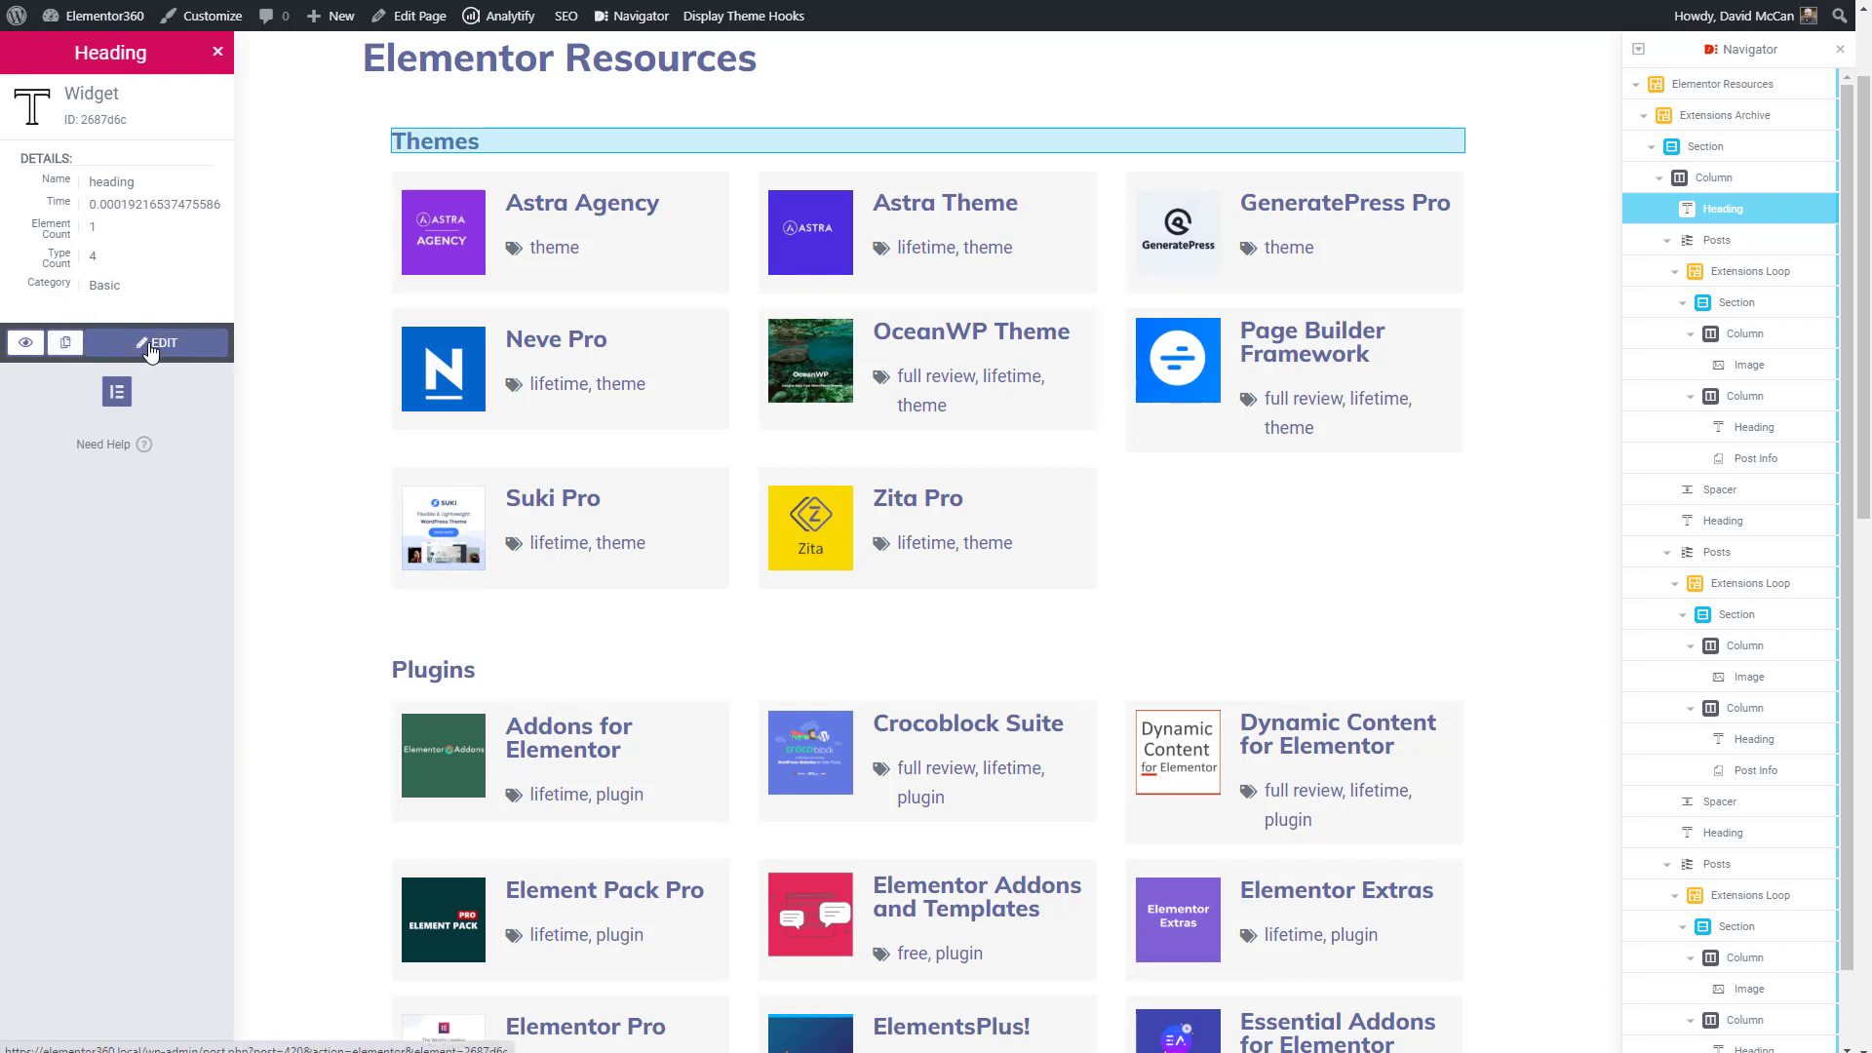
{"action": "mouse_move", "coordinate": [404, 355]}
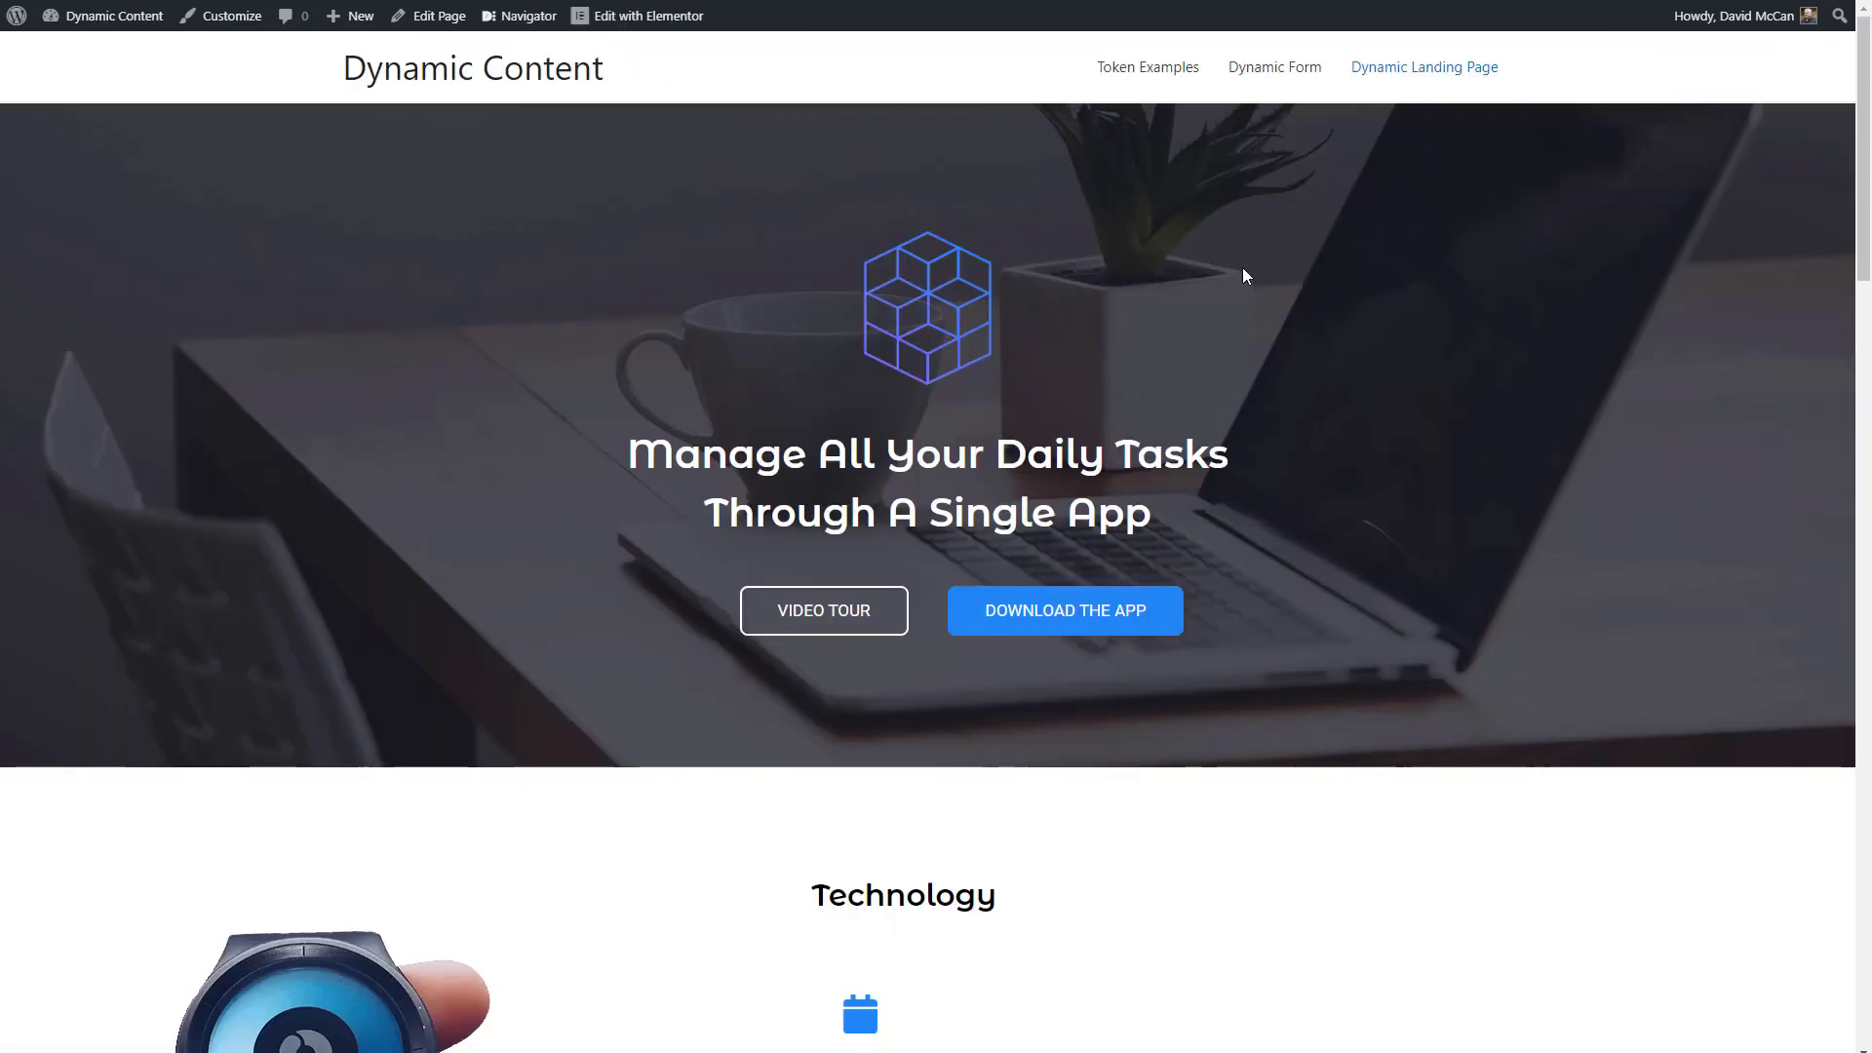
Scroll down through the Dynamic Content landing page on the front end
{"action": "scroll", "scroll_direction": "down", "scroll_amount": 3}
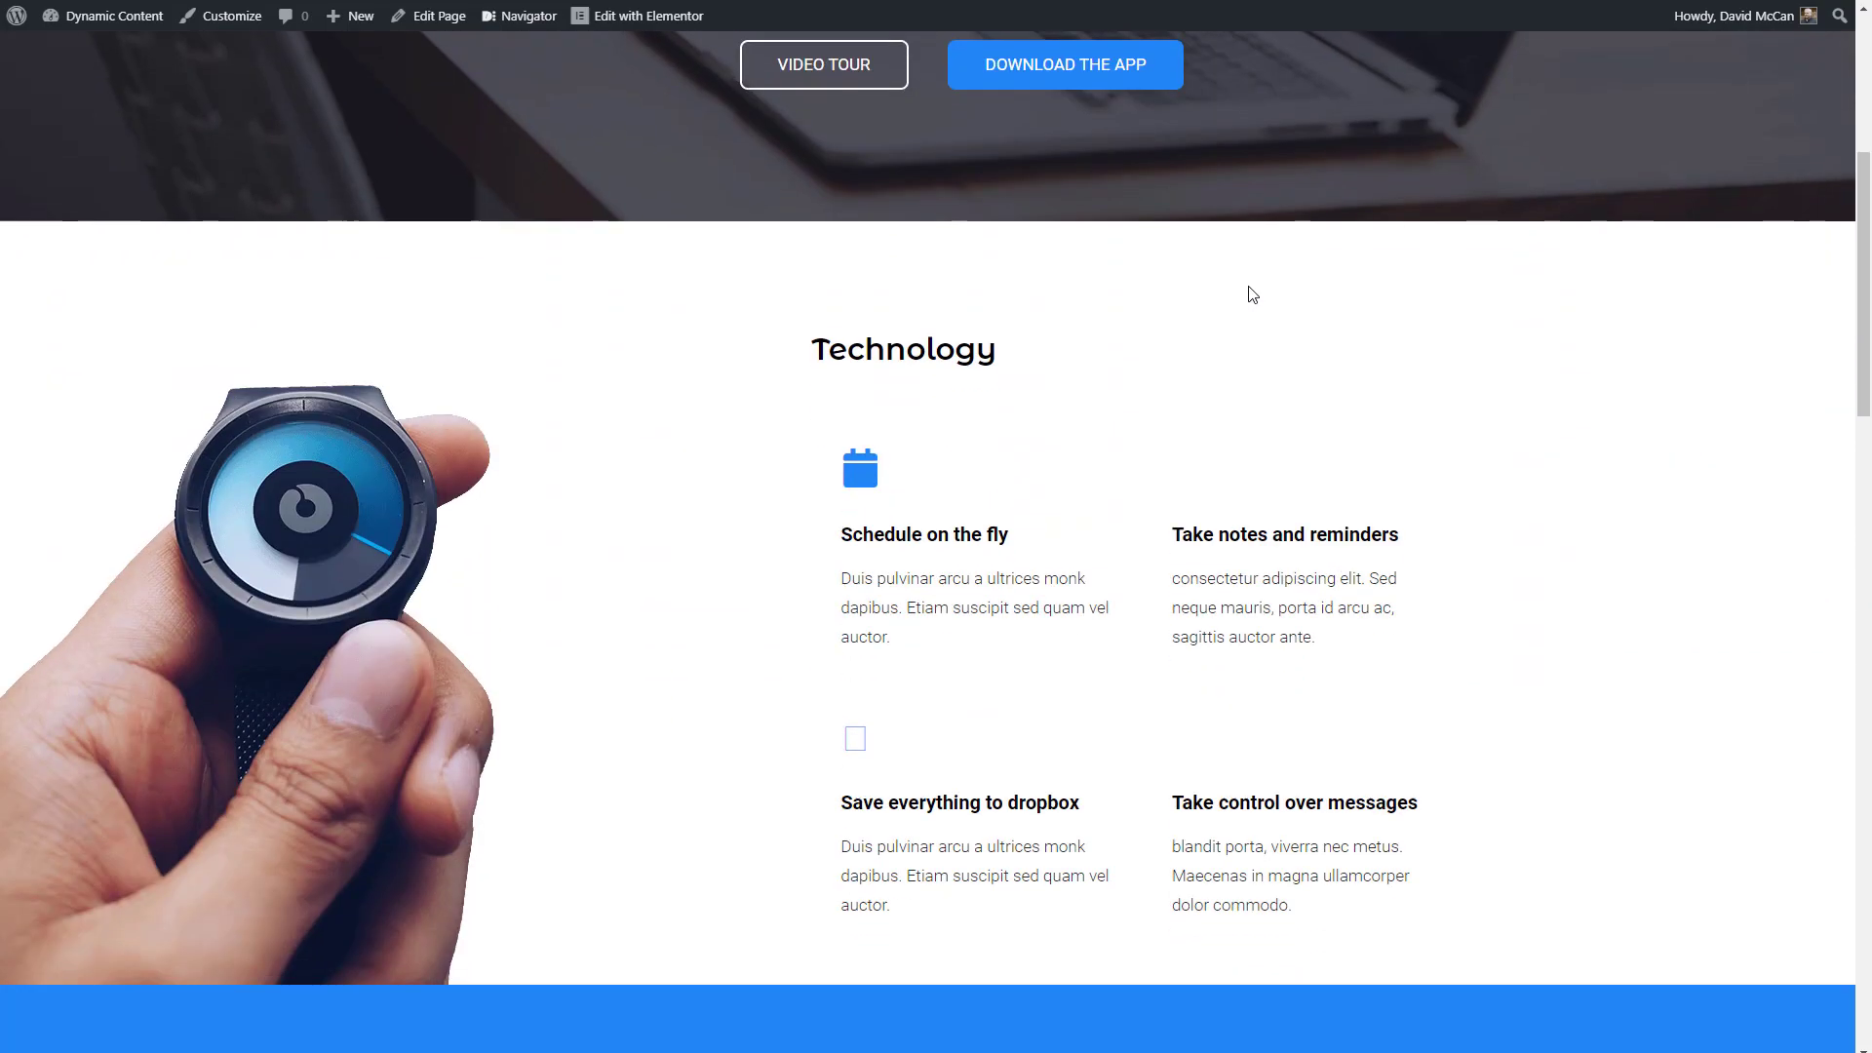
{"action": "scroll", "scroll_direction": "down", "scroll_amount": 3}
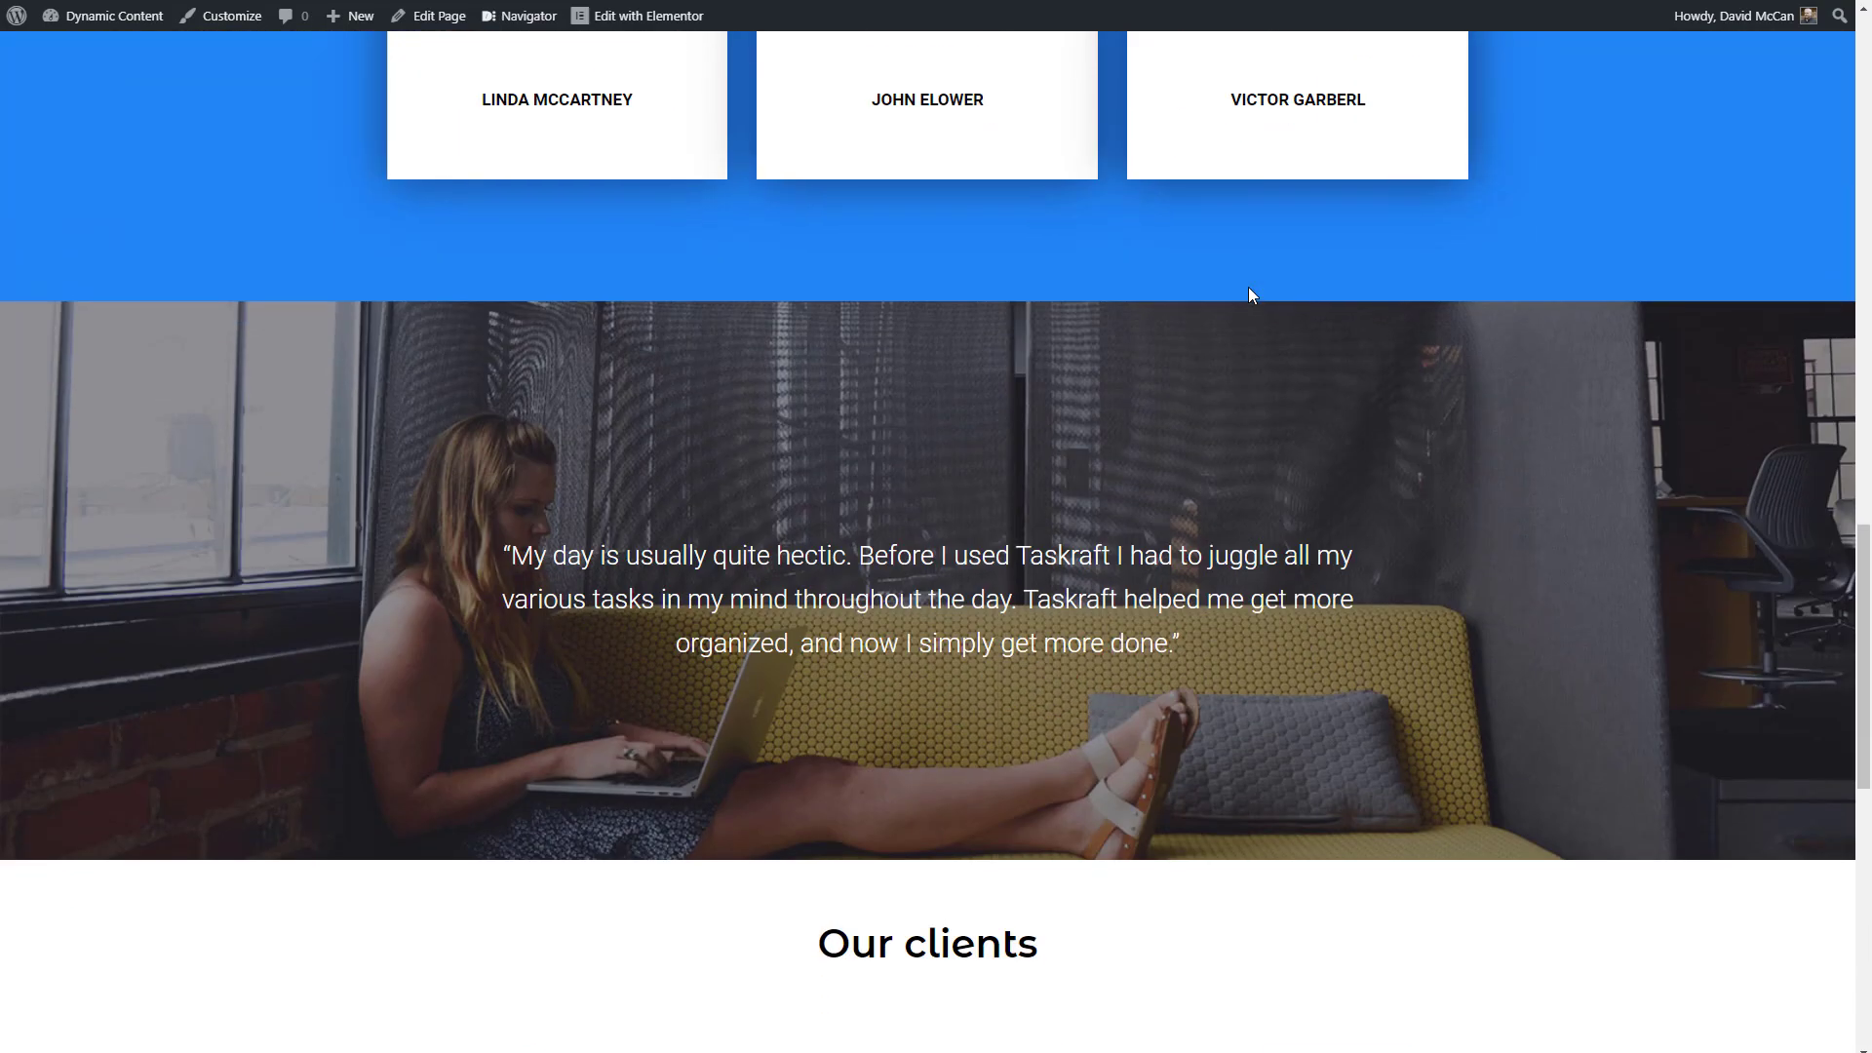
{"action": "scroll", "scroll_direction": "down", "scroll_amount": 3}
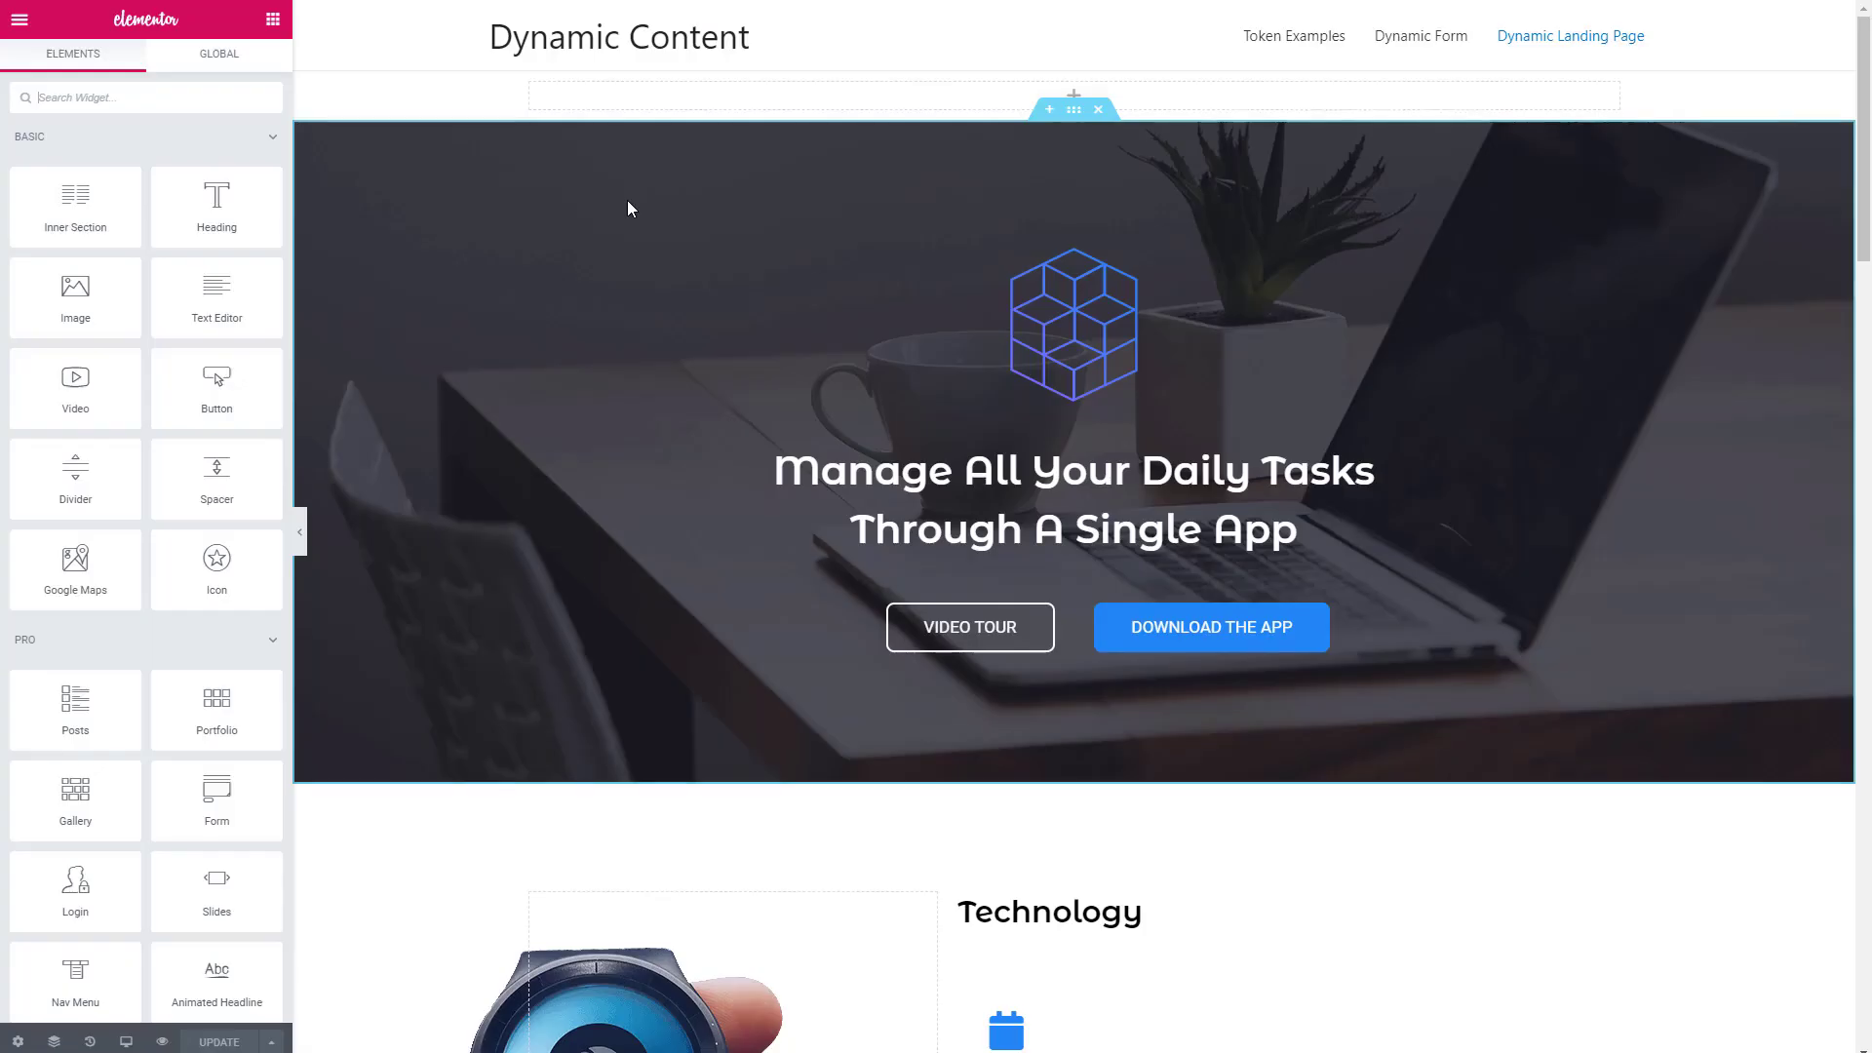
Show the Visibility settings of the Subscribe to our newsletter section
{"action": "scroll", "scroll_direction": "down", "scroll_amount": 3}
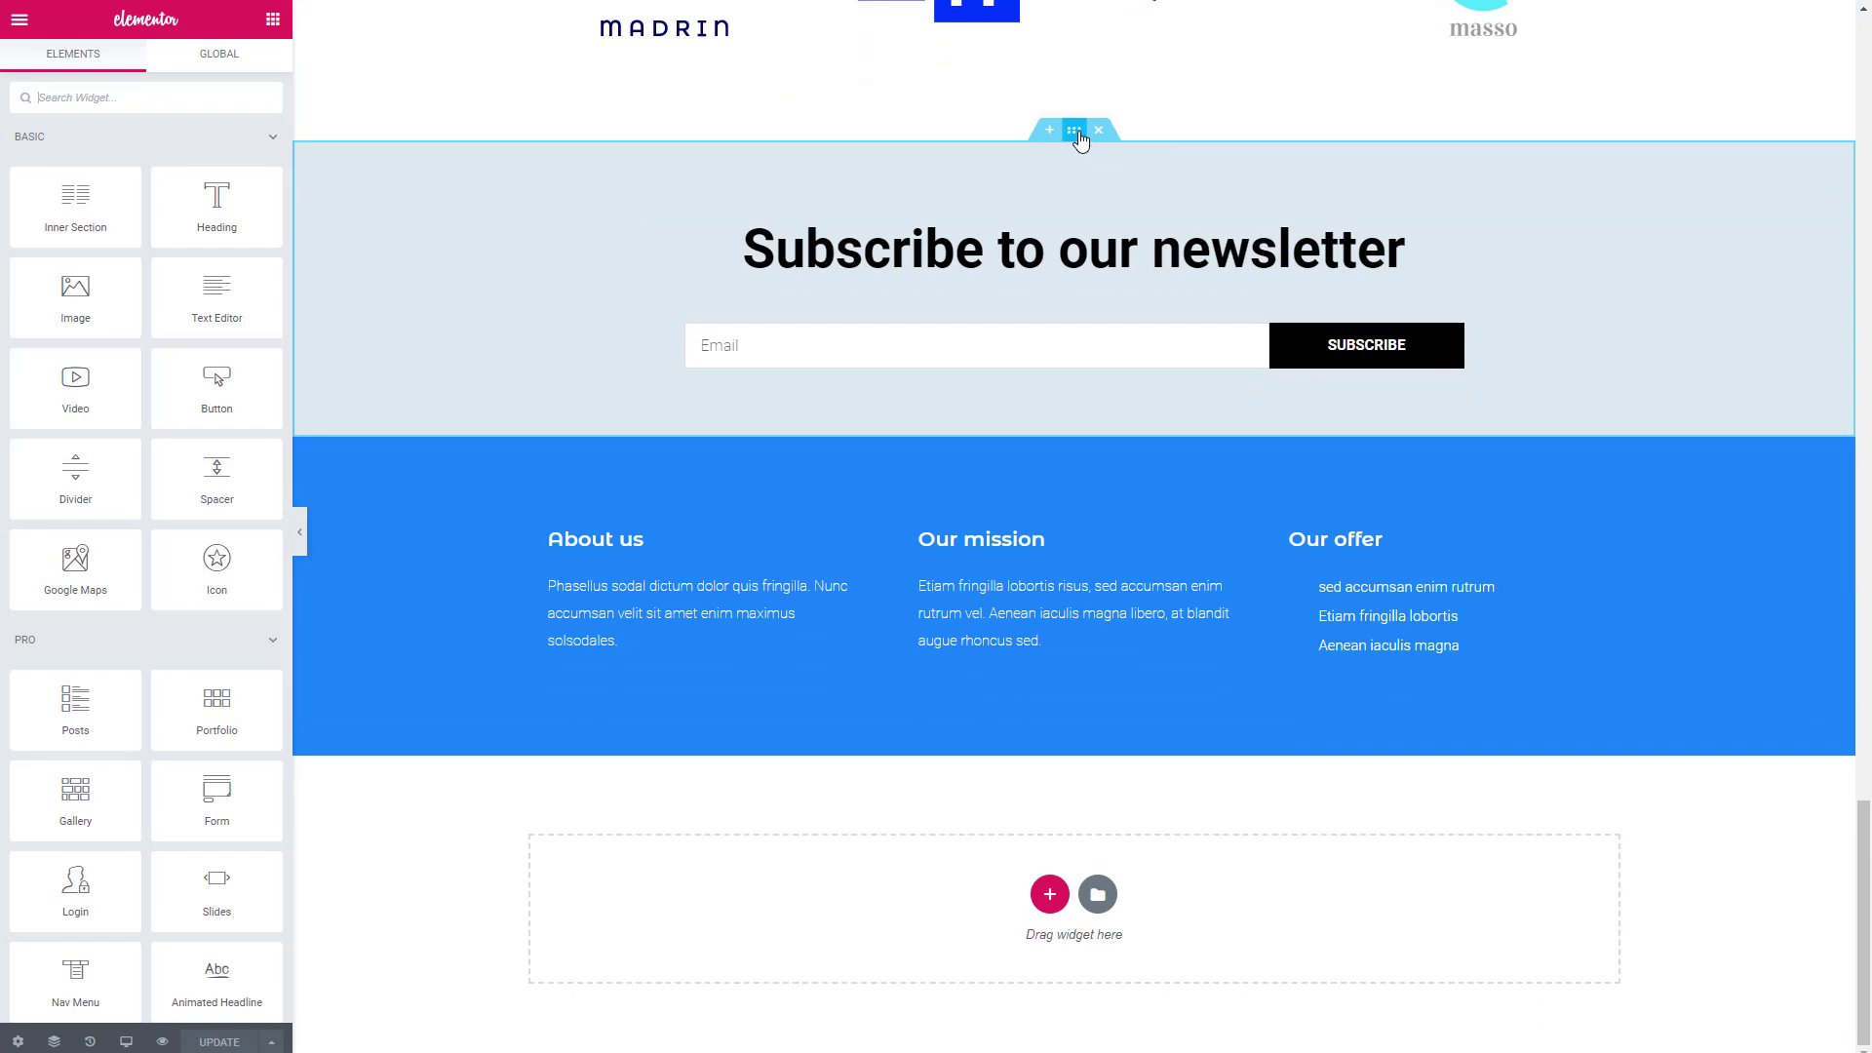
{"action": "left_click", "coordinate": [1073, 130]}
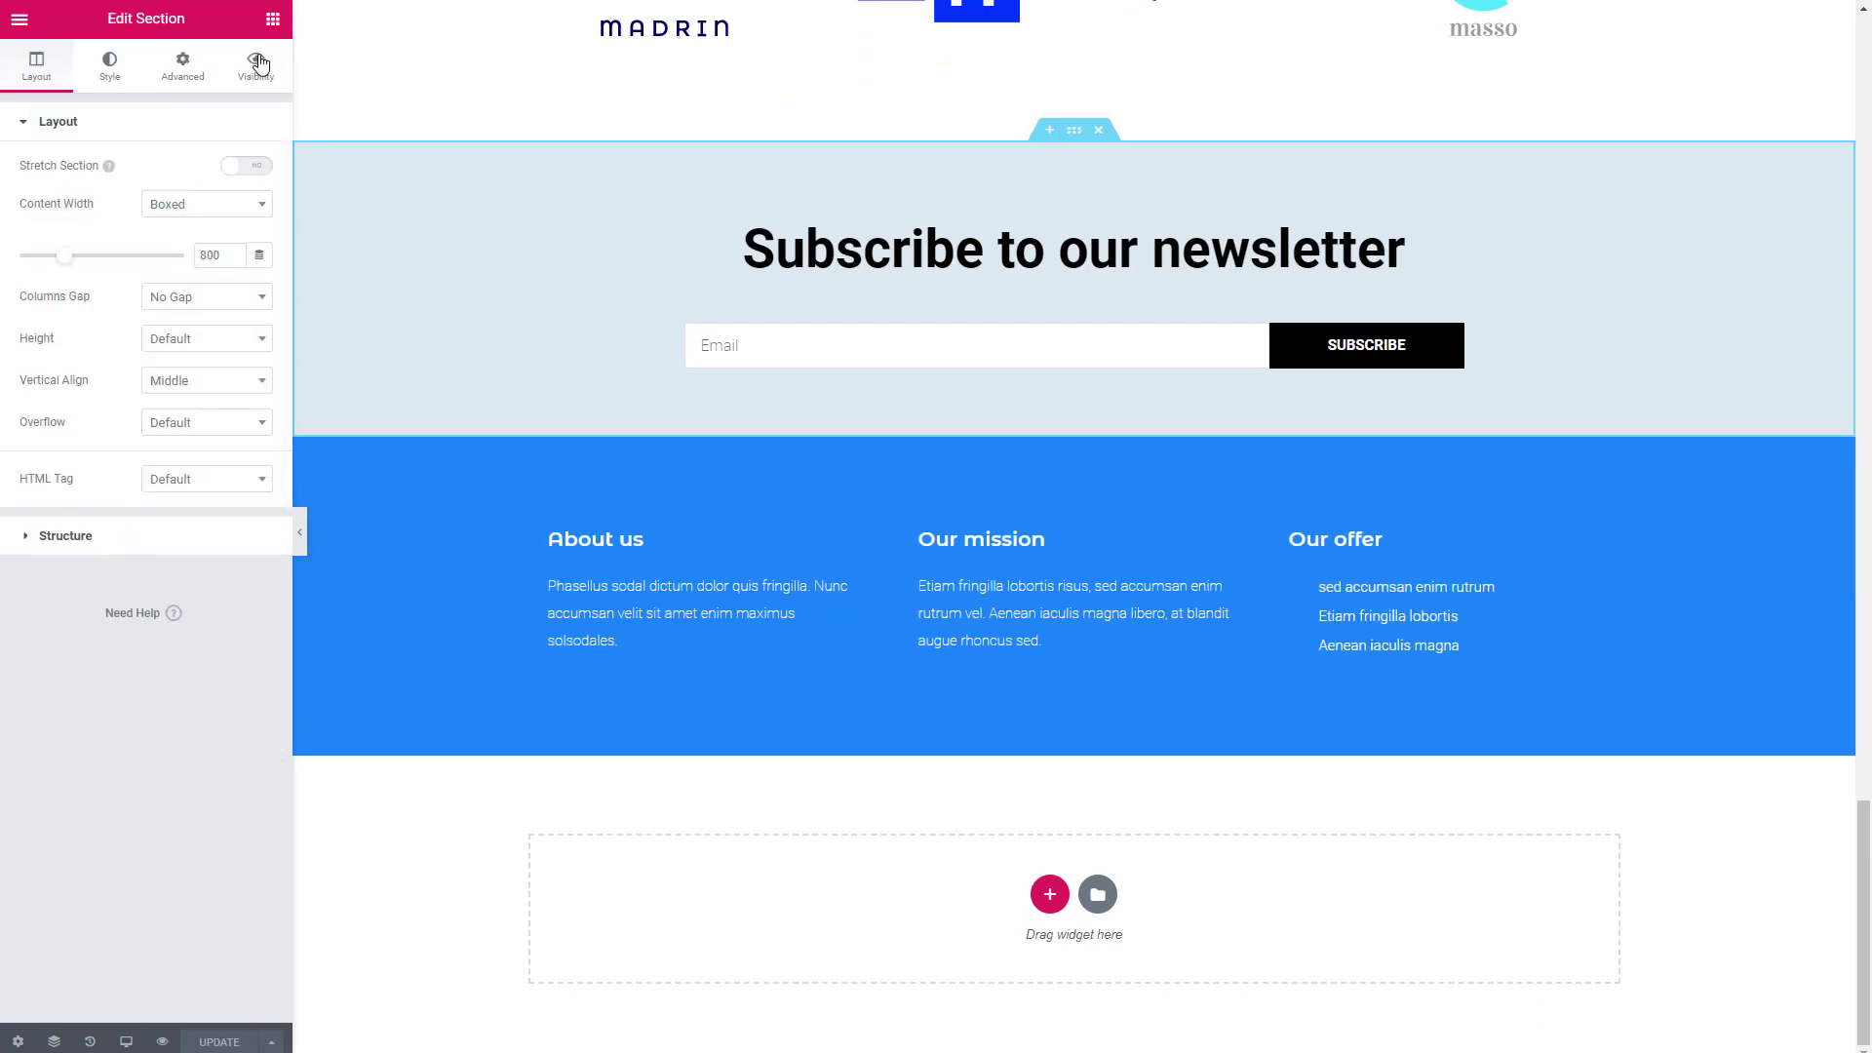
{"action": "left_click", "coordinate": [256, 64]}
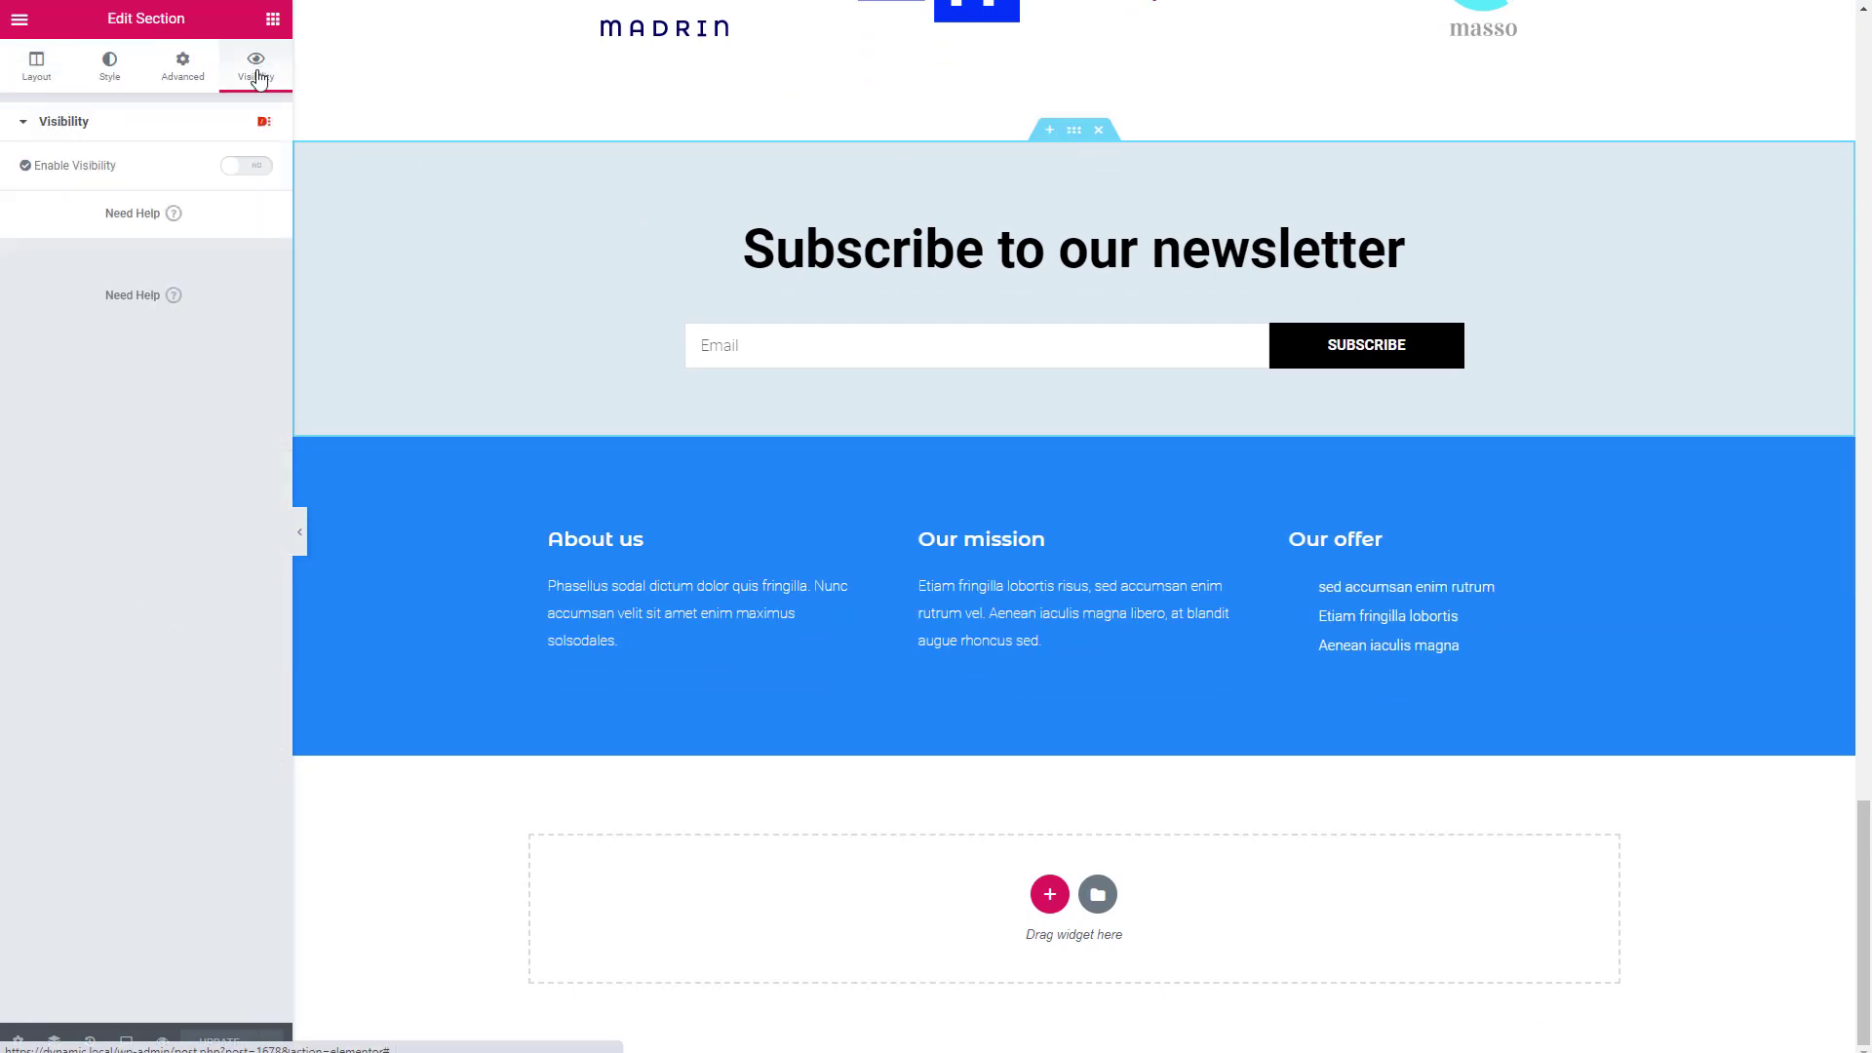
Enable a Date & Time visibility rule on the newsletter section from 07/01 to 07/30
{"action": "left_click", "coordinate": [247, 164]}
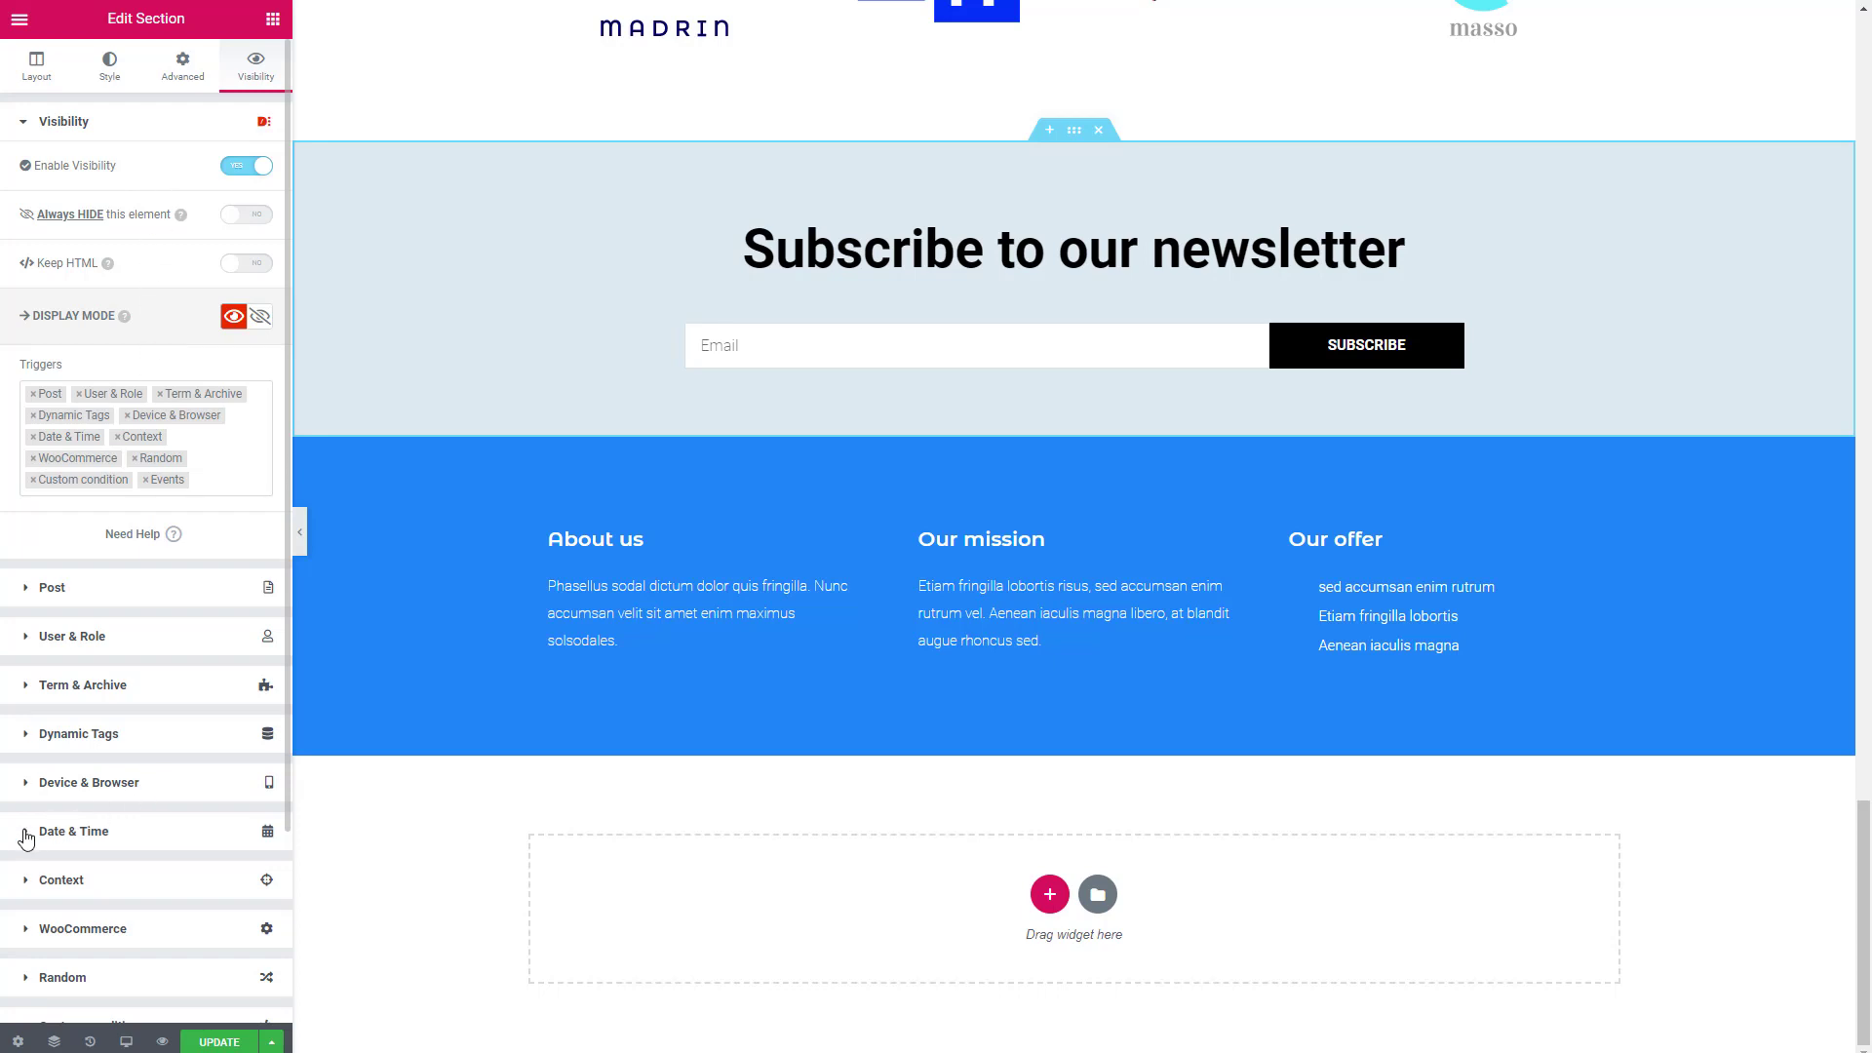
{"action": "left_click", "coordinate": [74, 830]}
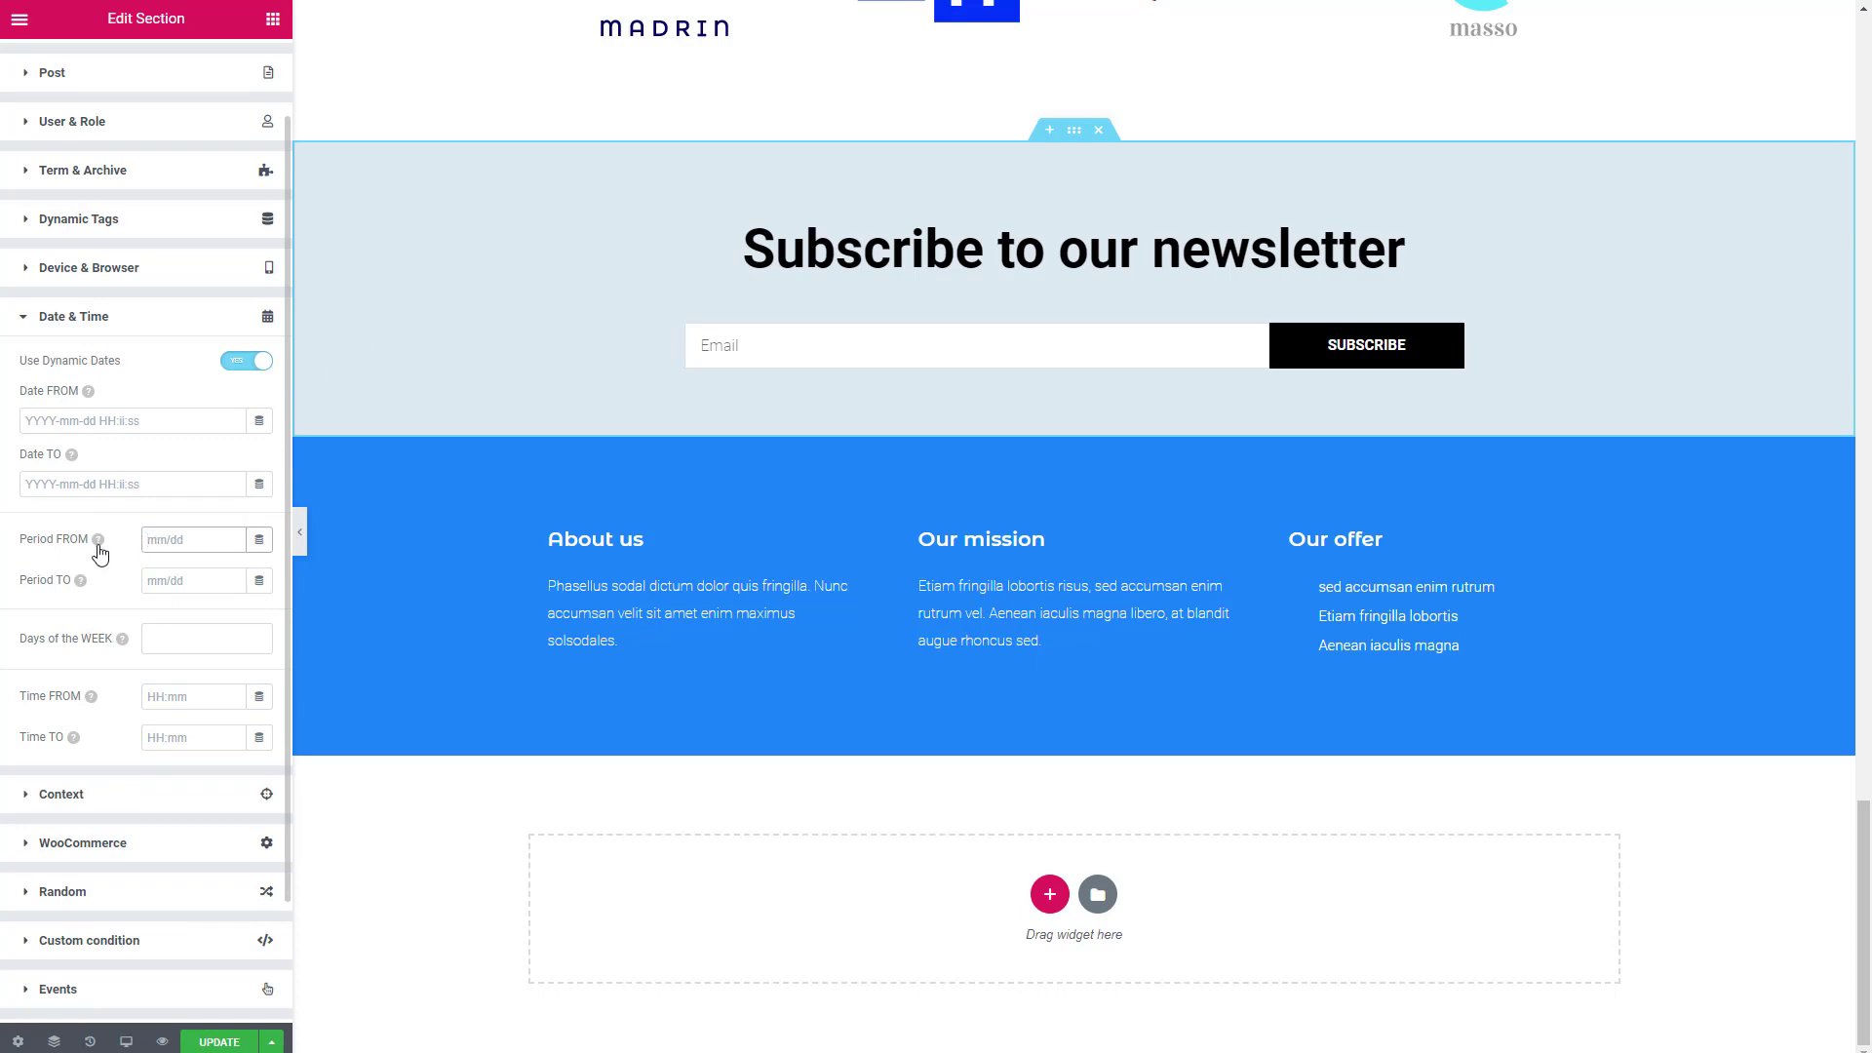
{"action": "type", "text": "07/01"}
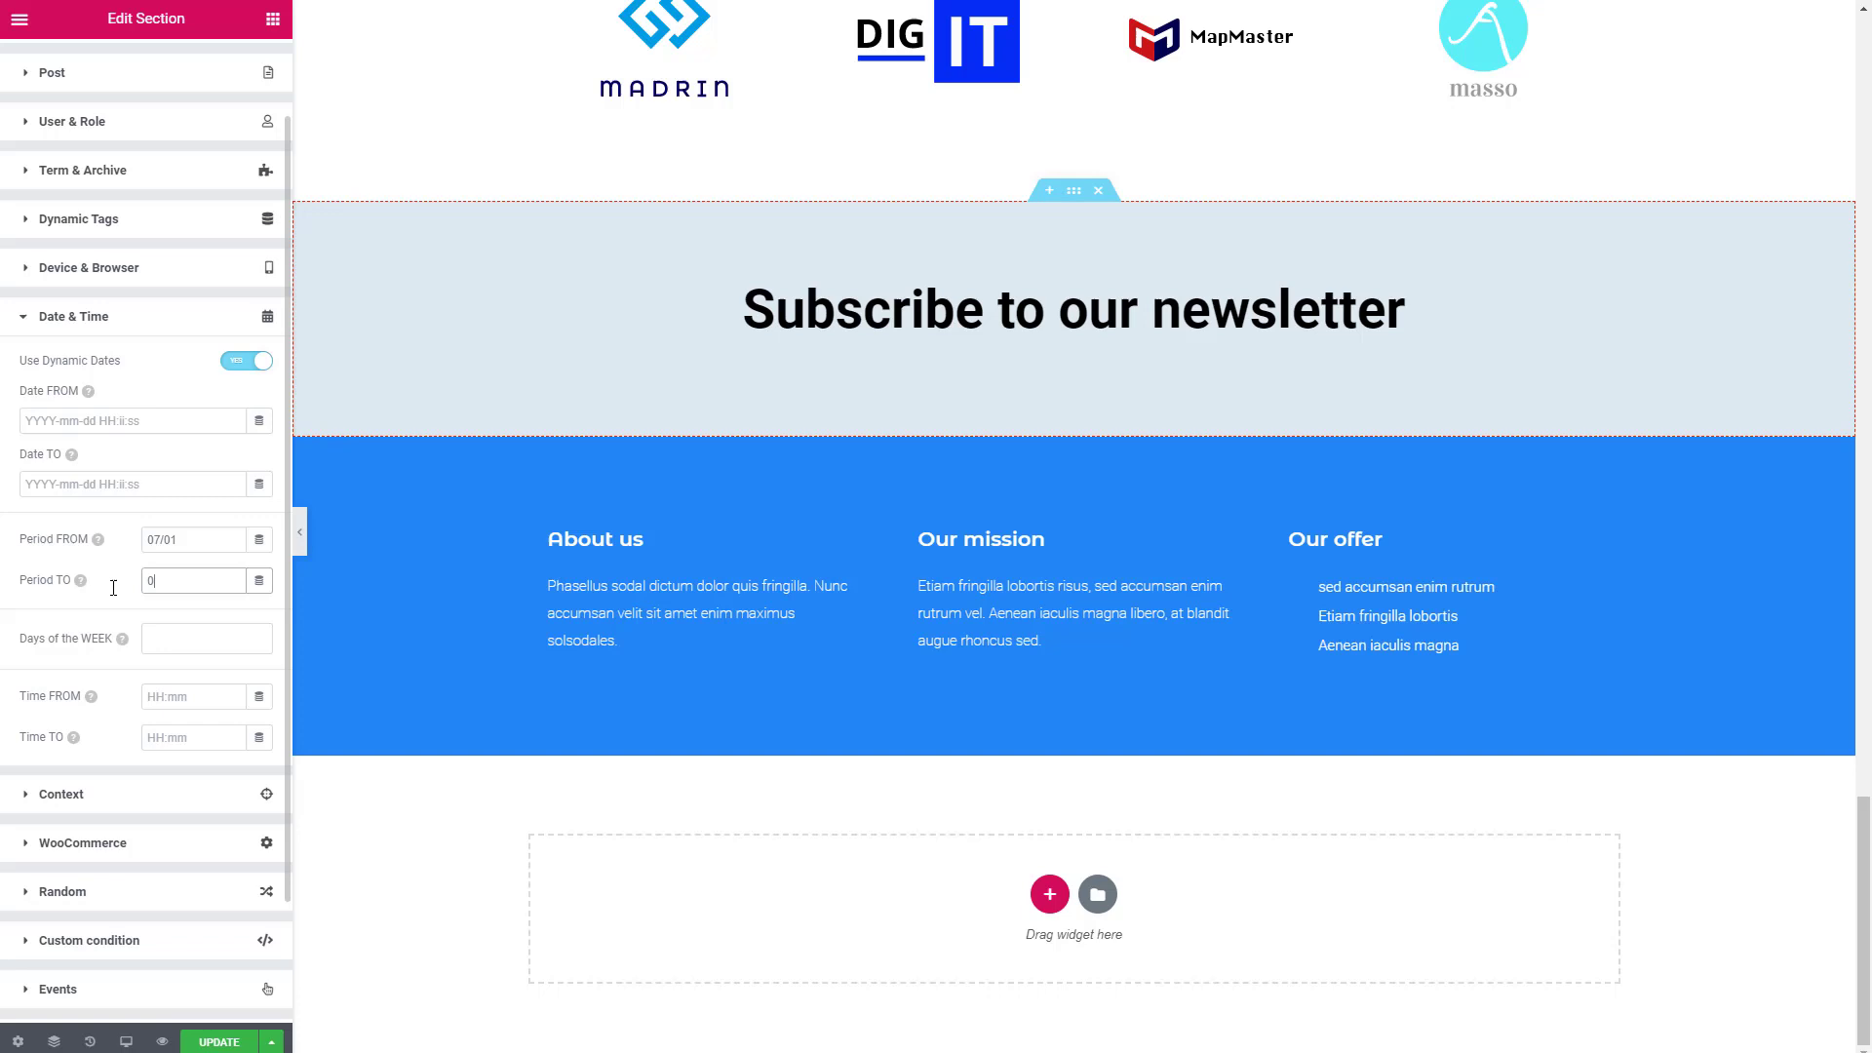
{"action": "type", "text": "07/30"}
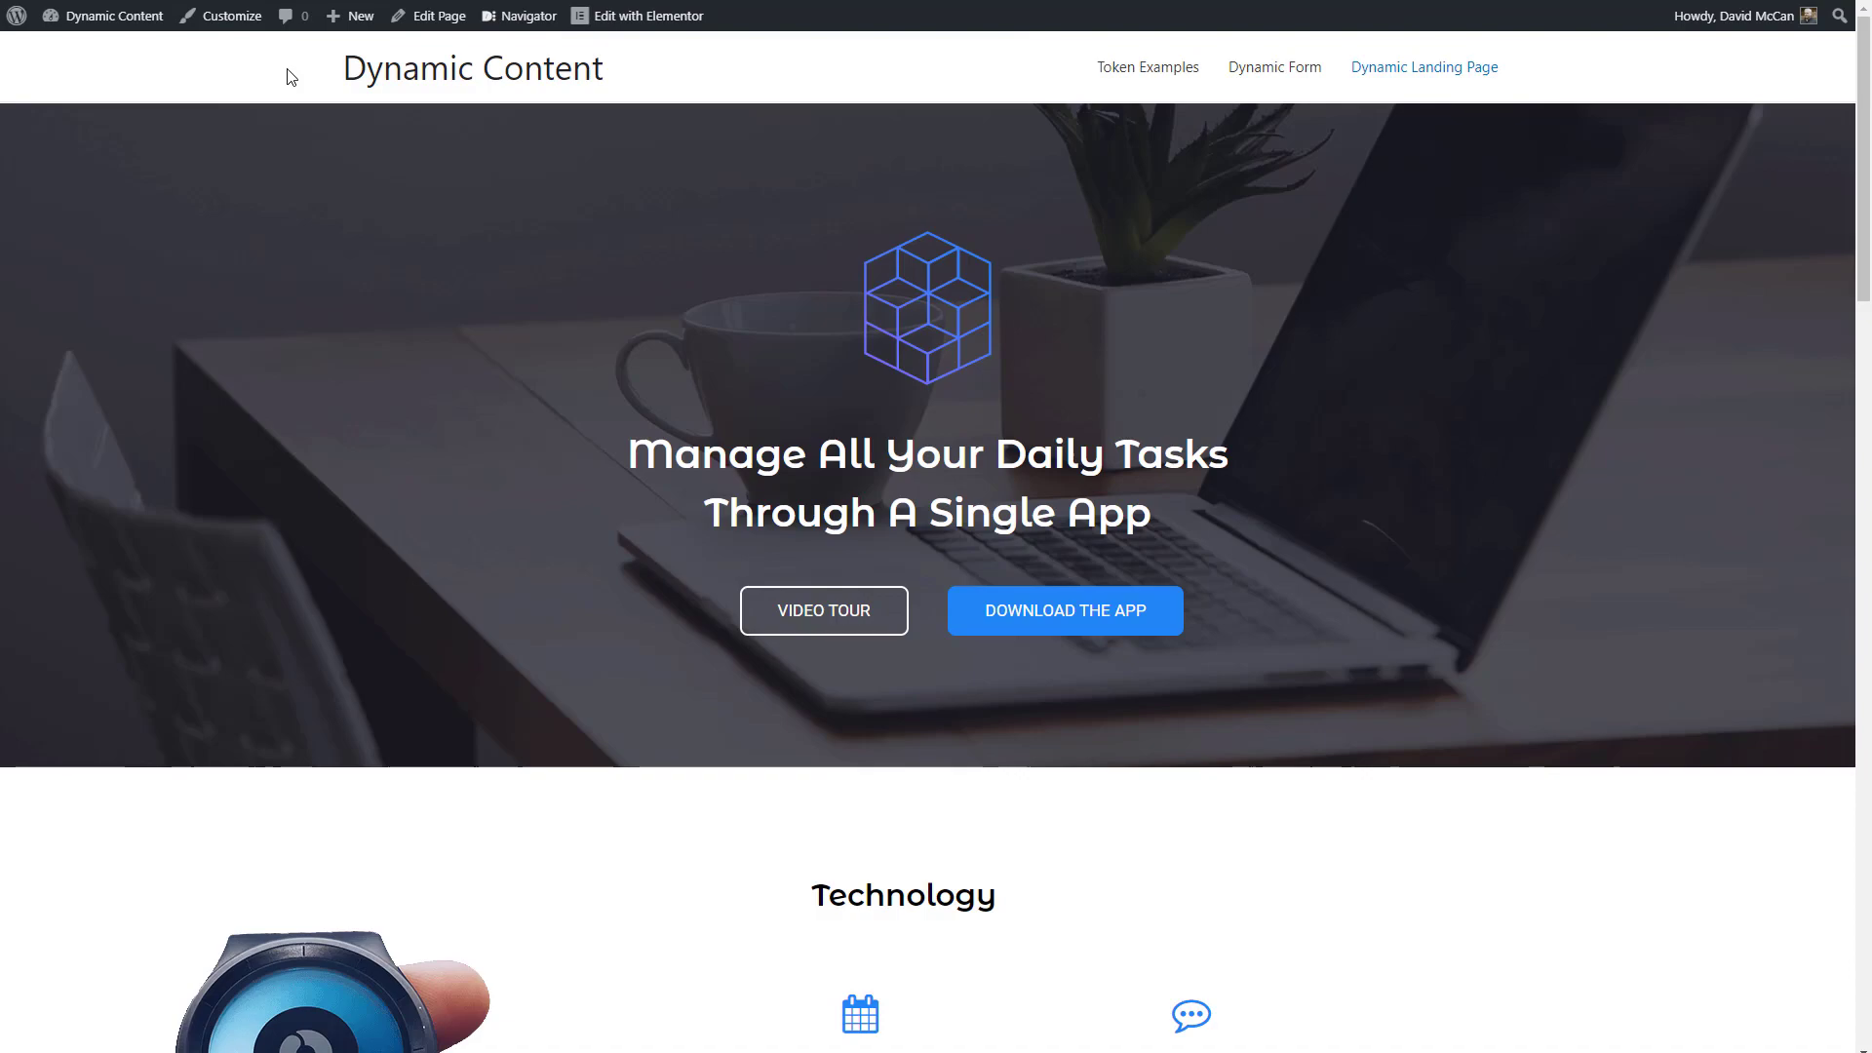
{"action": "scroll", "scroll_direction": "down", "scroll_amount": 3}
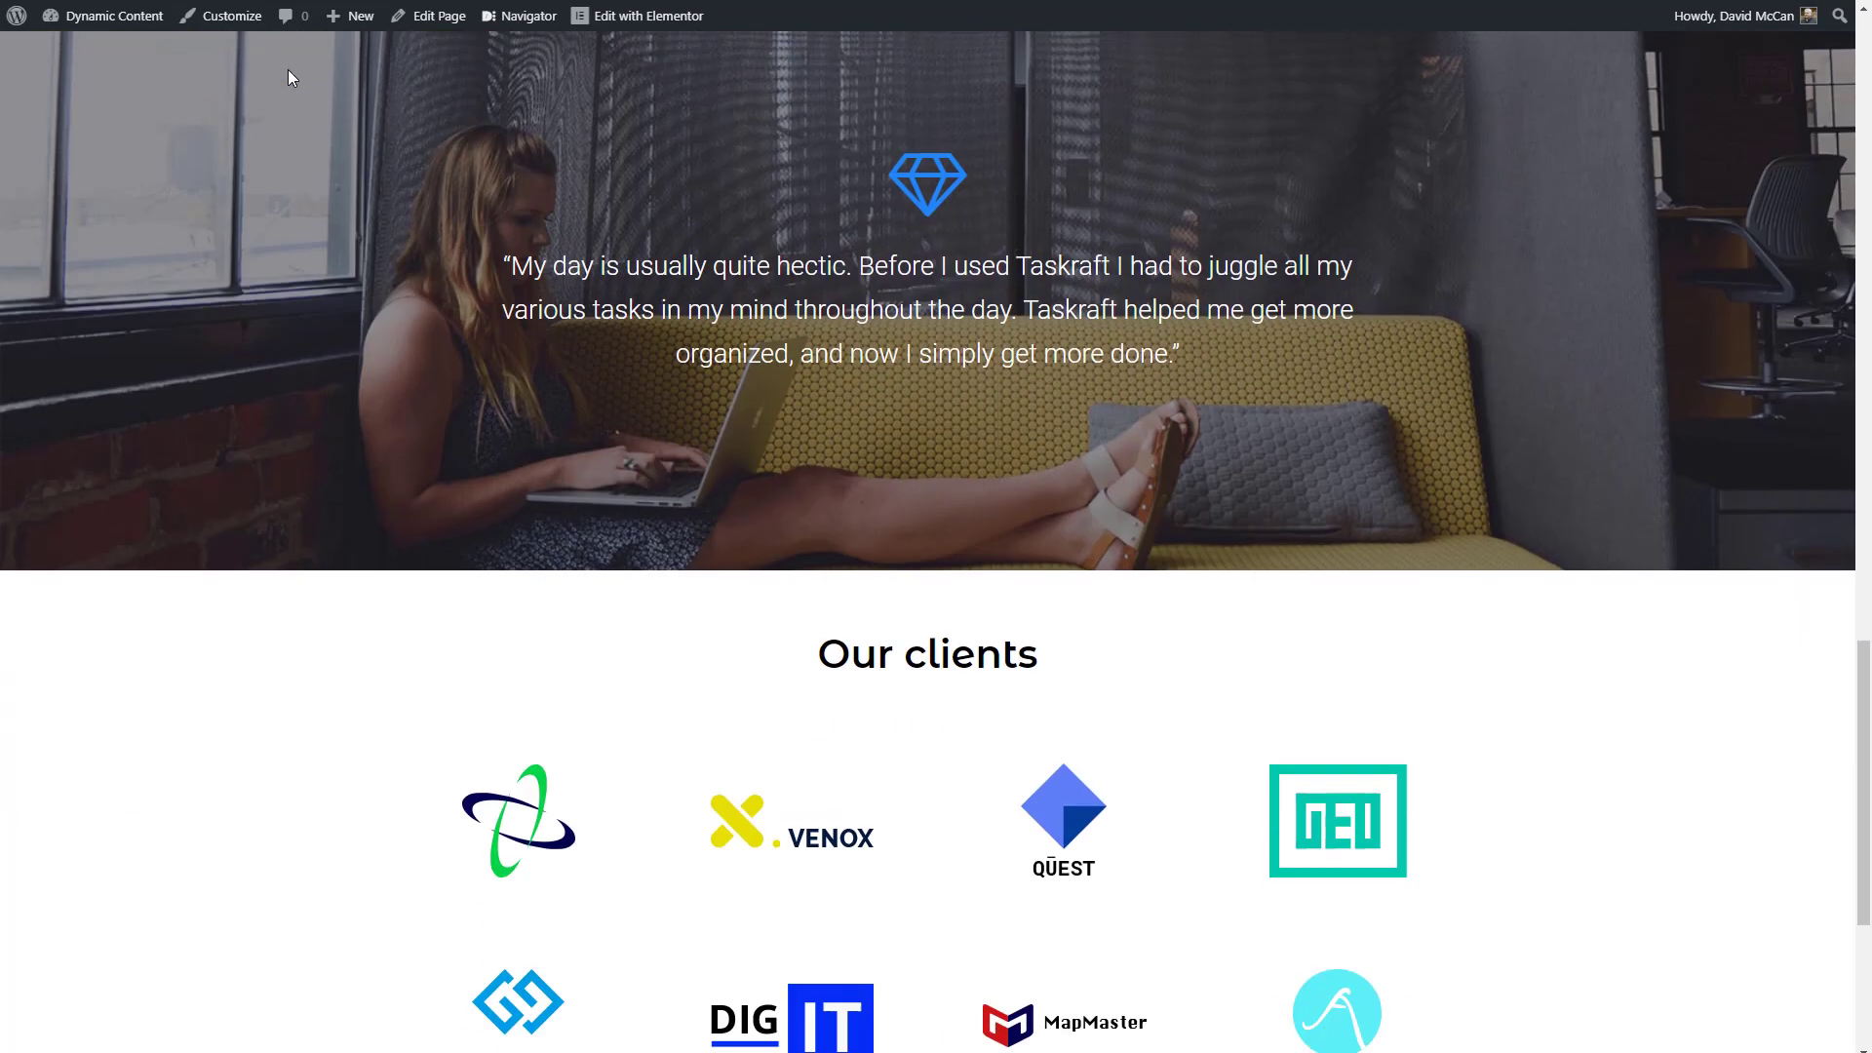
{"action": "scroll", "scroll_direction": "down", "scroll_amount": 3}
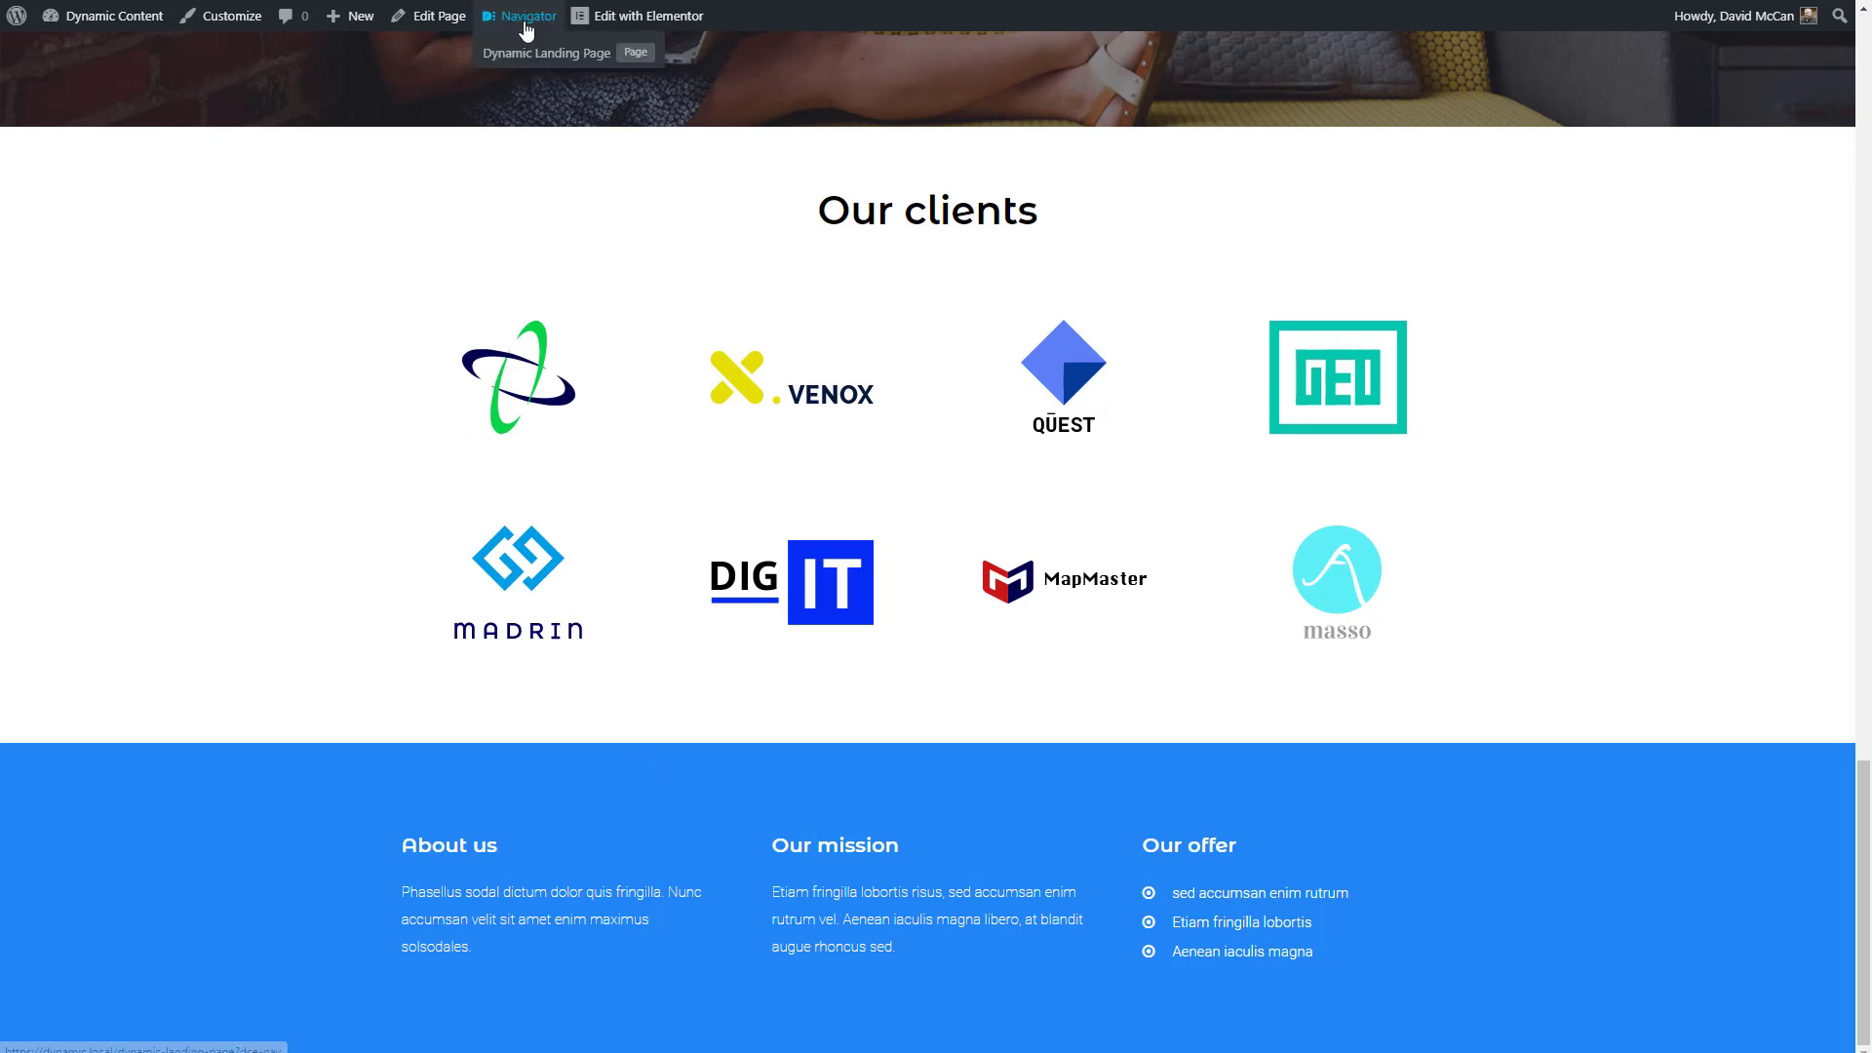
Show the hidden newsletter section's details with its 07/01–07/30 visibility period
{"action": "left_click", "coordinate": [526, 15]}
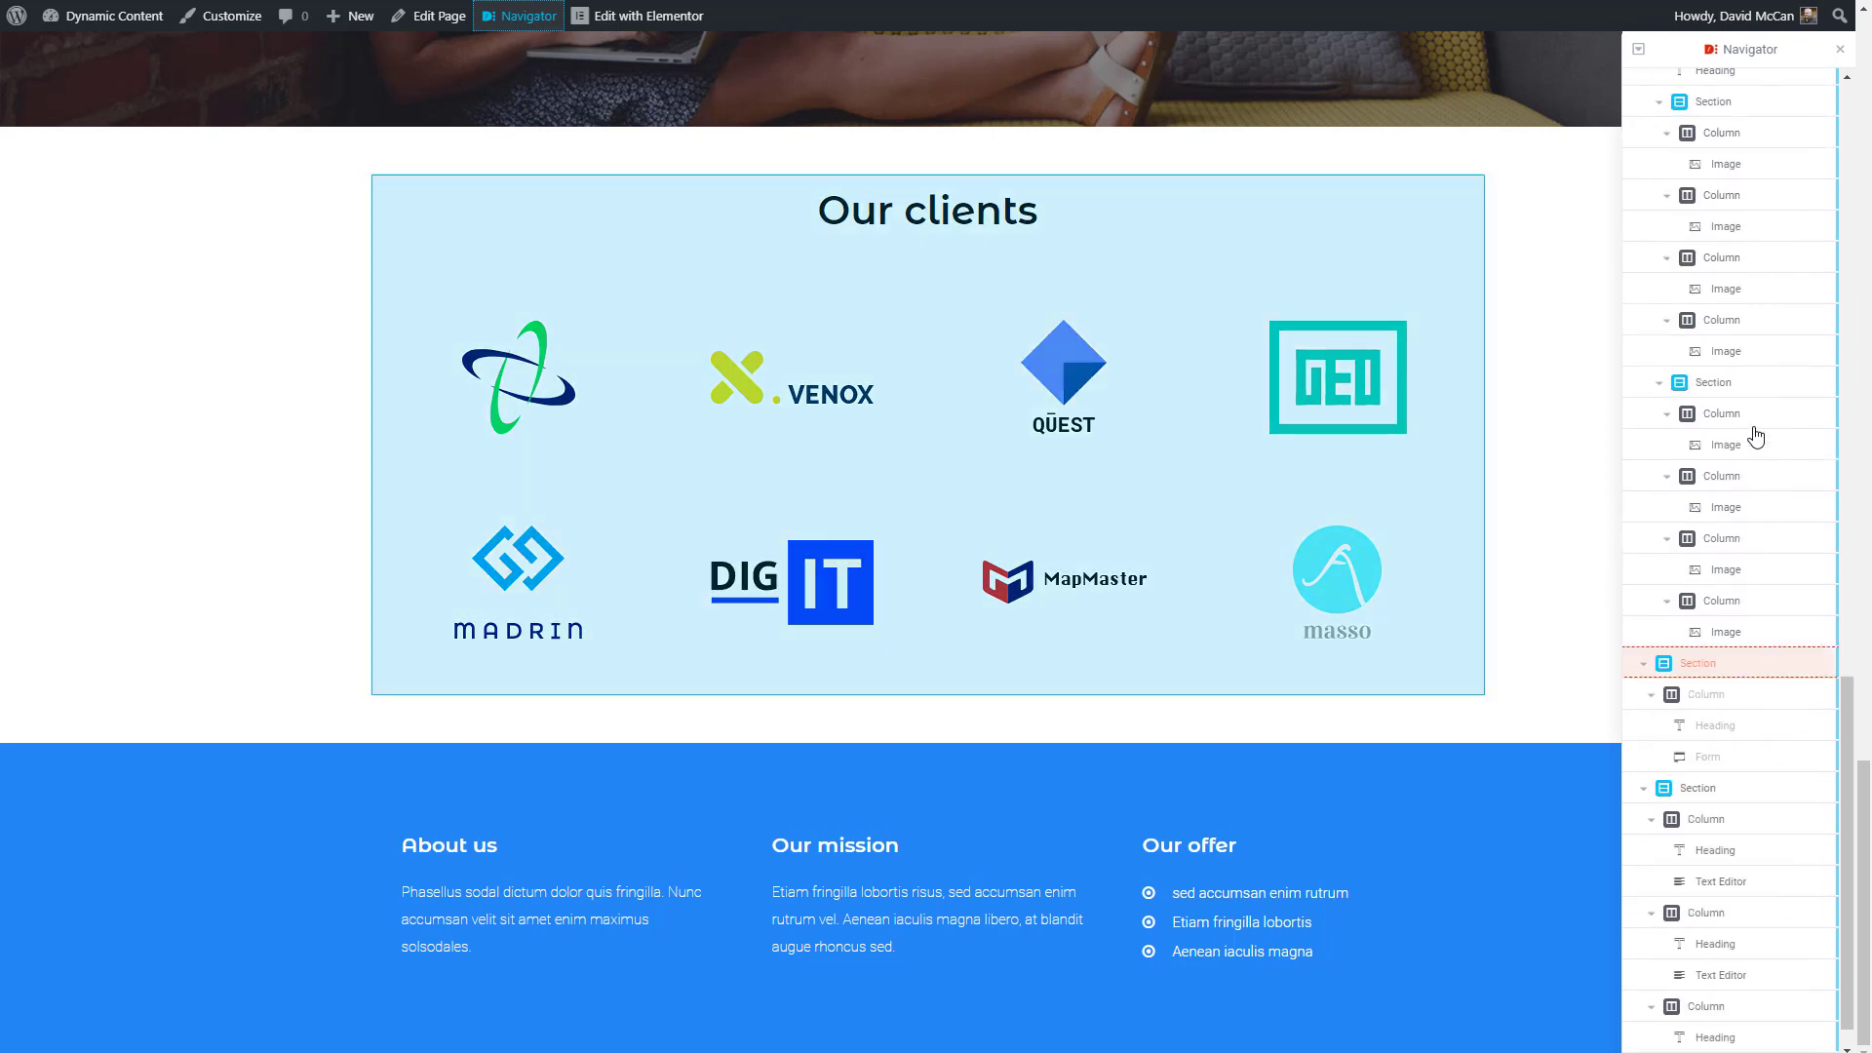
{"action": "scroll", "scroll_direction": "down", "scroll_amount": 3}
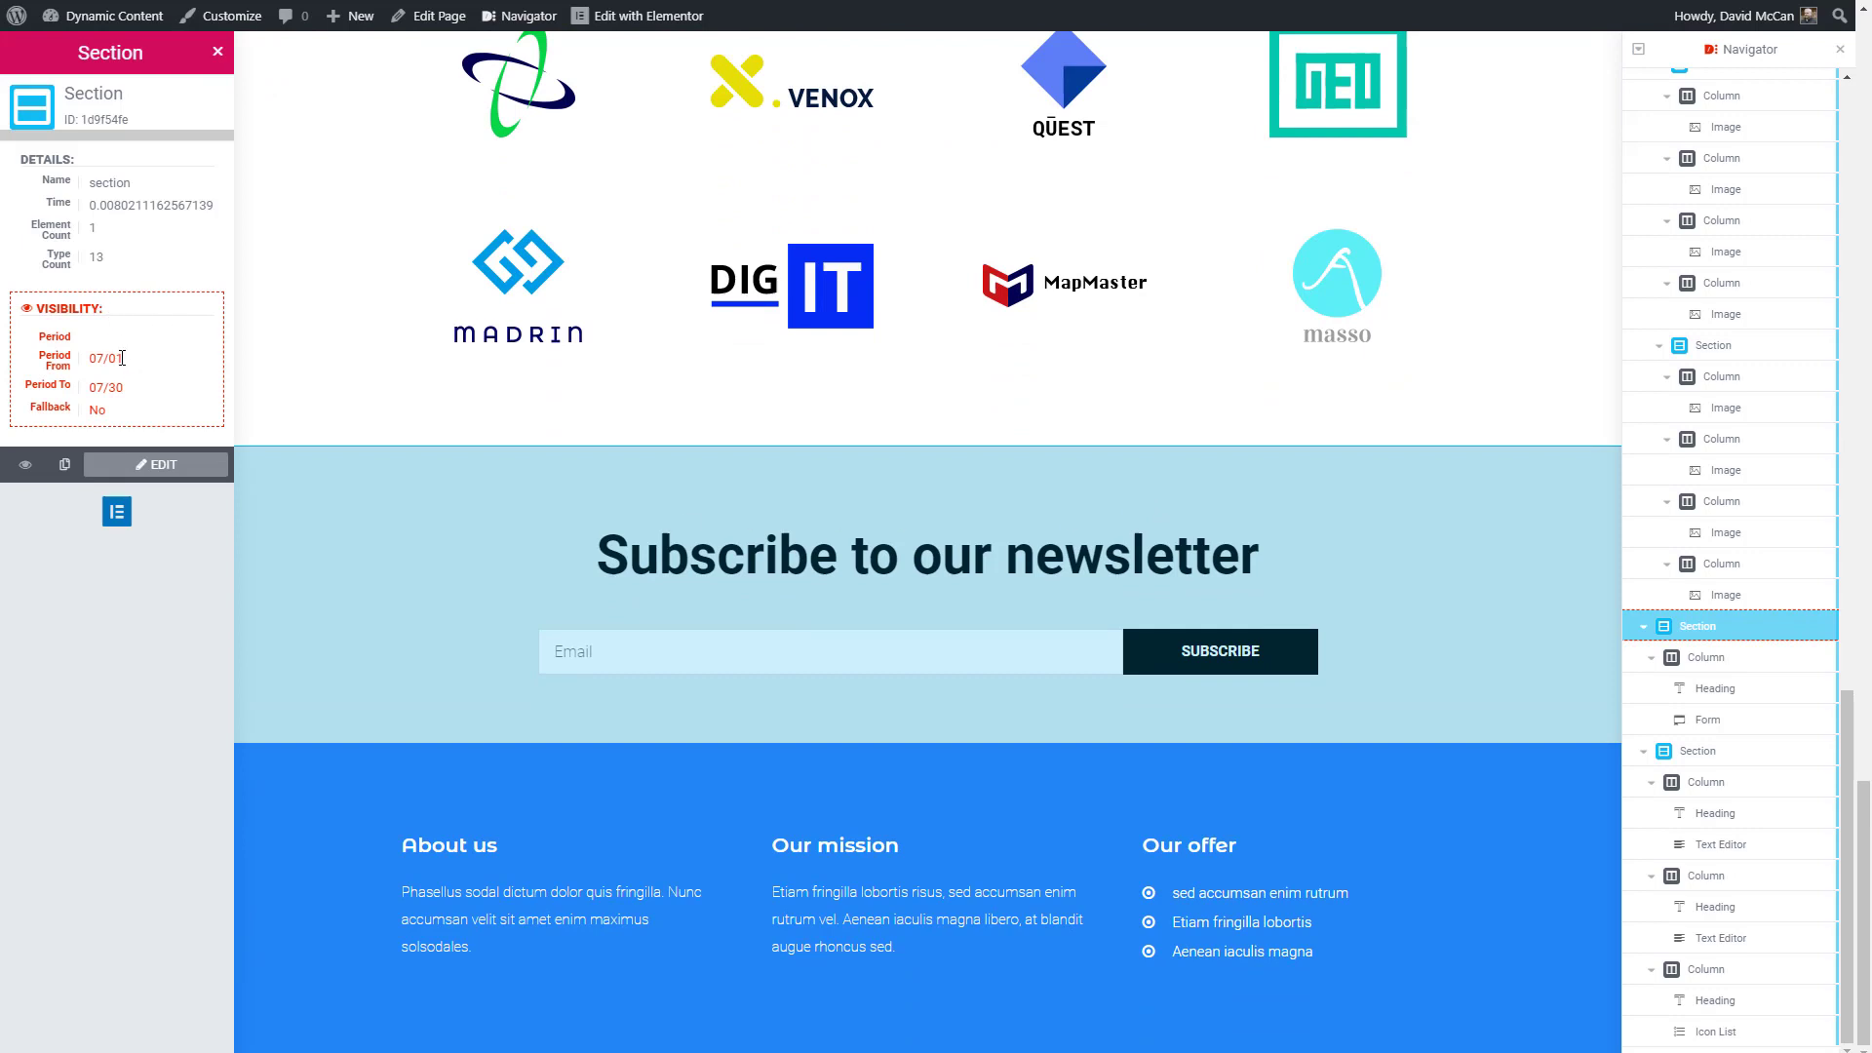
{"action": "mouse_move", "coordinate": [136, 397]}
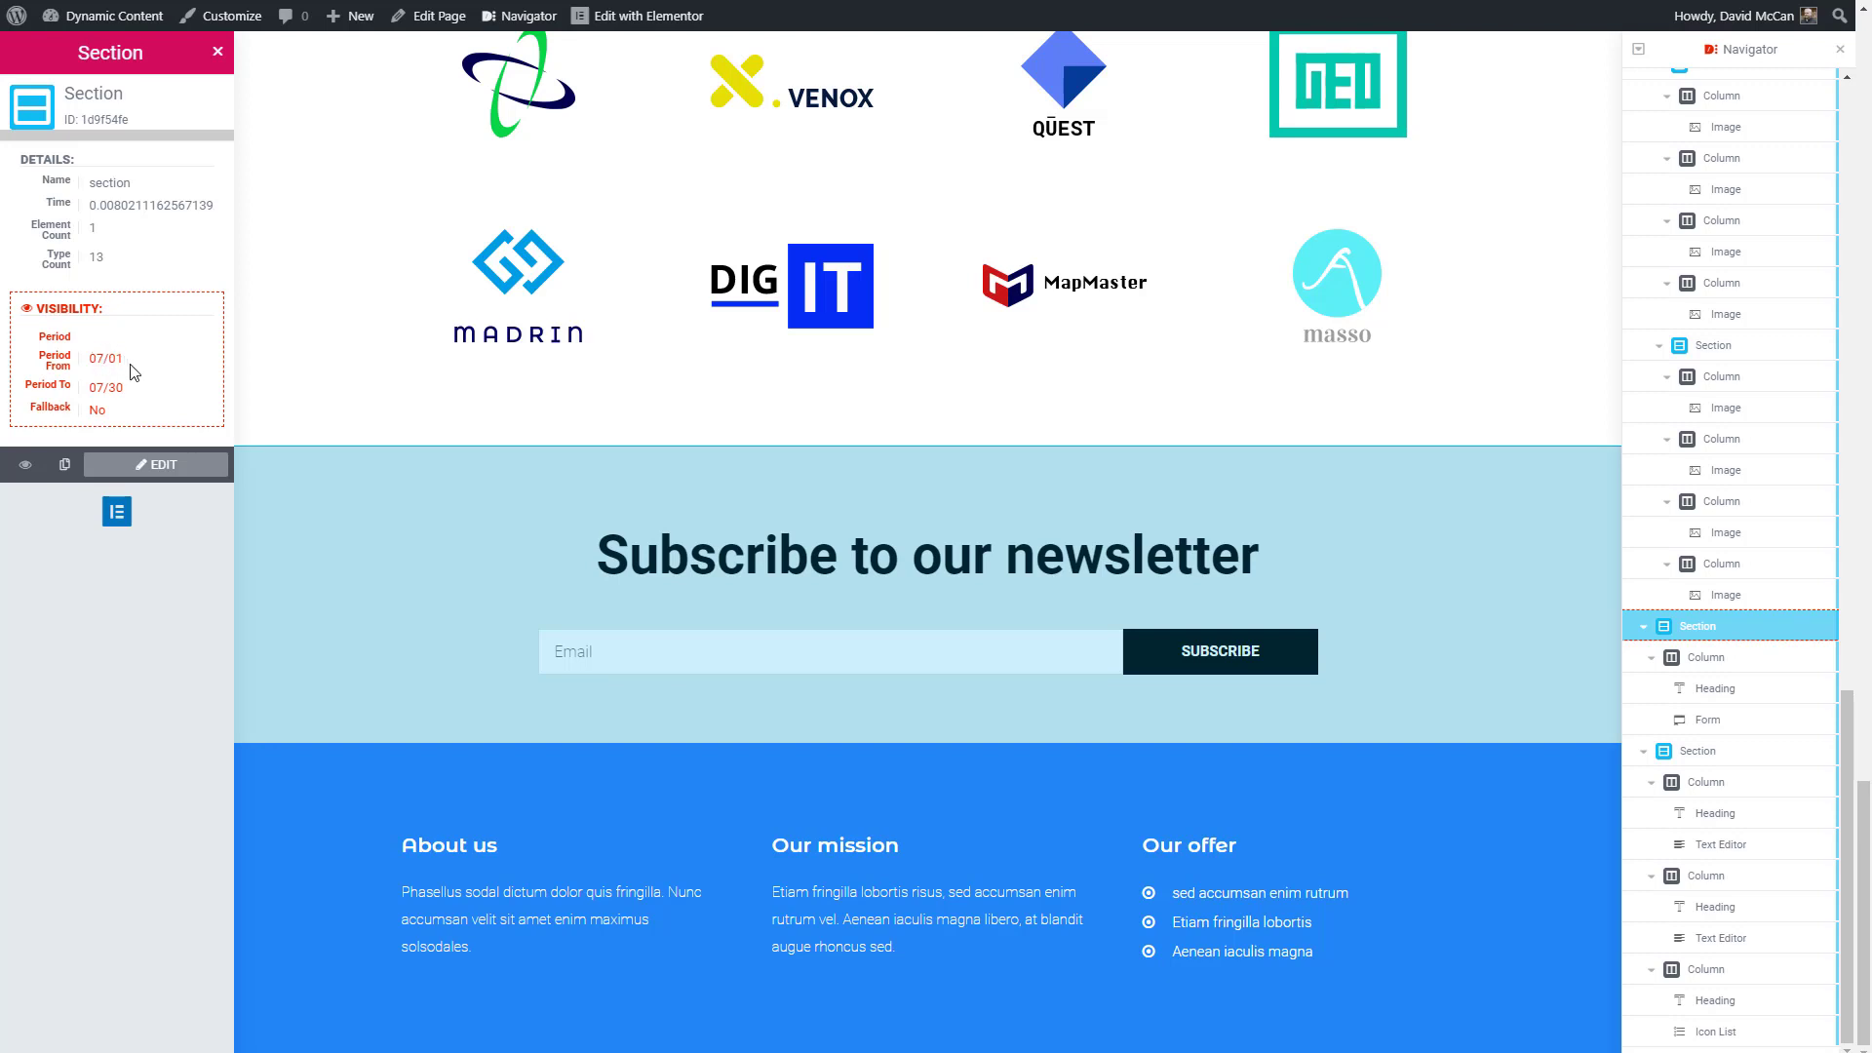
{"action": "mouse_move", "coordinate": [135, 371]}
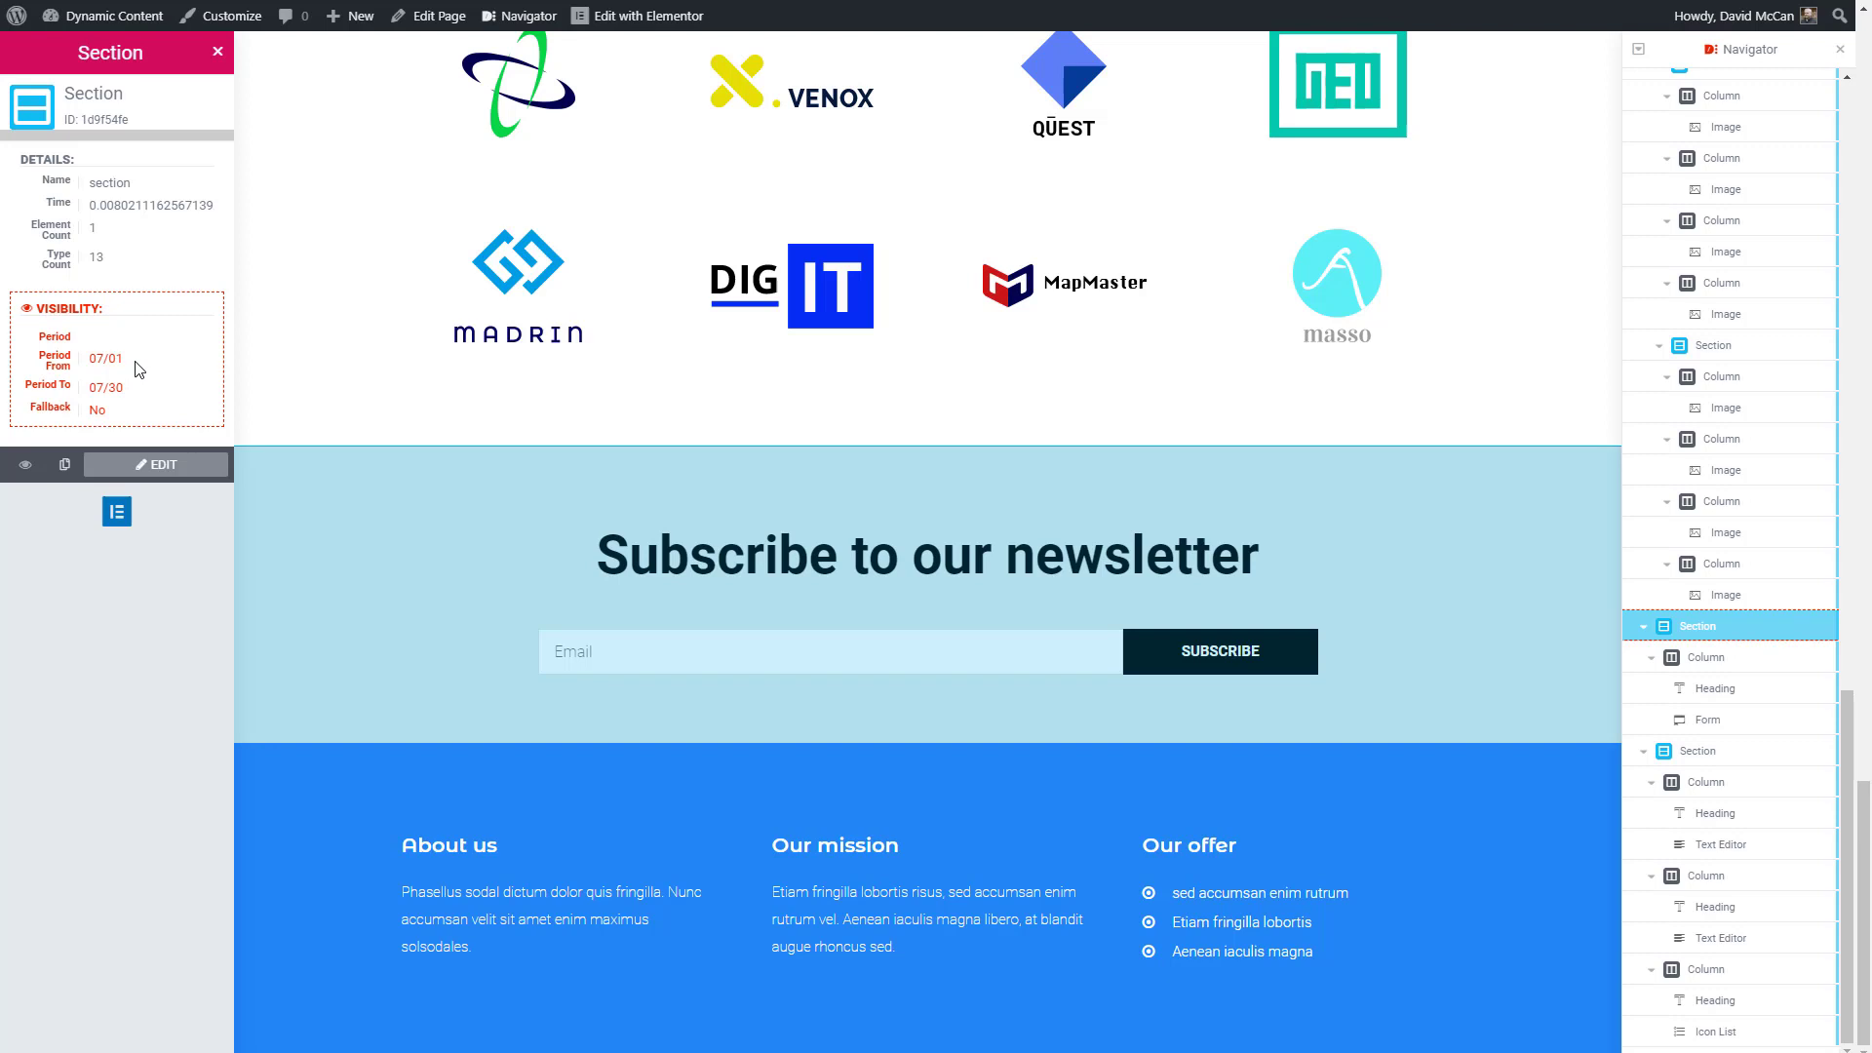
{"action": "mouse_move", "coordinate": [150, 368]}
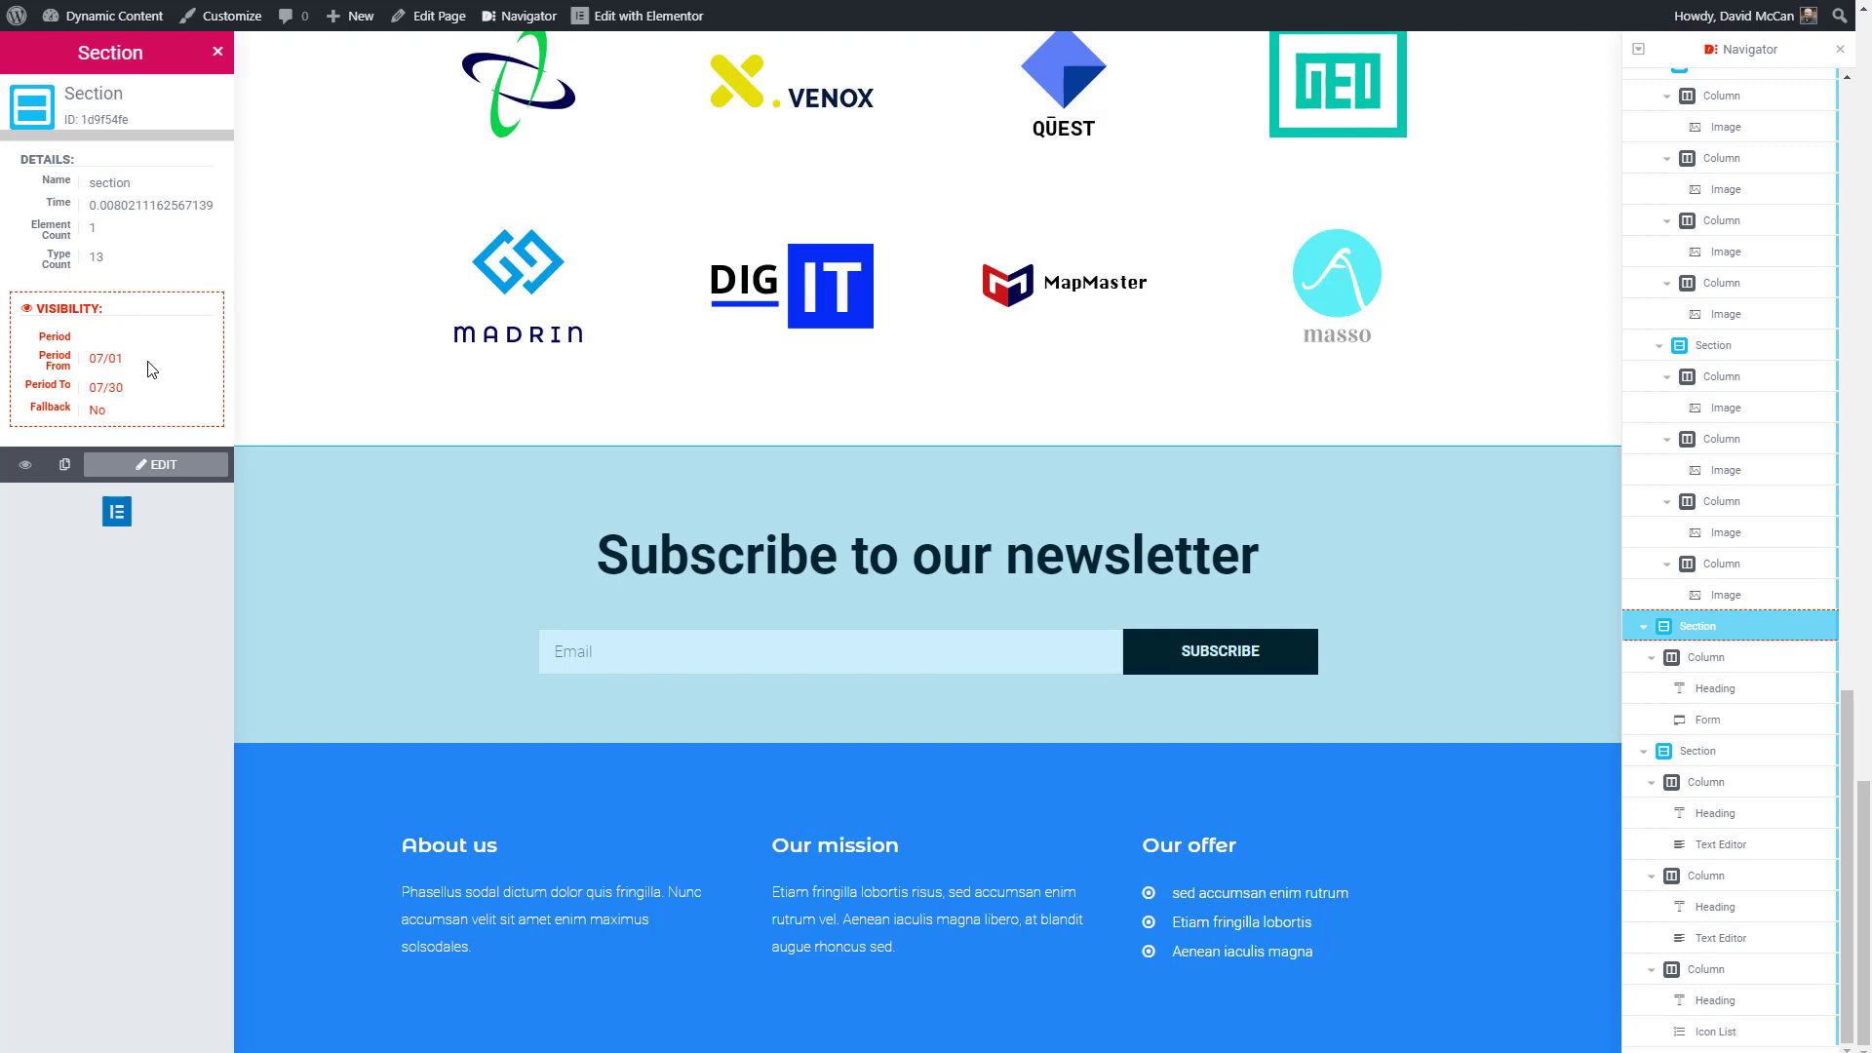
{"action": "mouse_move", "coordinate": [466, 708]}
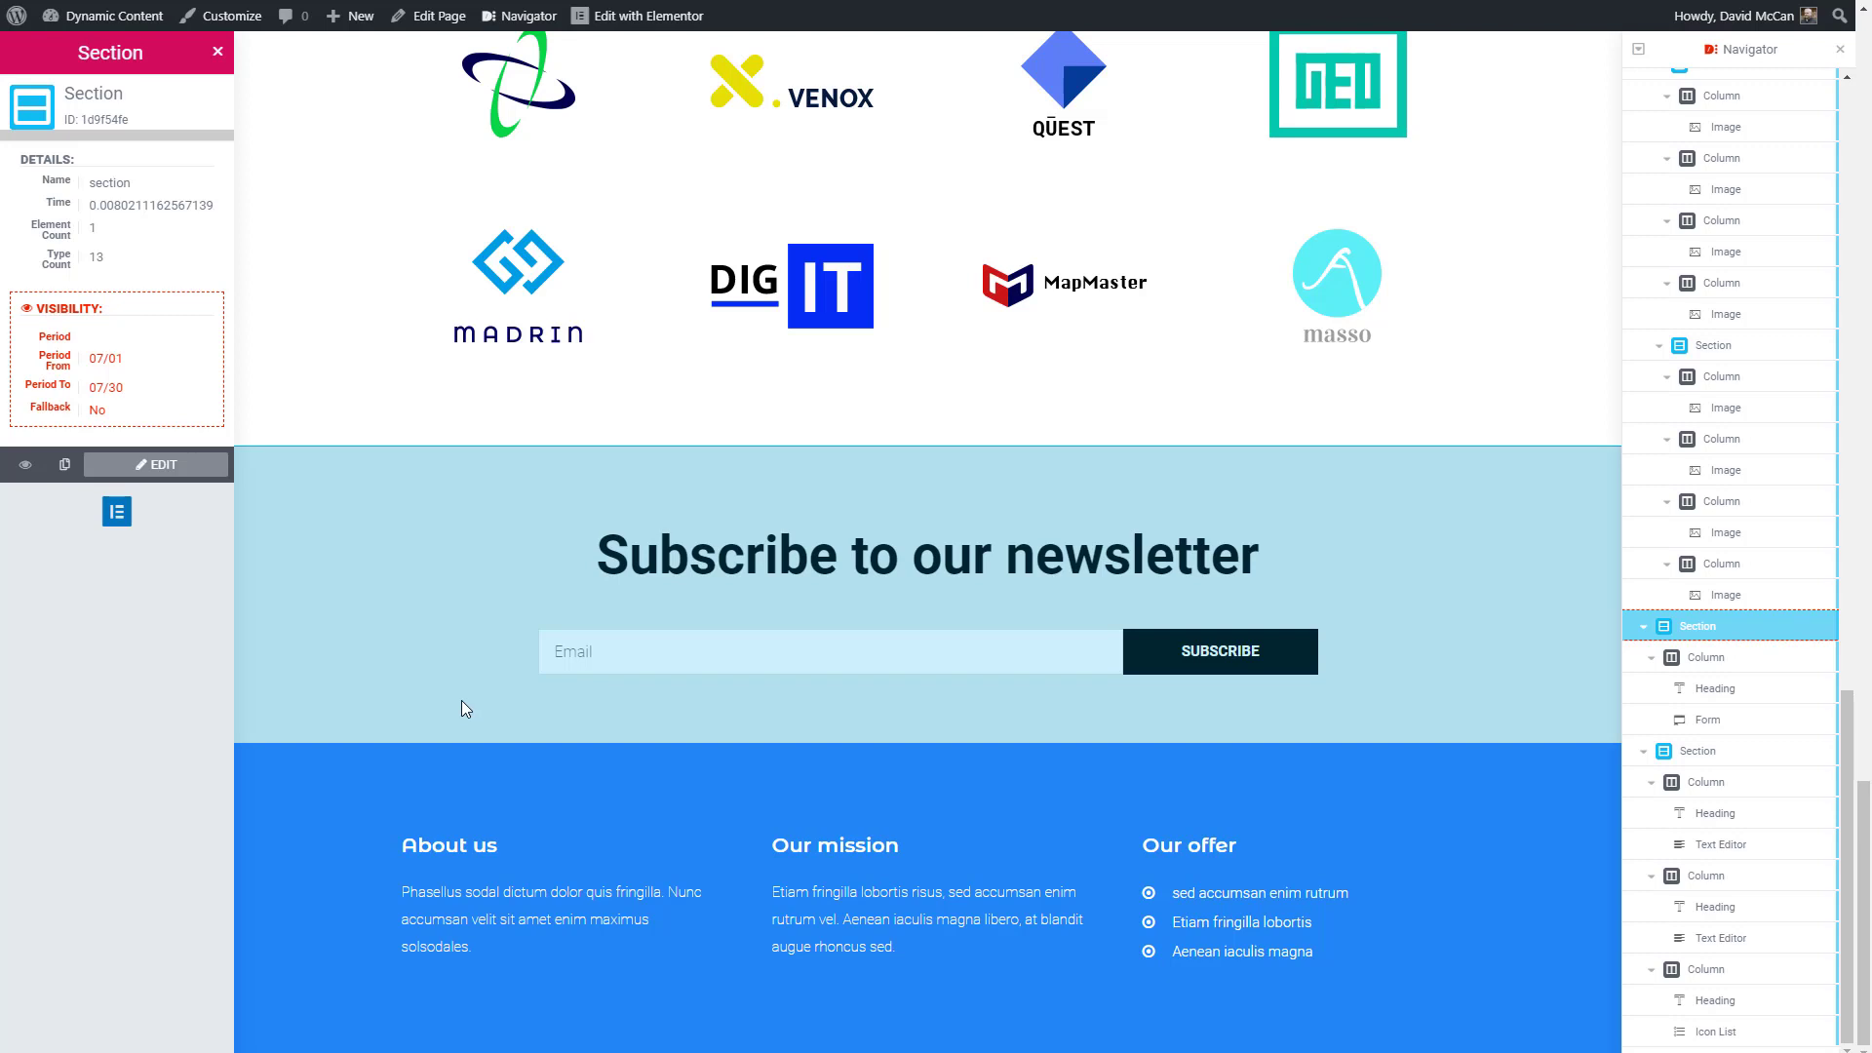
{"action": "mouse_move", "coordinate": [642, 520]}
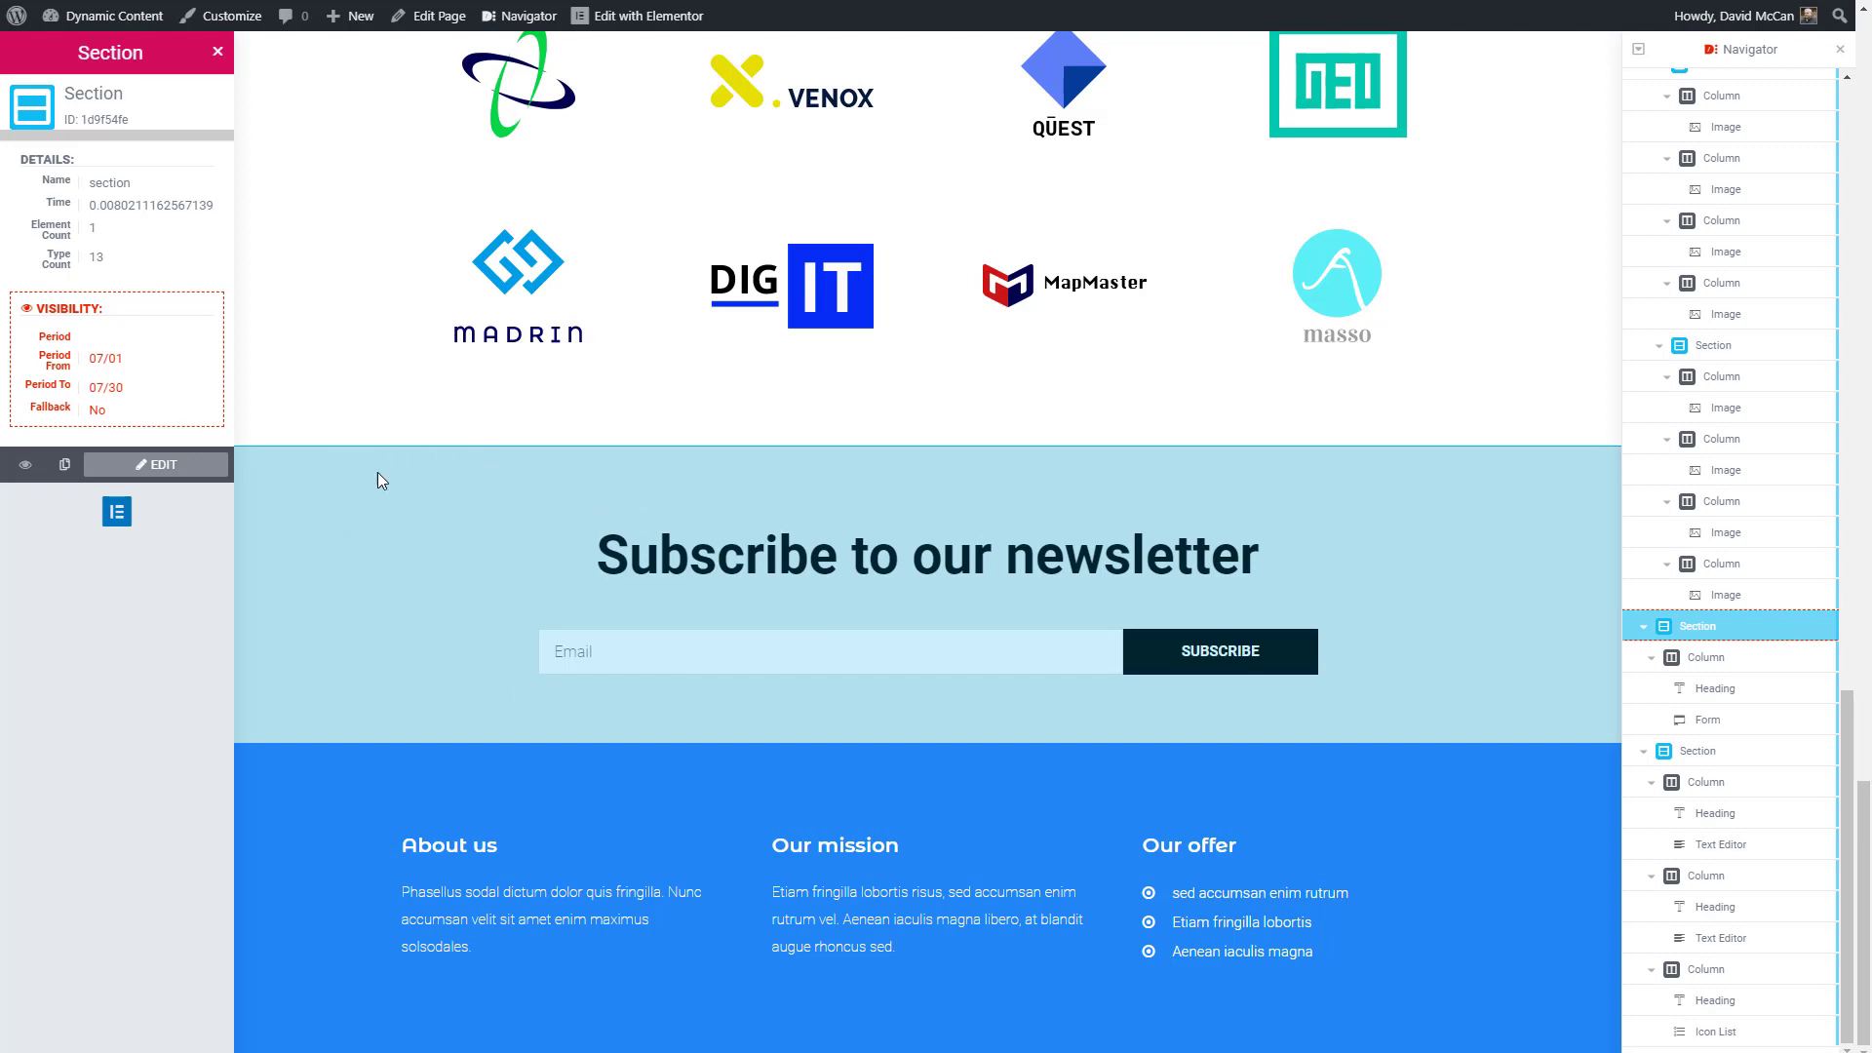
{"action": "mouse_move", "coordinate": [375, 488]}
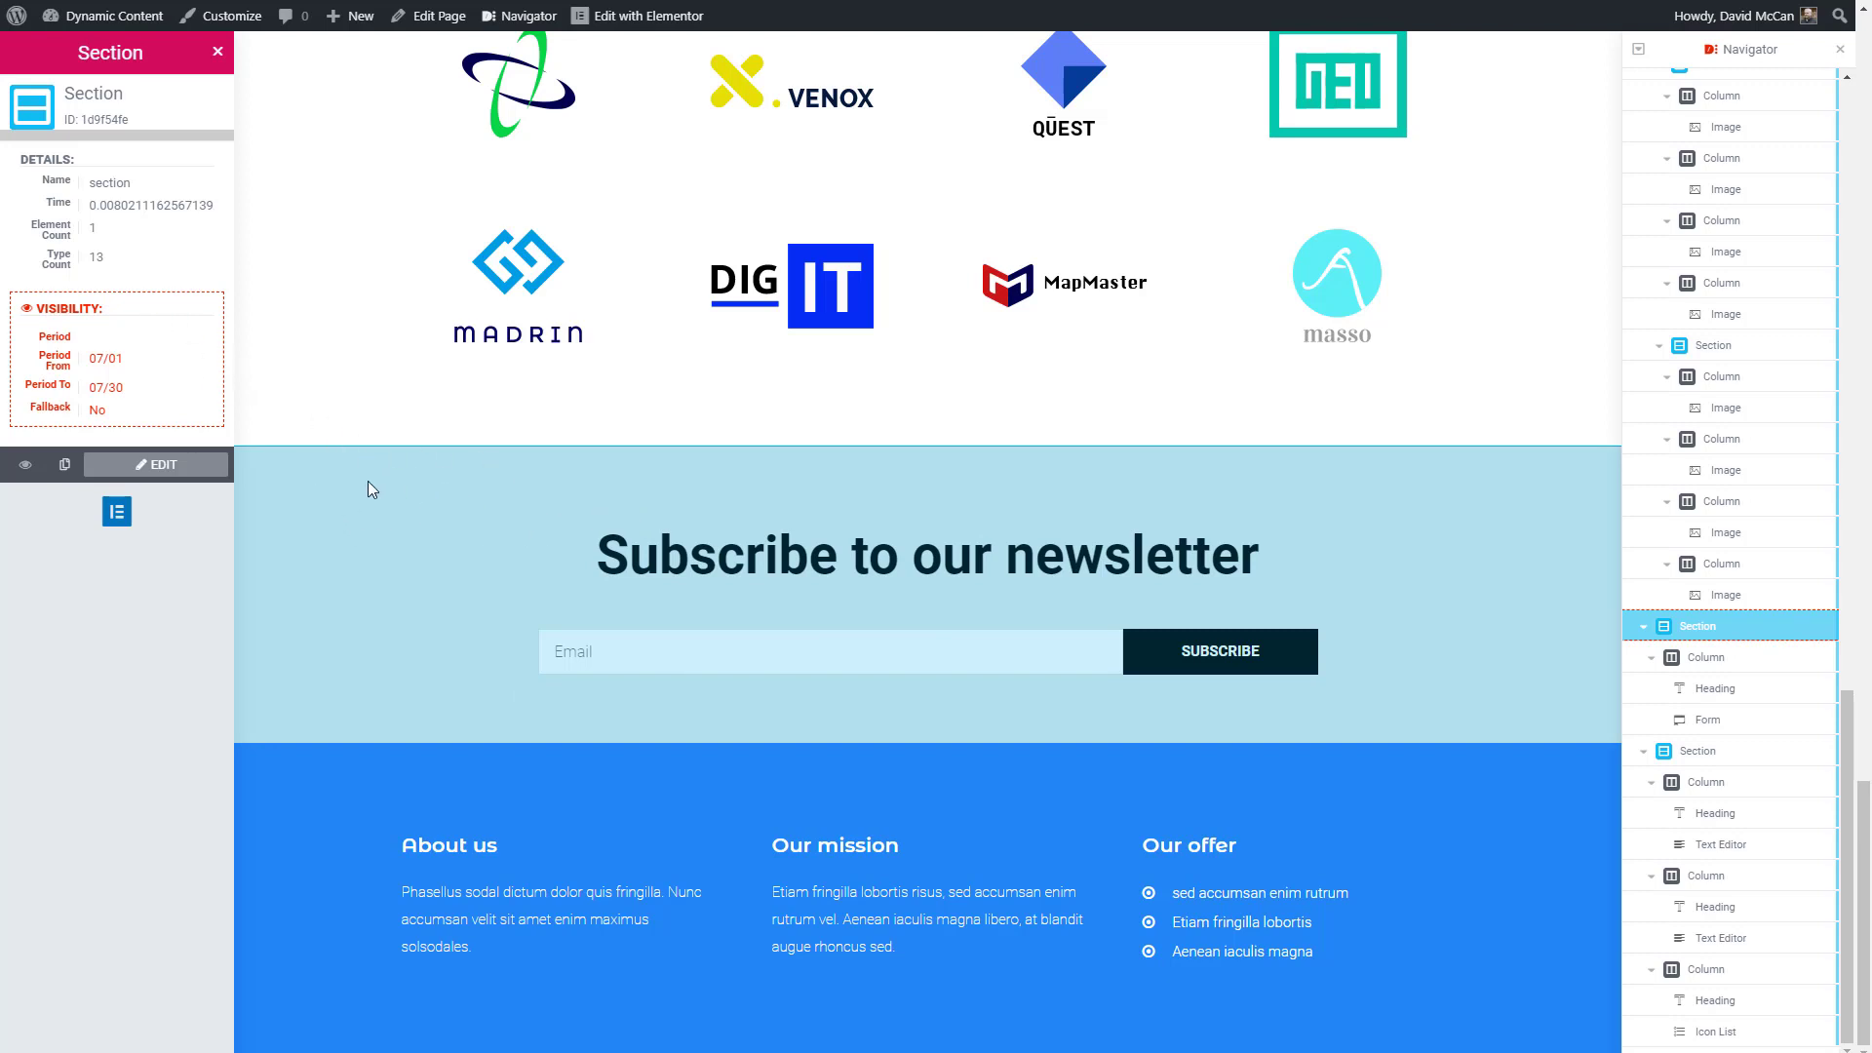
{"action": "mouse_move", "coordinate": [64, 464]}
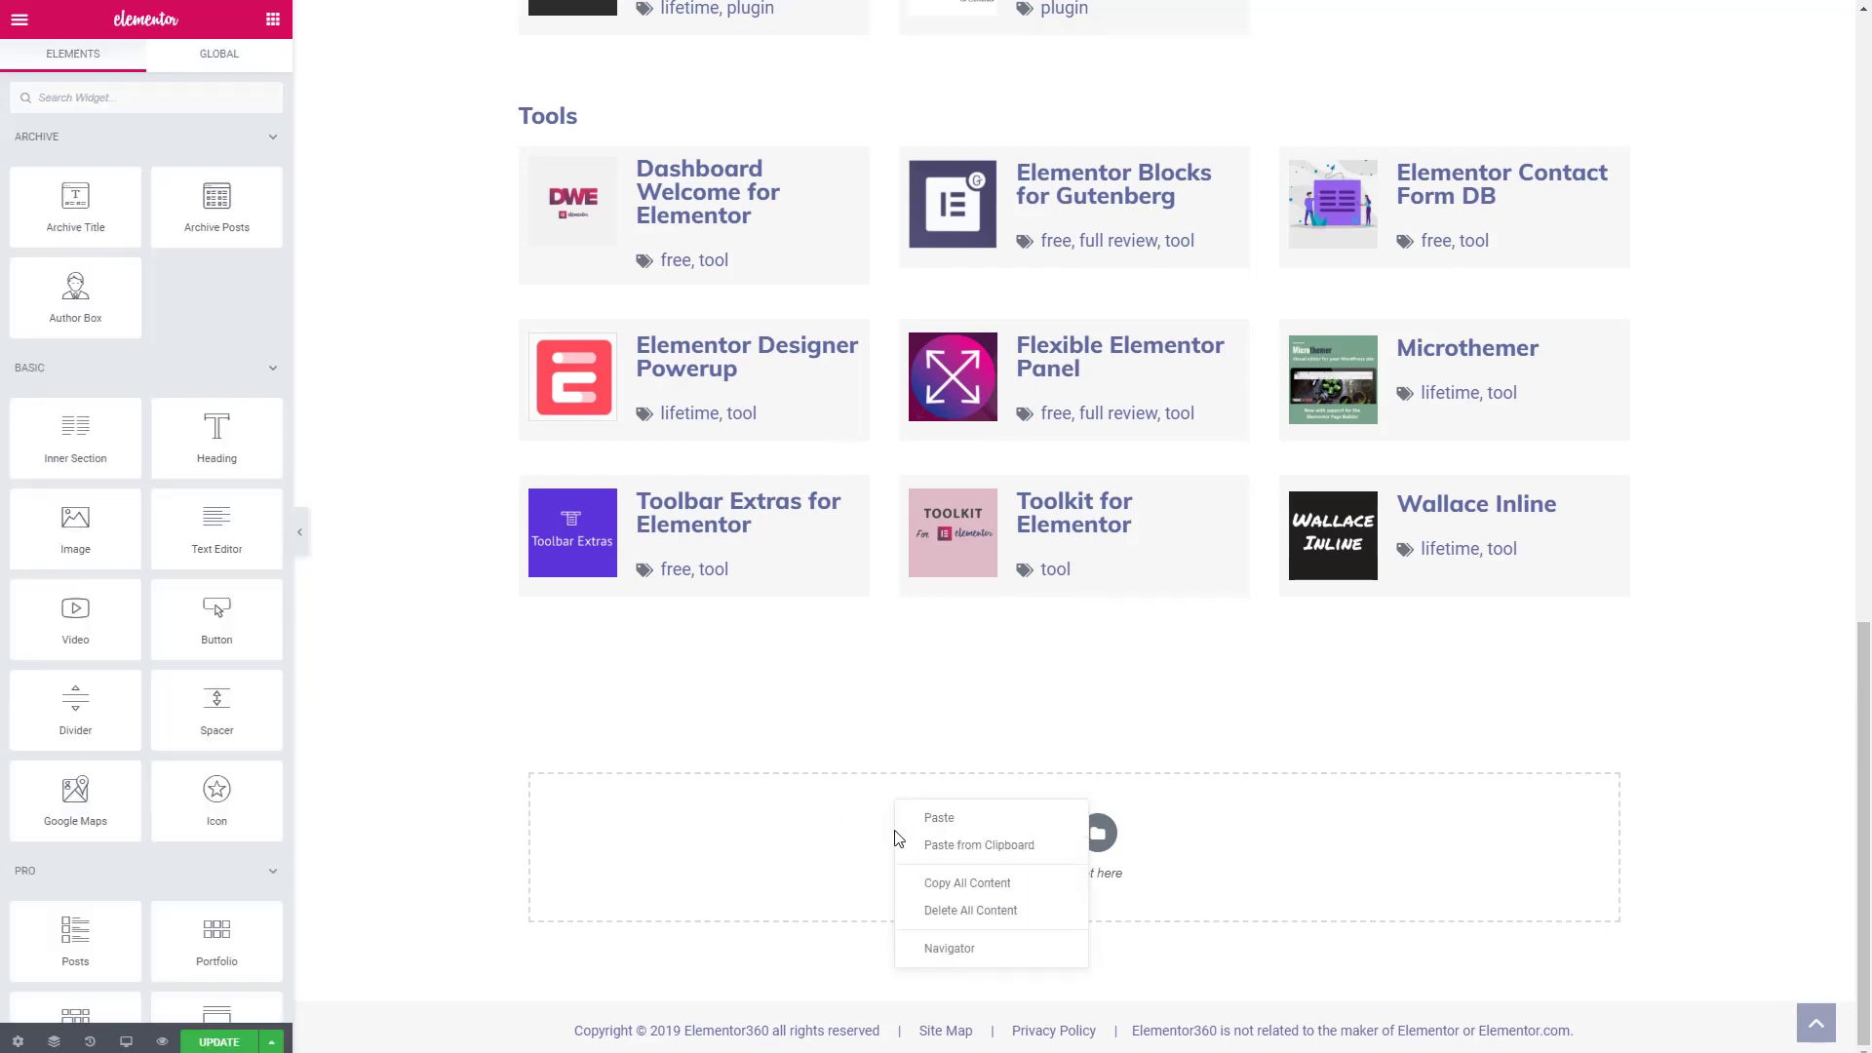
Paste the newsletter section below the Tools listings and check its Visibility settings
{"action": "left_click", "coordinate": [938, 817]}
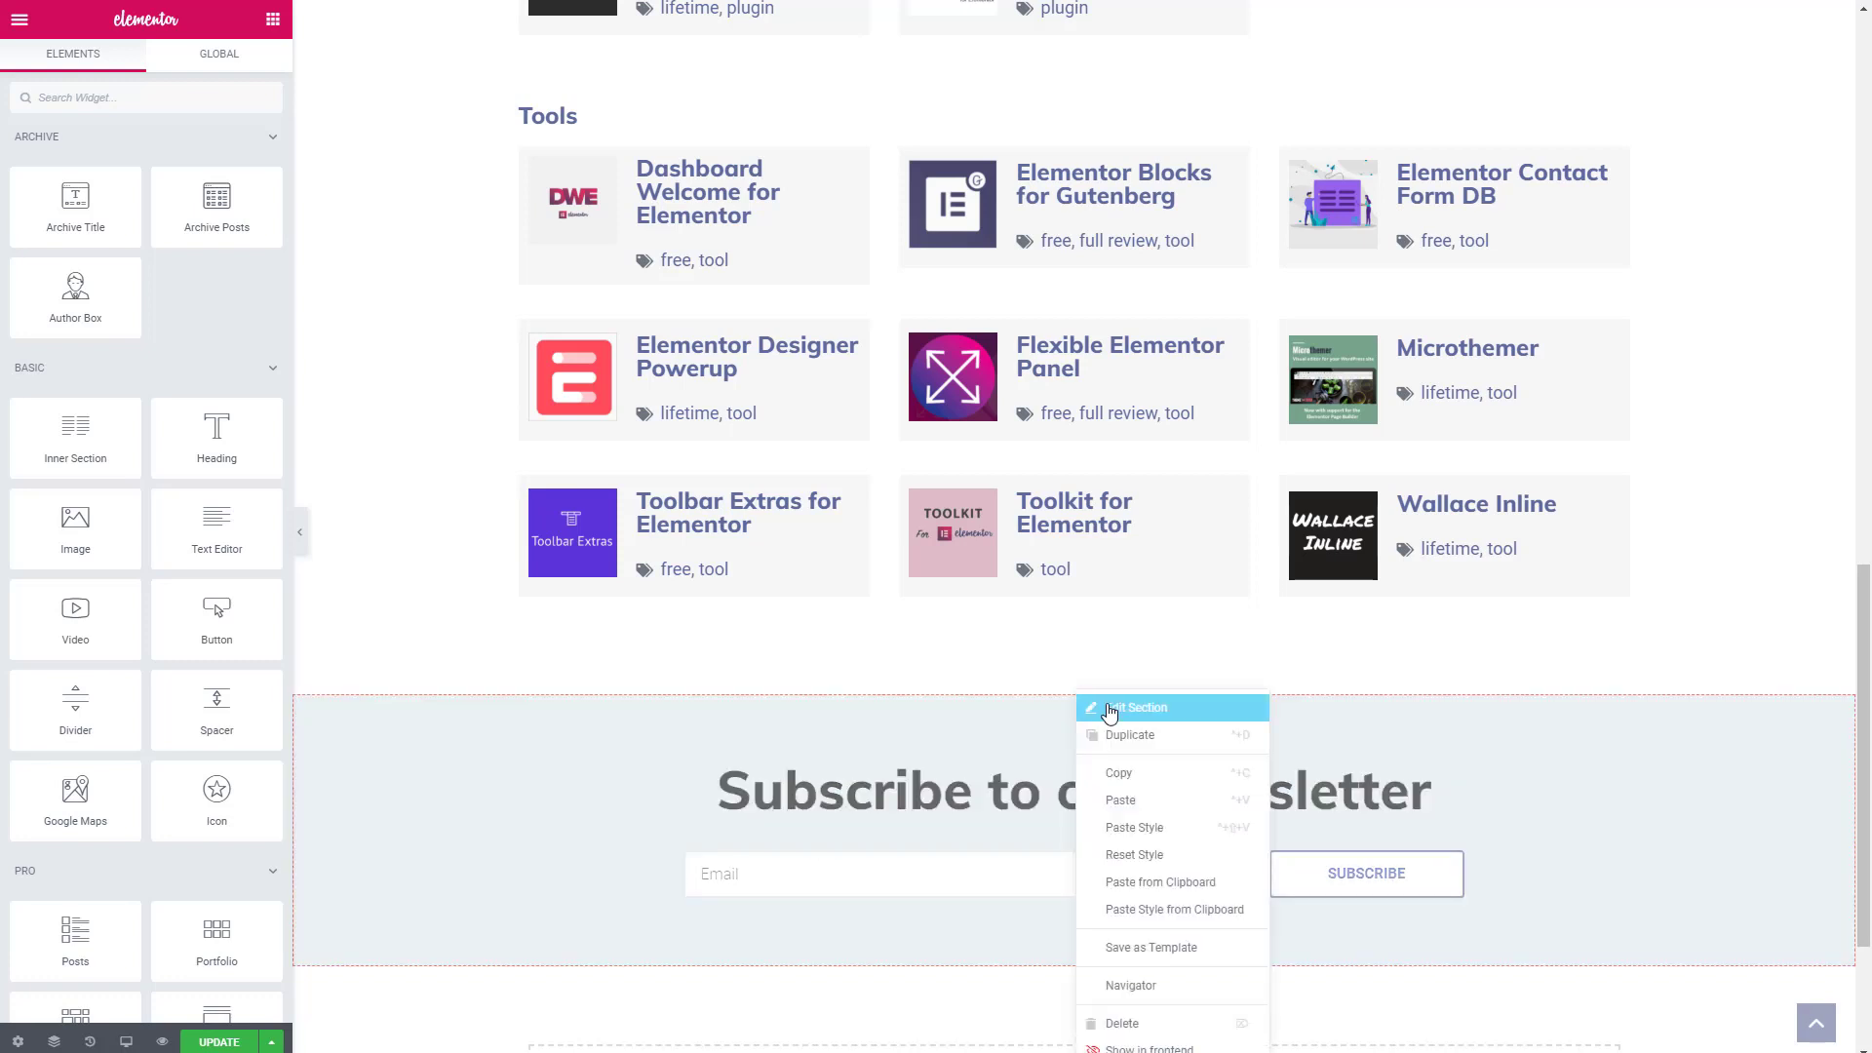
{"action": "left_click", "coordinate": [1135, 706]}
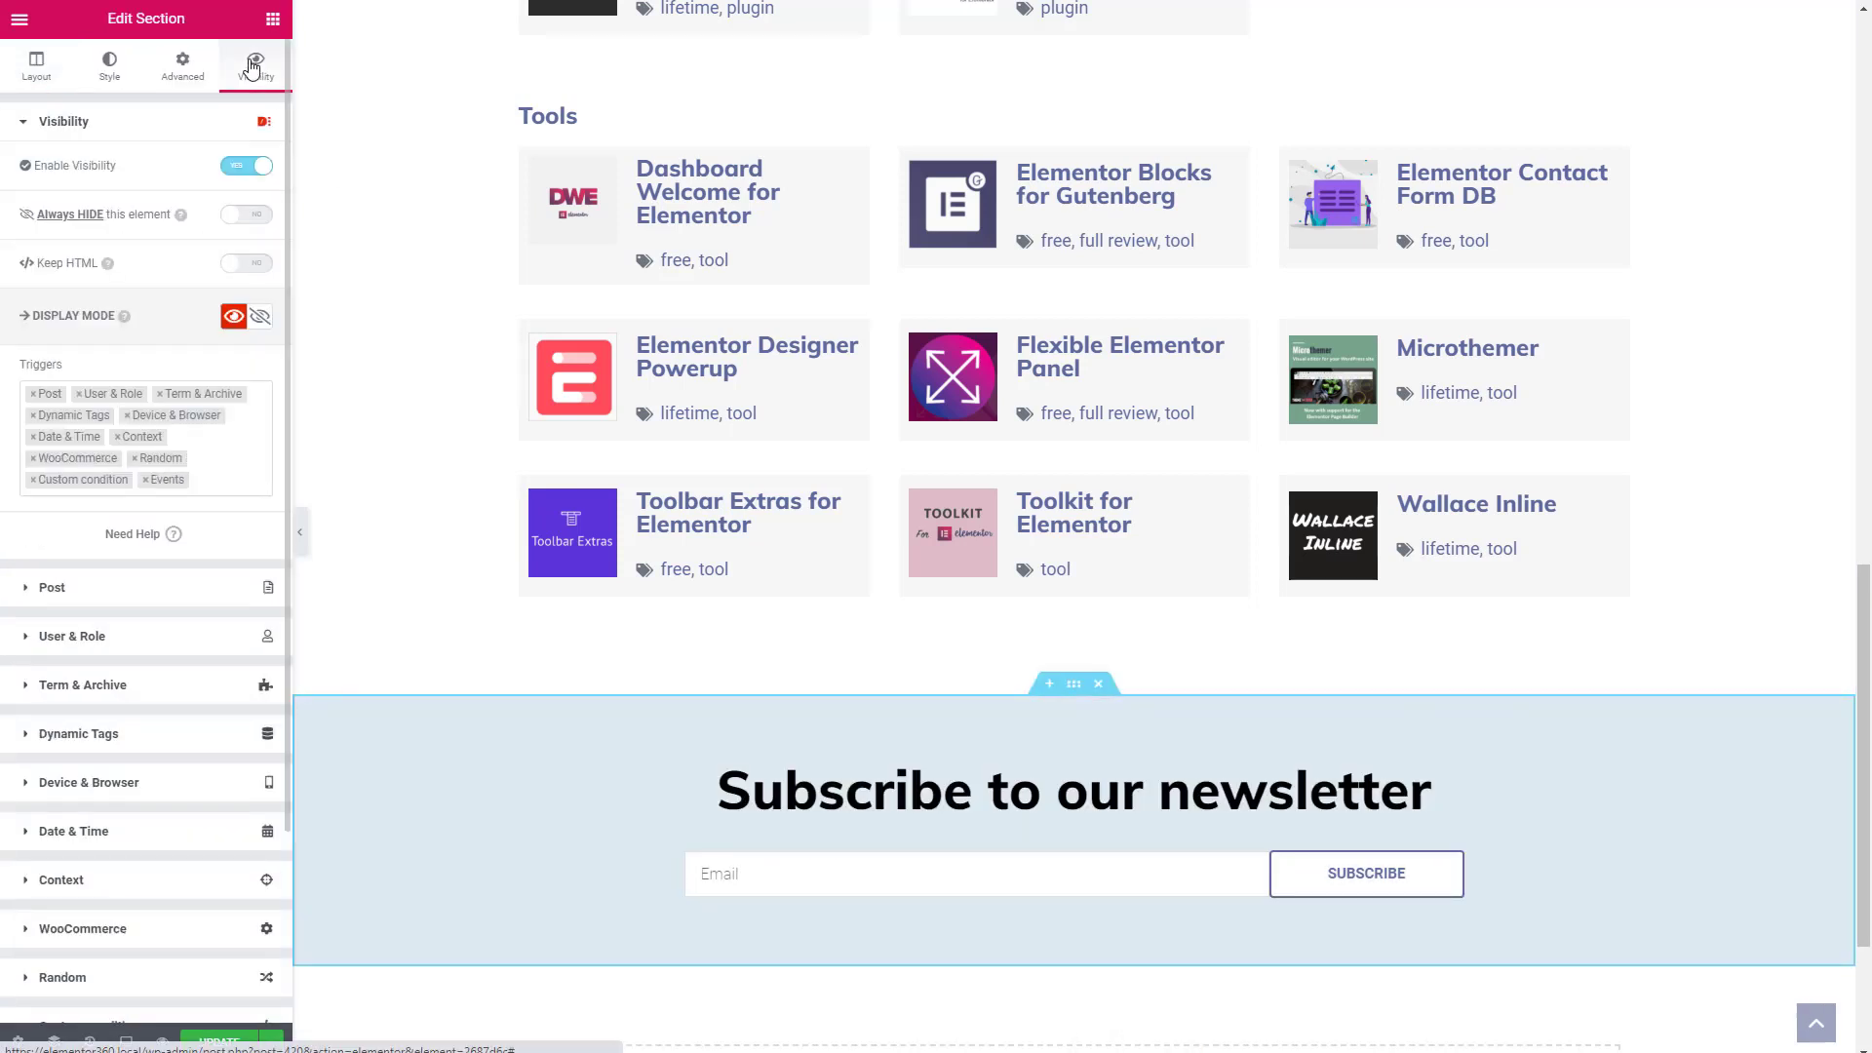